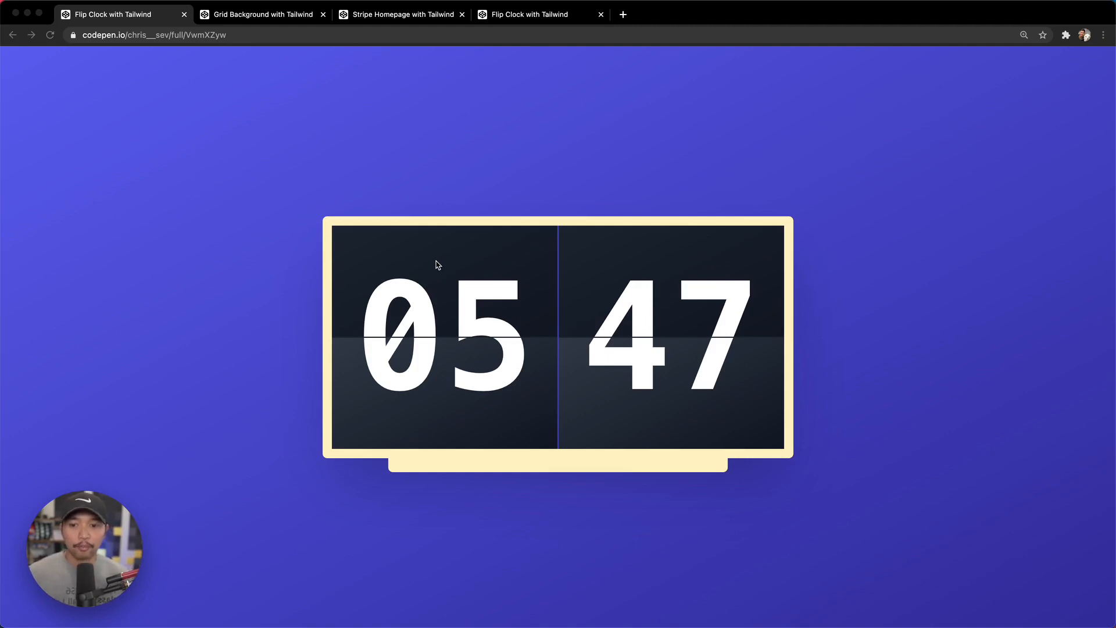
mouse_move(449, 258)
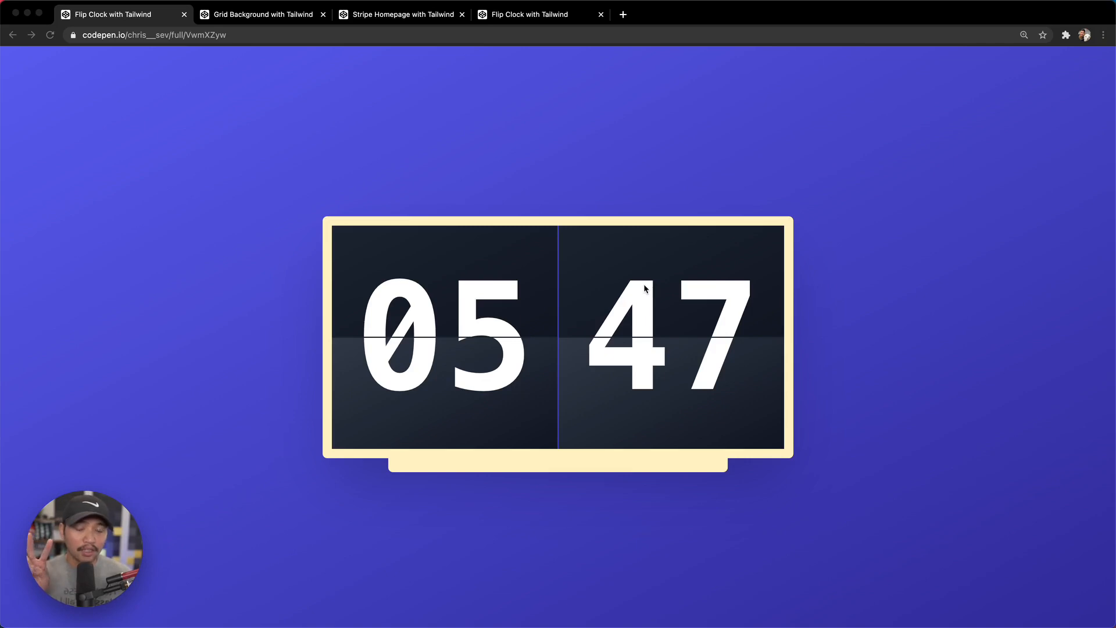
mouse_move(461, 437)
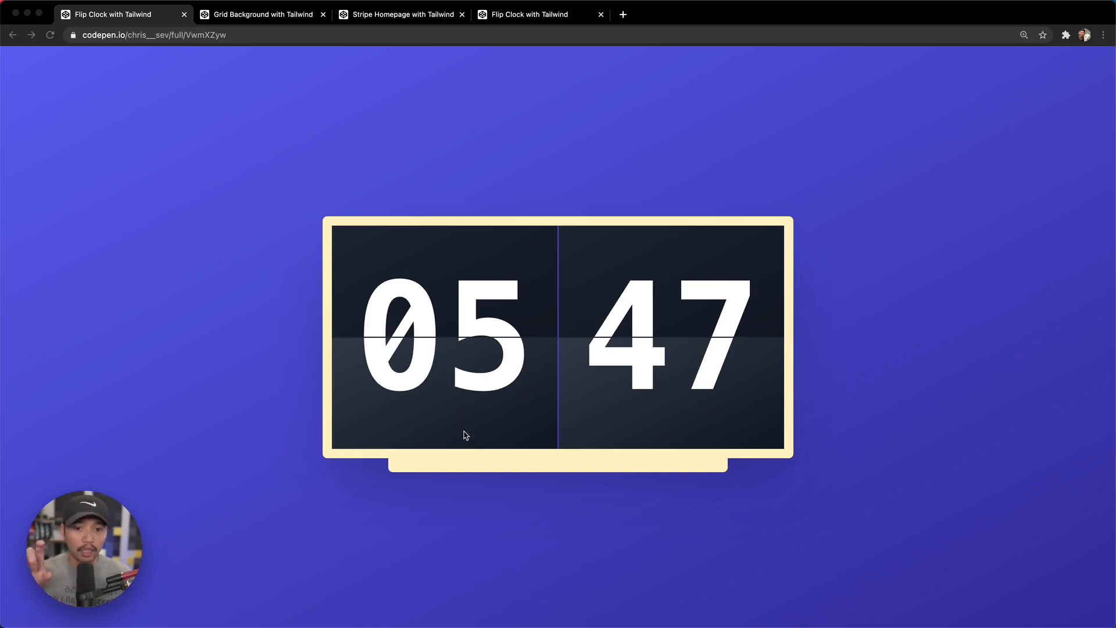
mouse_move(664, 274)
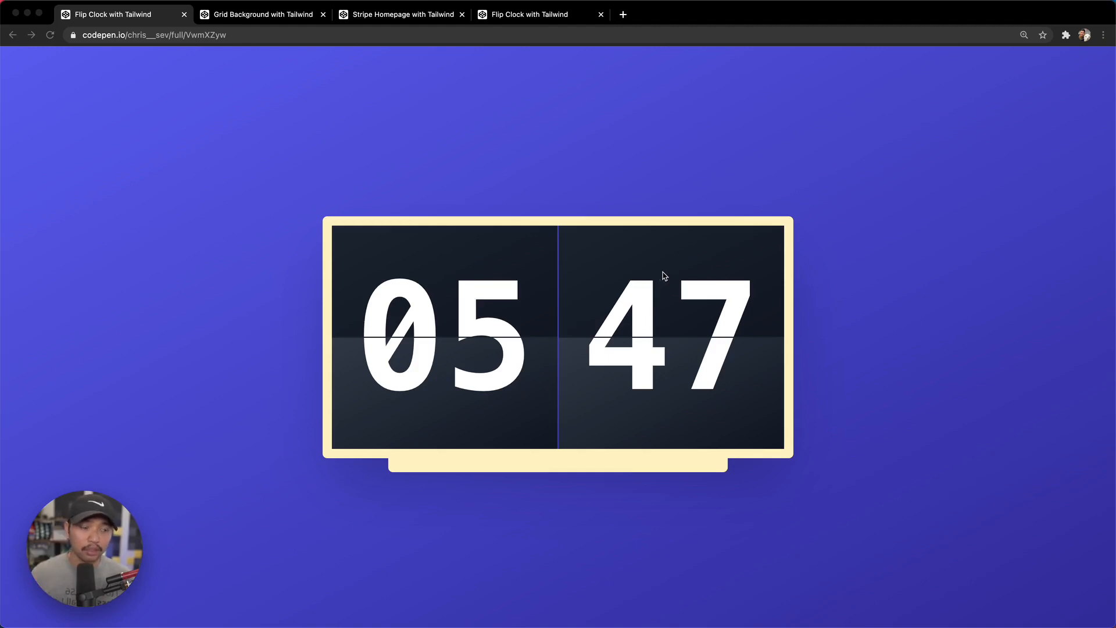
mouse_move(550, 323)
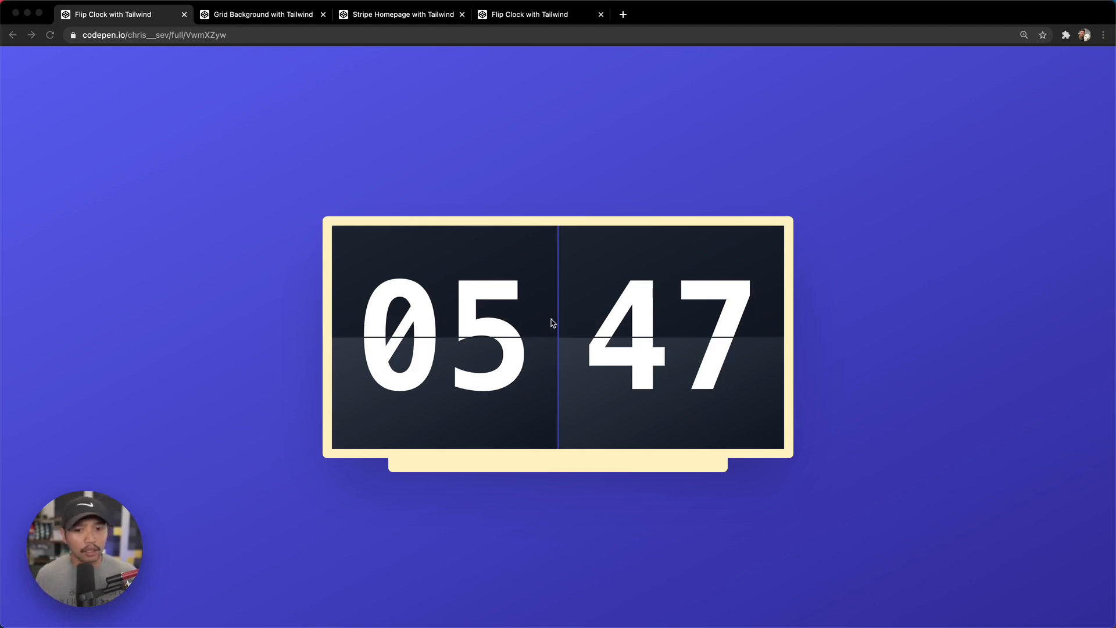
mouse_move(516, 347)
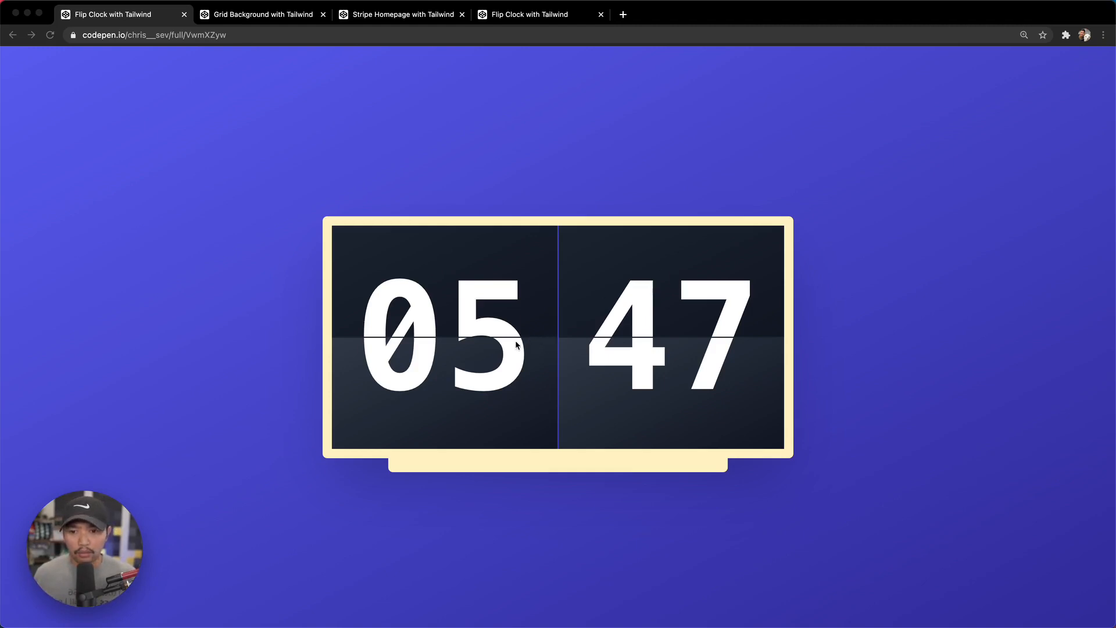
mouse_move(285, 164)
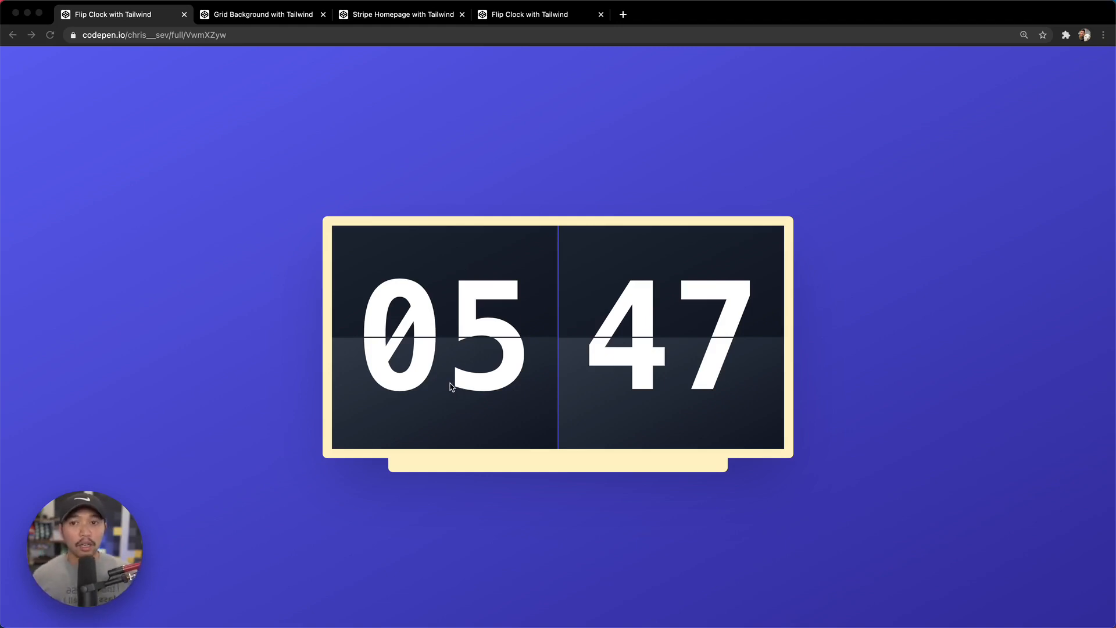
mouse_move(446, 365)
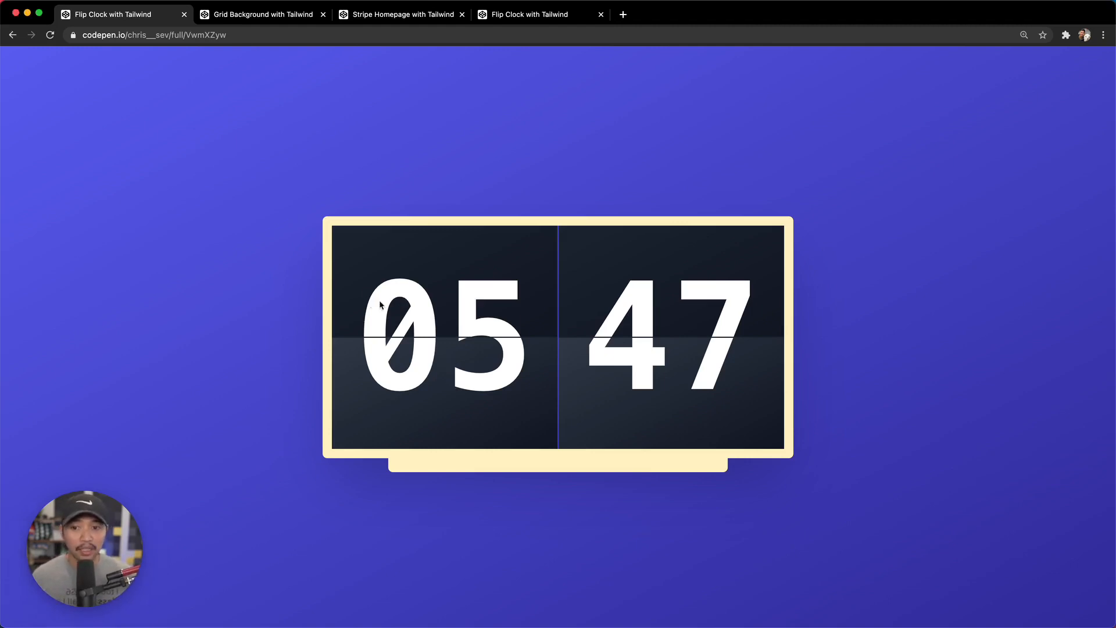
mouse_move(310, 61)
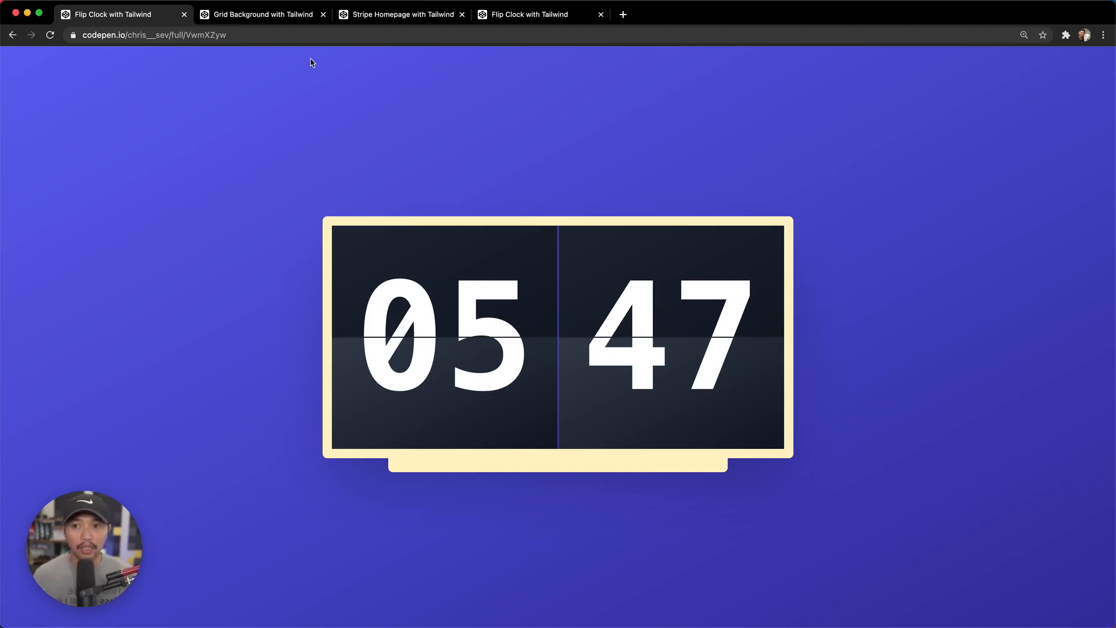
Browse to the Grid Background pen, then the Stripe Homepage with Tailwind pen.
left_click(262, 14)
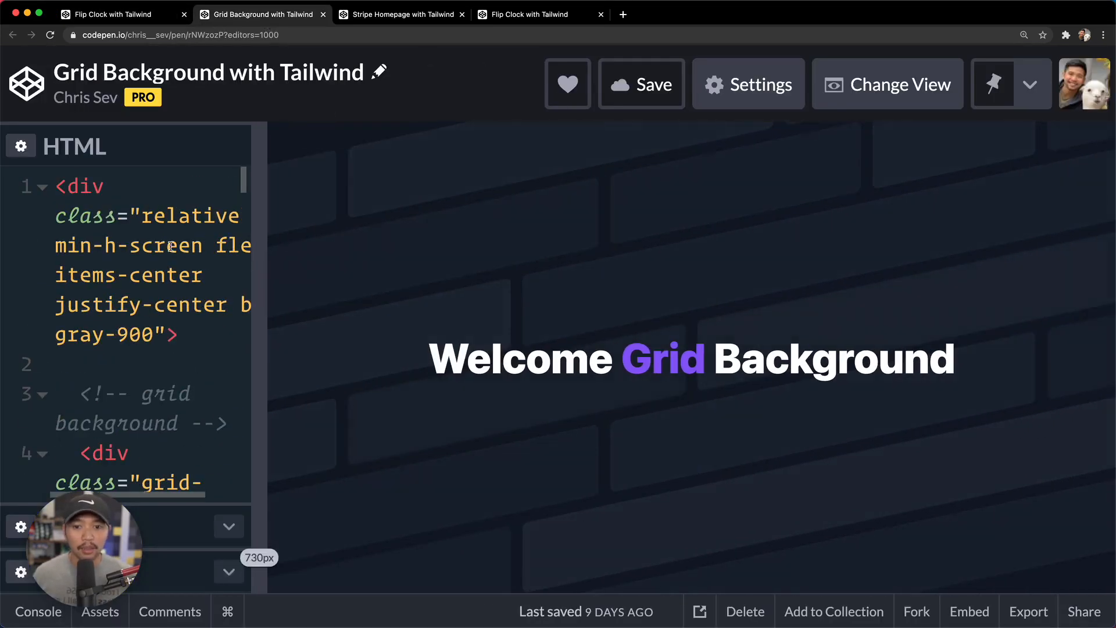
mouse_move(458, 139)
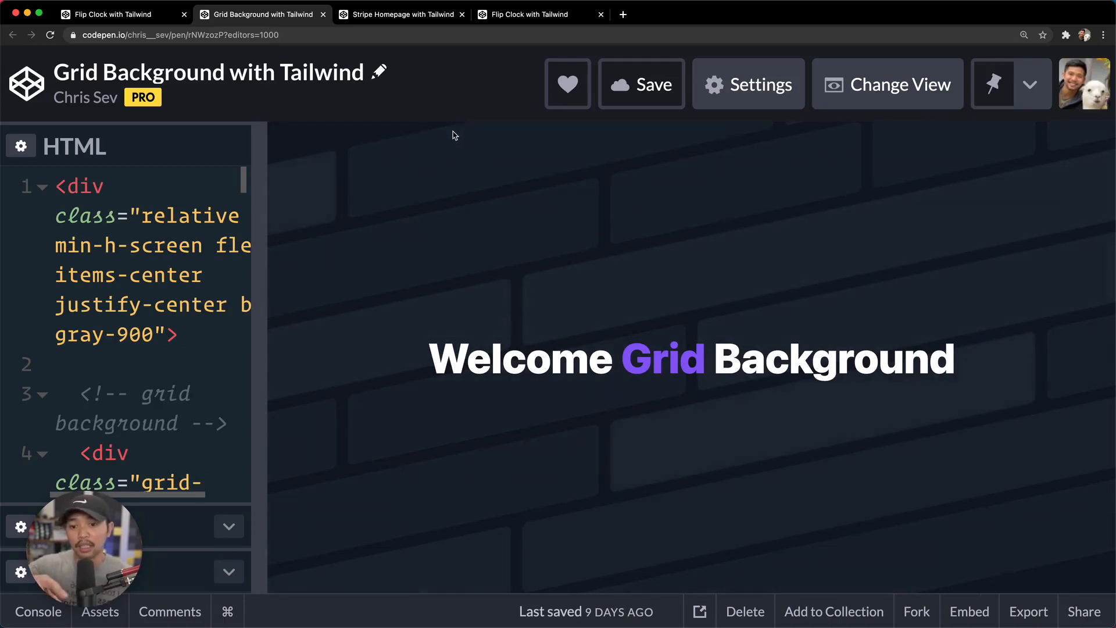
mouse_move(403, 53)
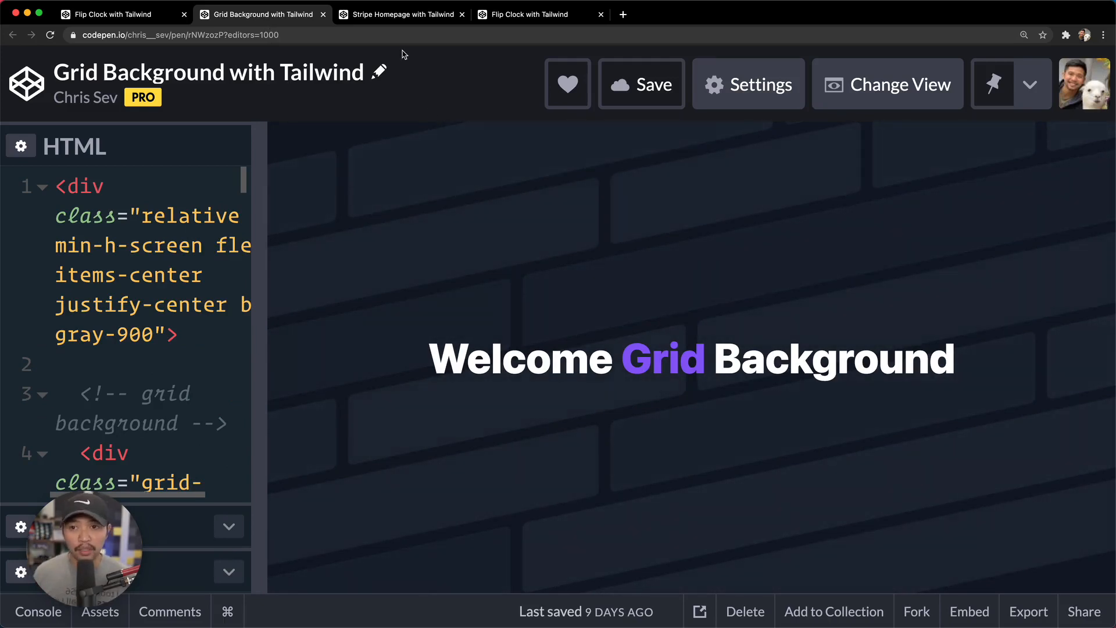
left_click(400, 14)
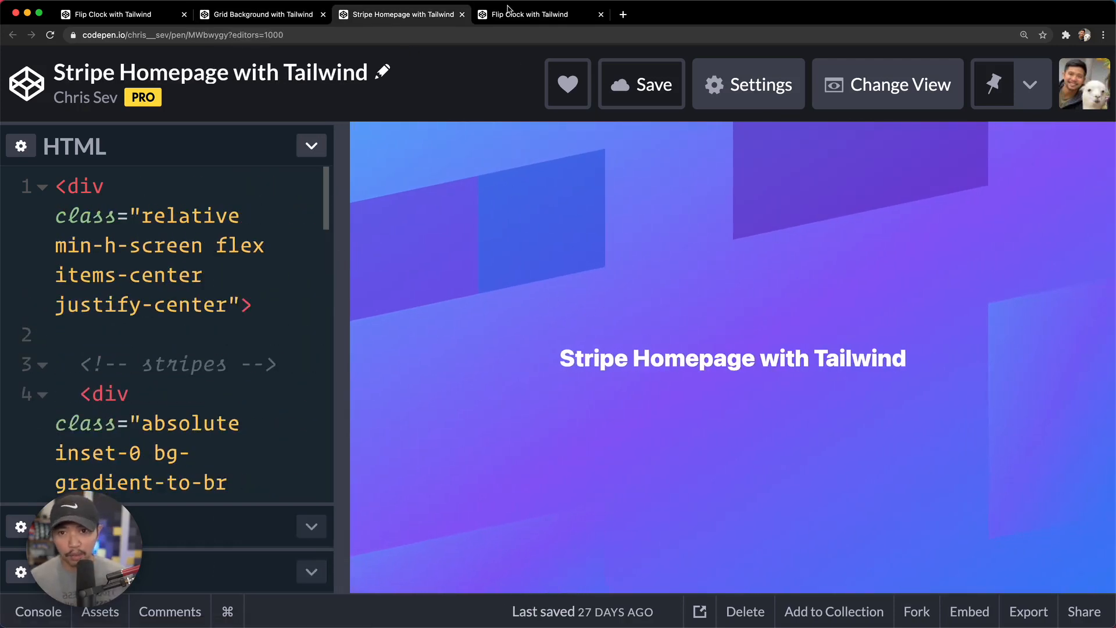
In the new Flip Clock pen, add tailwindcss as an external stylesheet via Pen Settings search 'tail'.
left_click(530, 15)
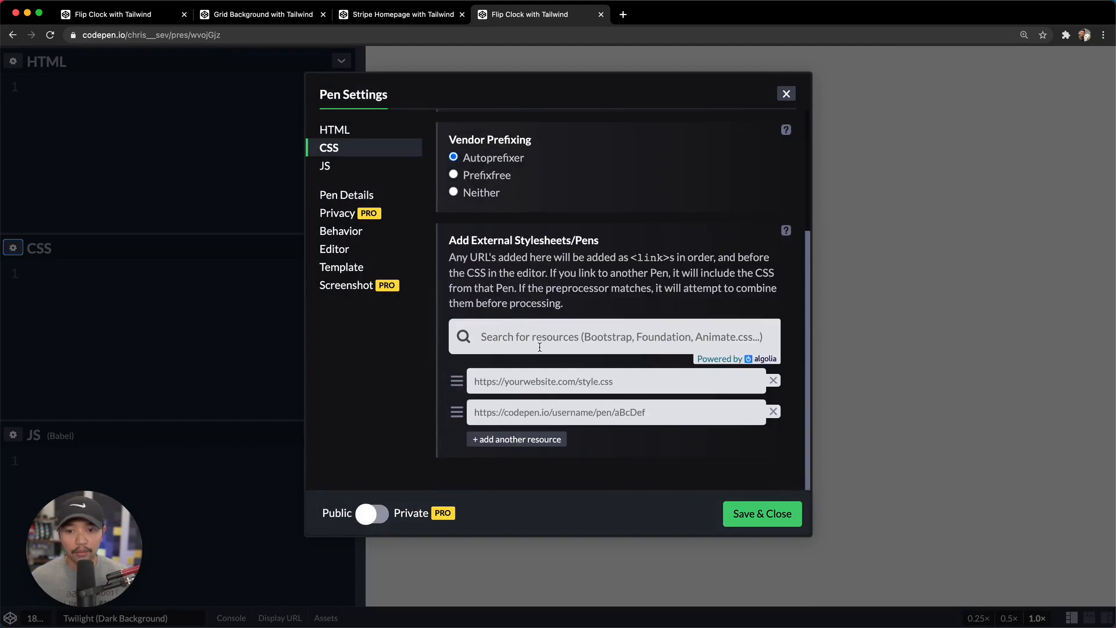
type("tao")
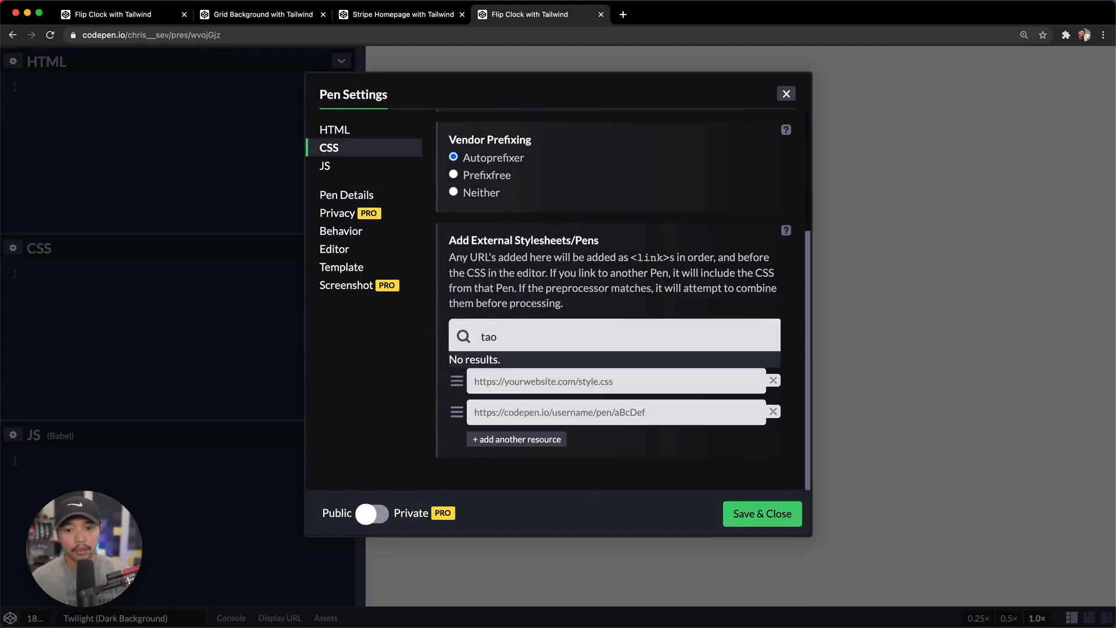
type("tail")
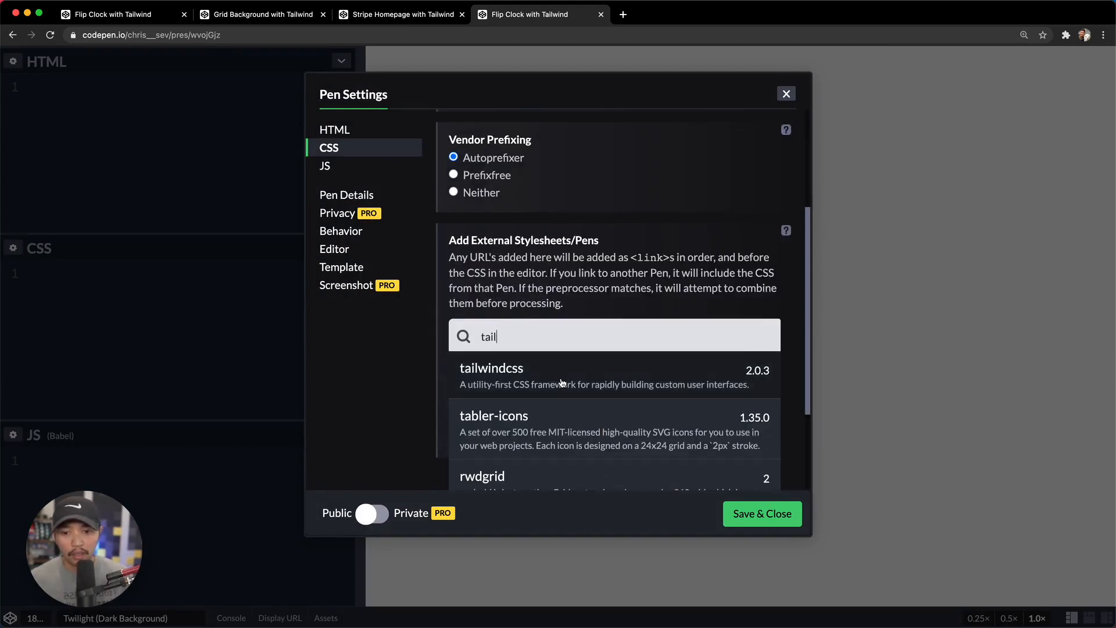
left_click(762, 514)
type(".")
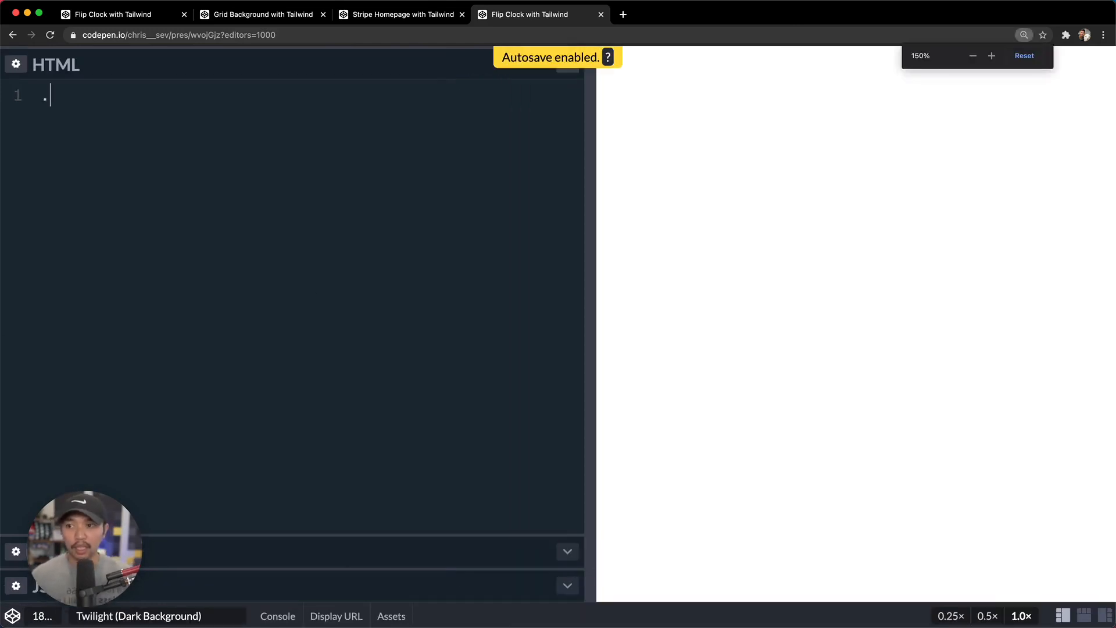
Expand an Emmet div: min-h-screen flex justify-center items-center bg-gradient-to-br from-indigo-500 to-indigo-800.
type("min-h-s")
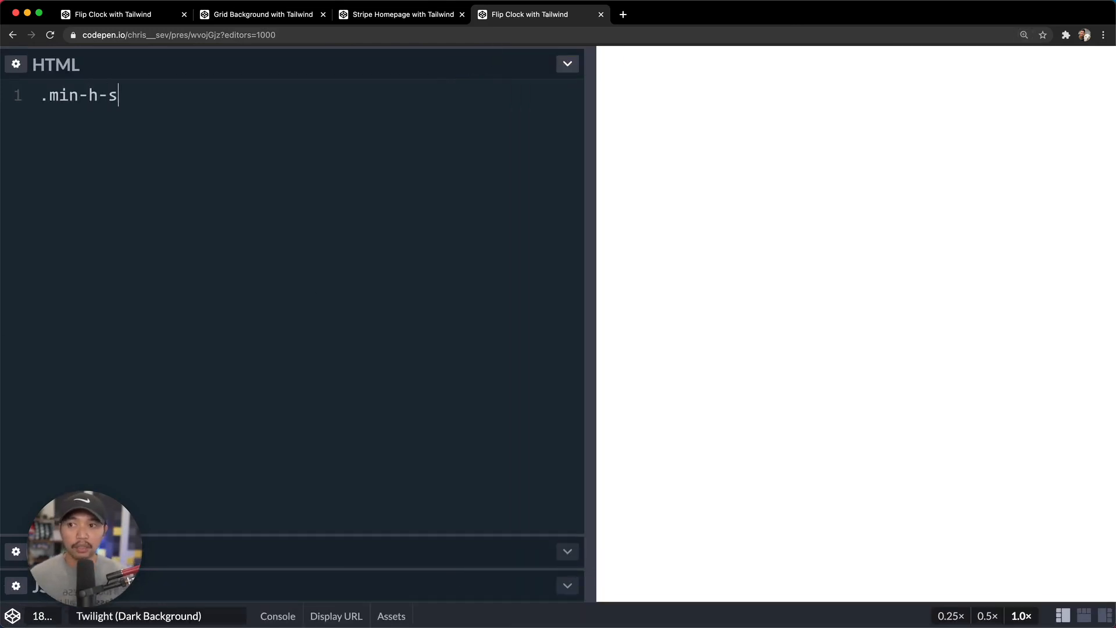
type("creen.flex.justify-center.item")
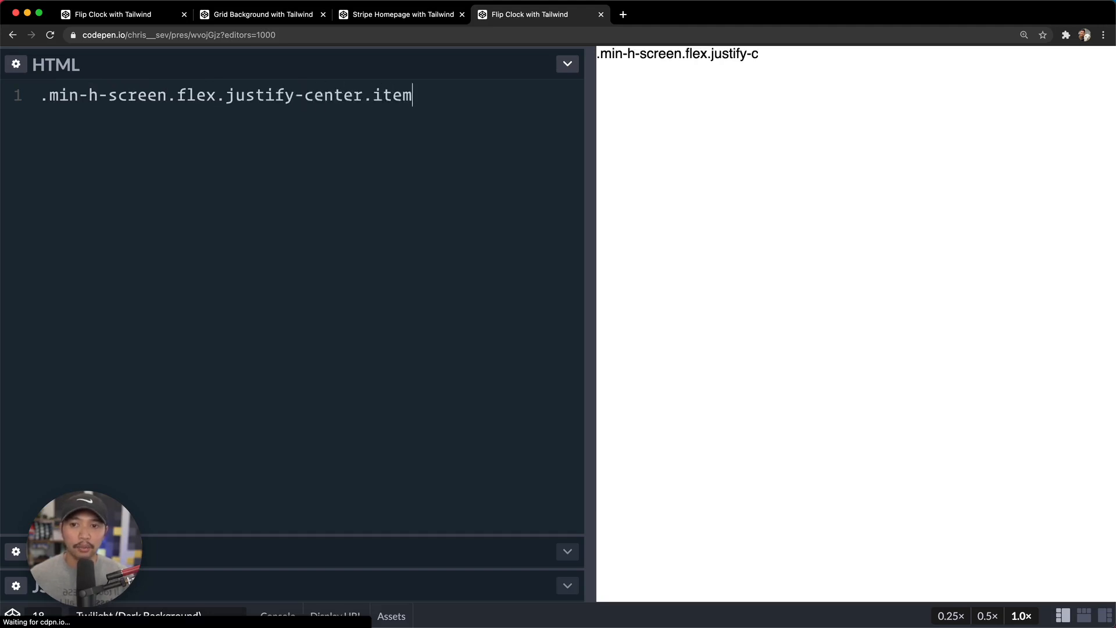
type("s-center")
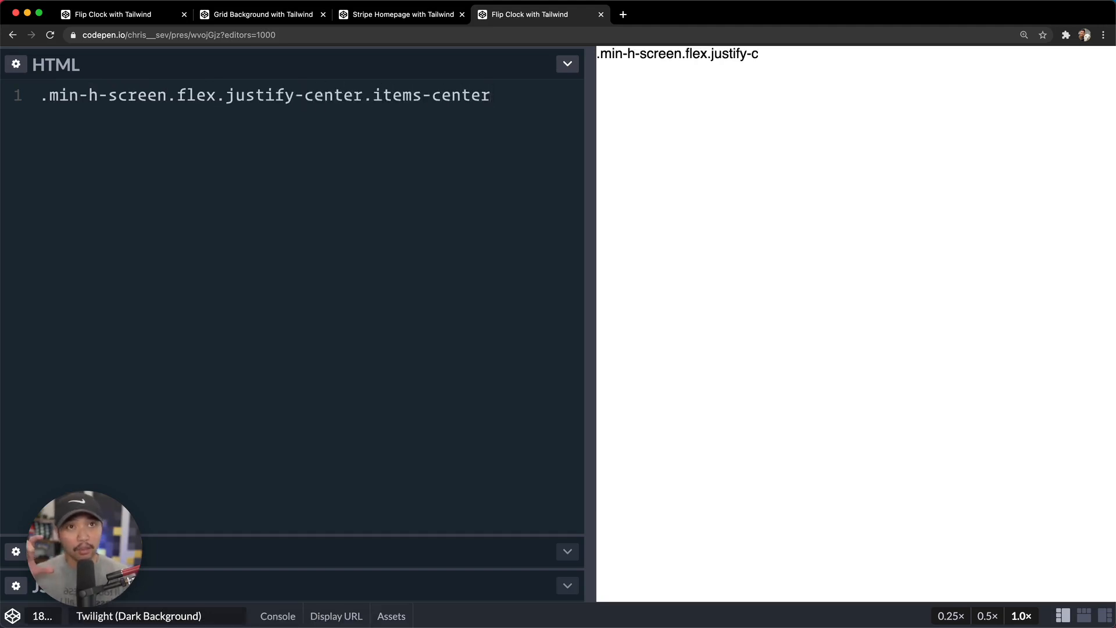
type(".bg-gradient-to")
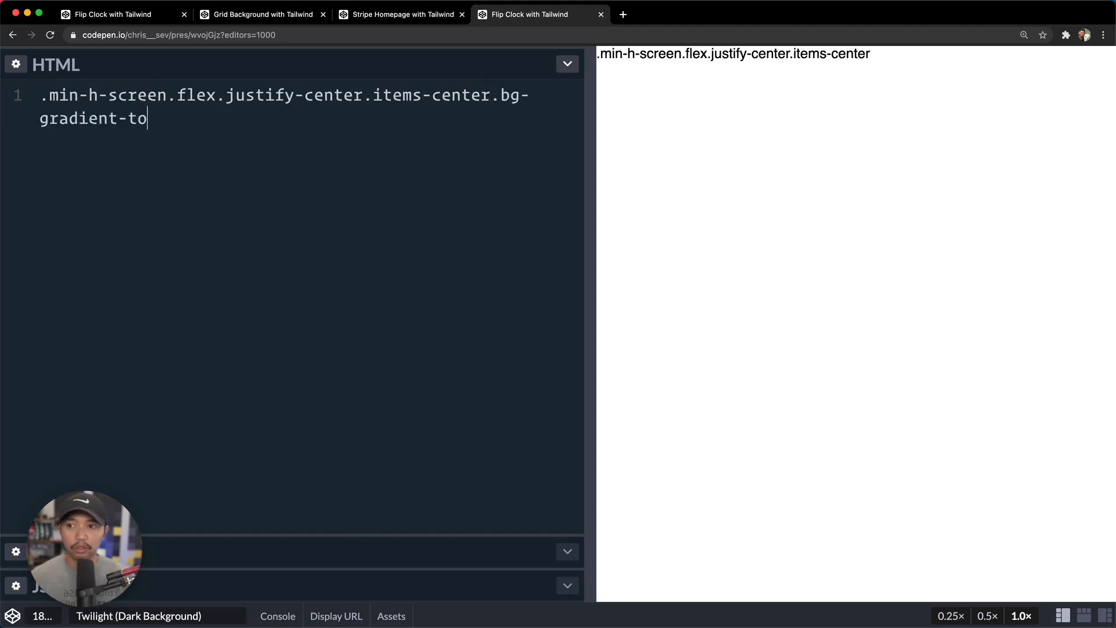
type("-br")
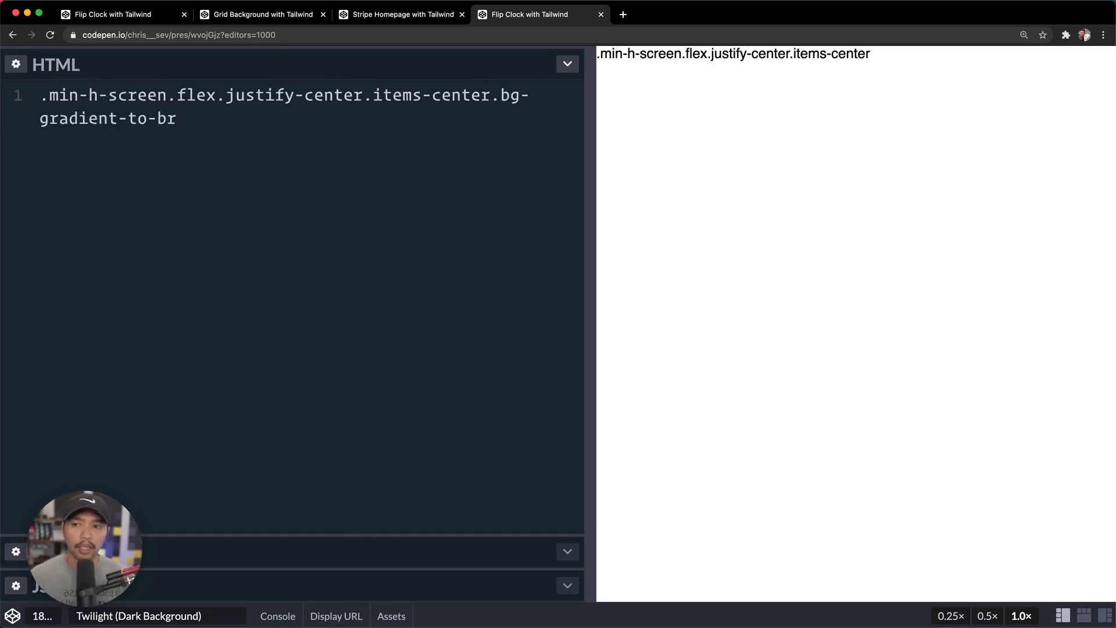
type(".from-in")
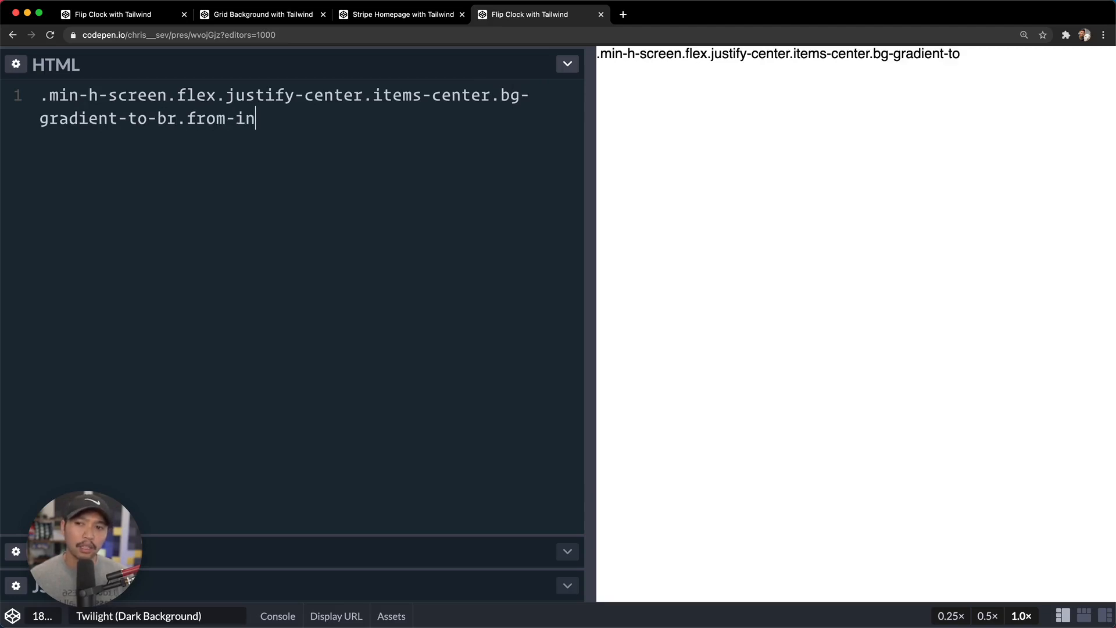
type("digo-500")
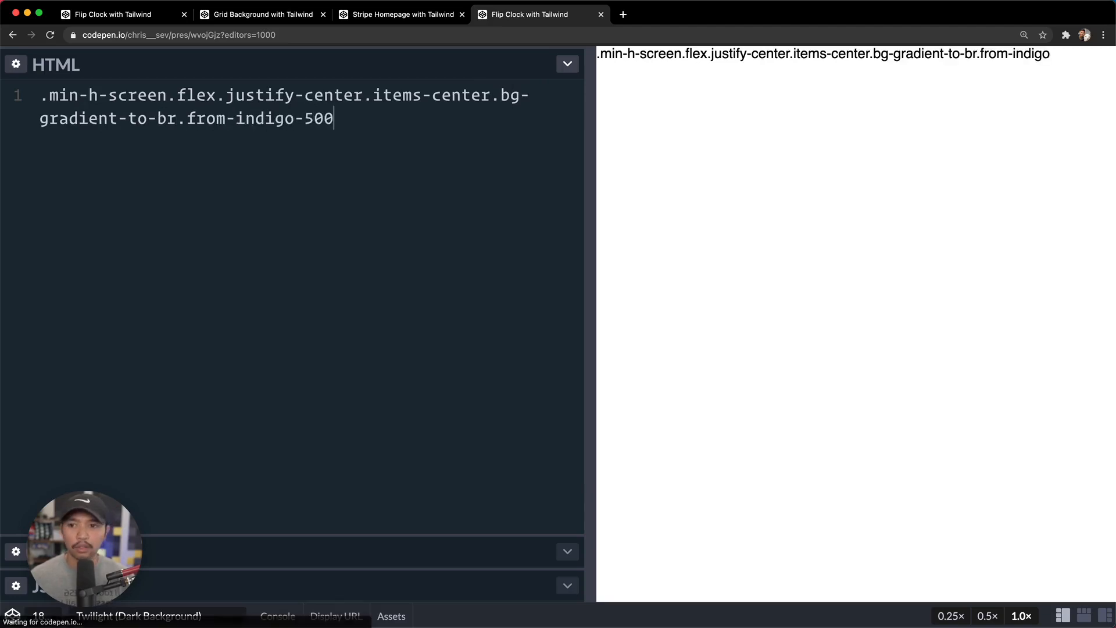
type(".to-indigo-800\"></div>")
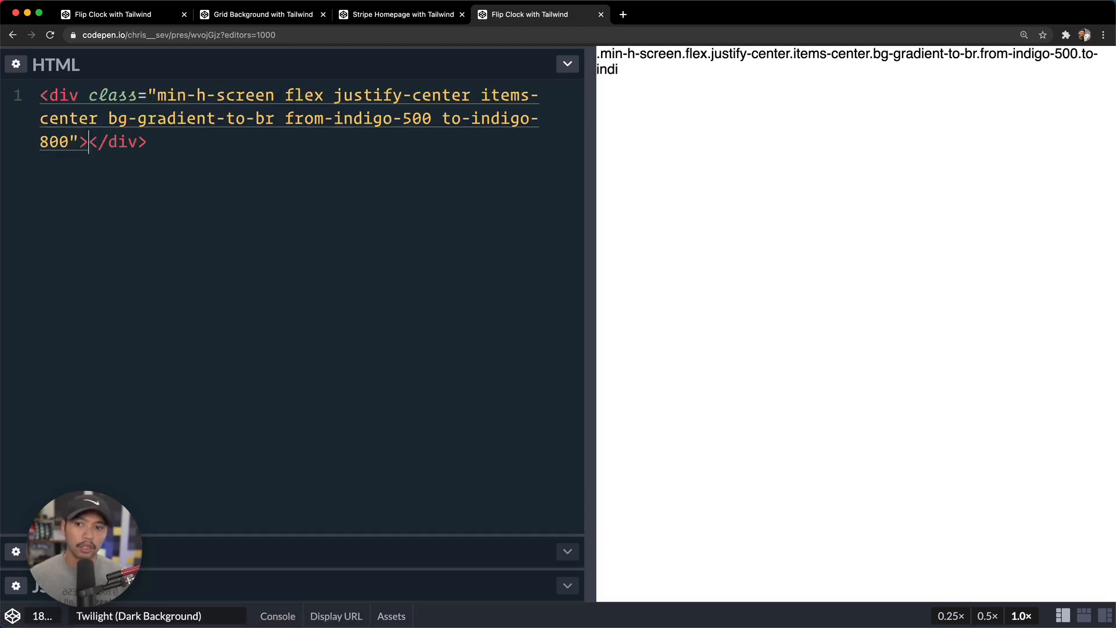
key("Enter")
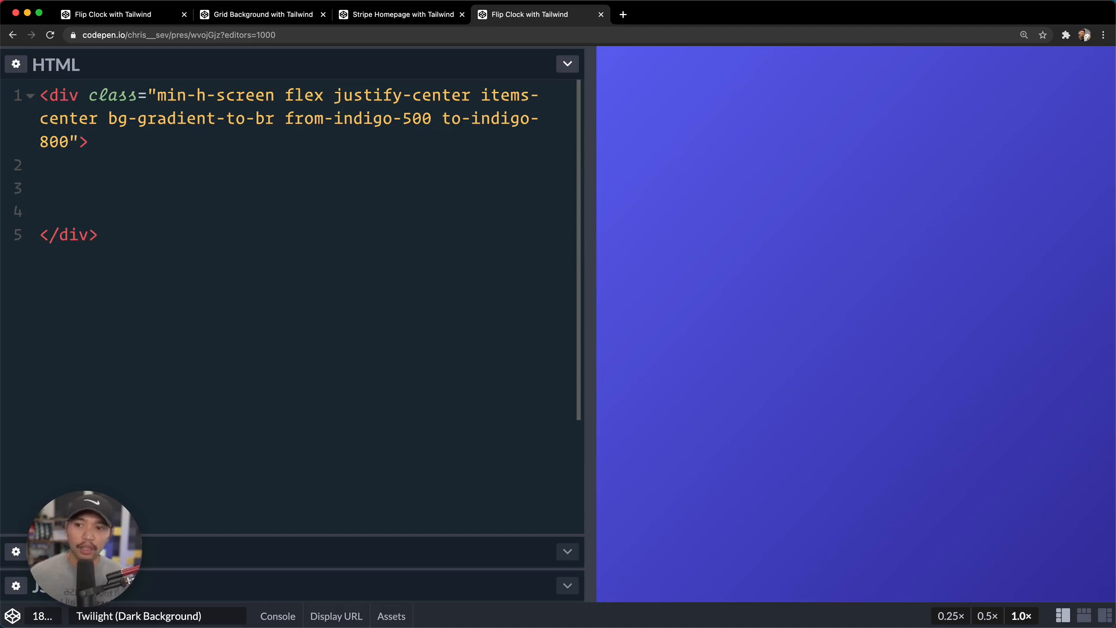
Add a 'flip clock container' comment with a container div and a left side comment.
type("flip cl")
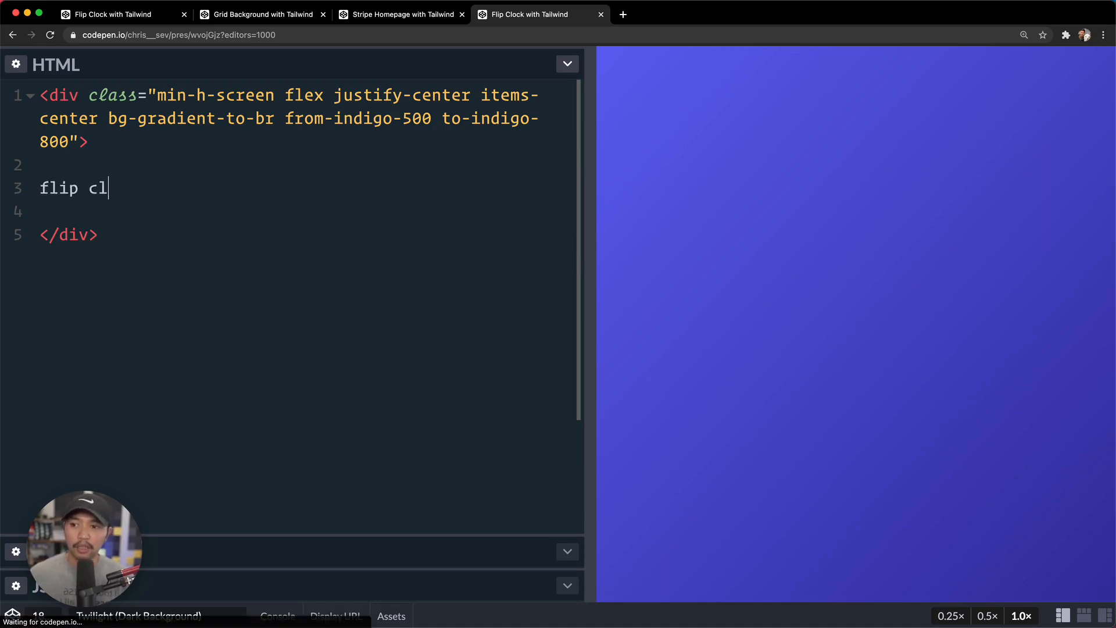
type("<!-- flip clock container -->")
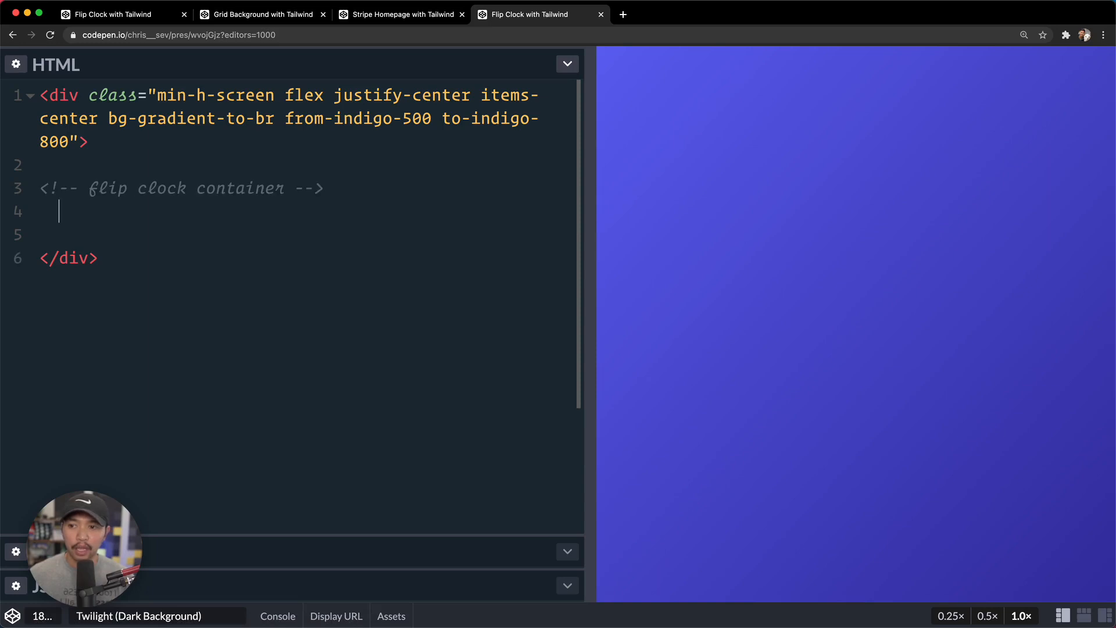
key("Enter")
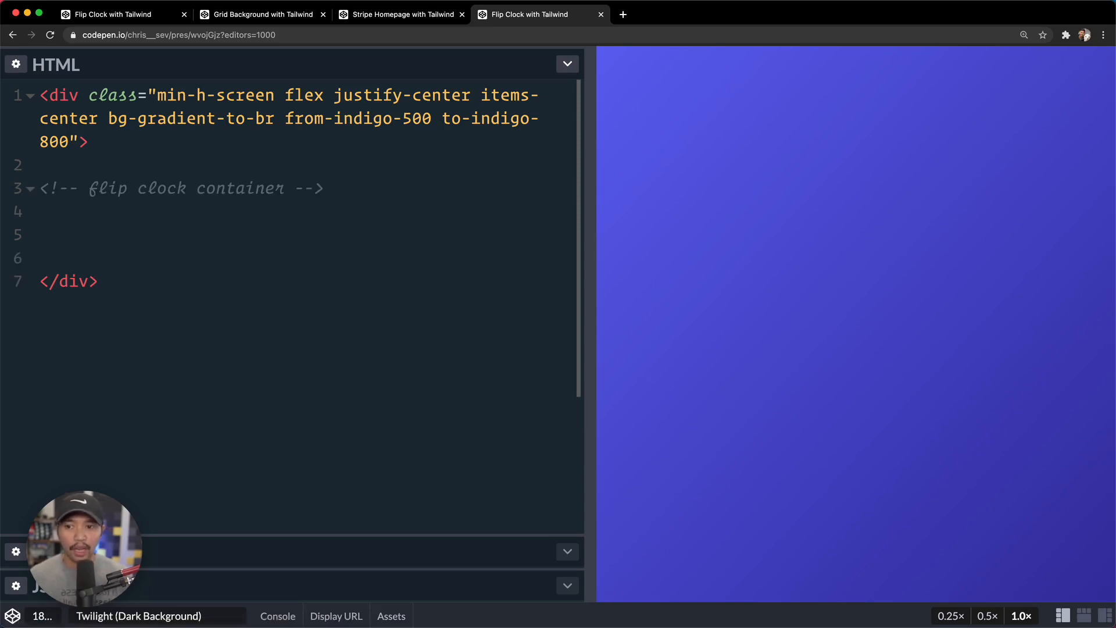
type("left side -->")
type("<!-- right side -->")
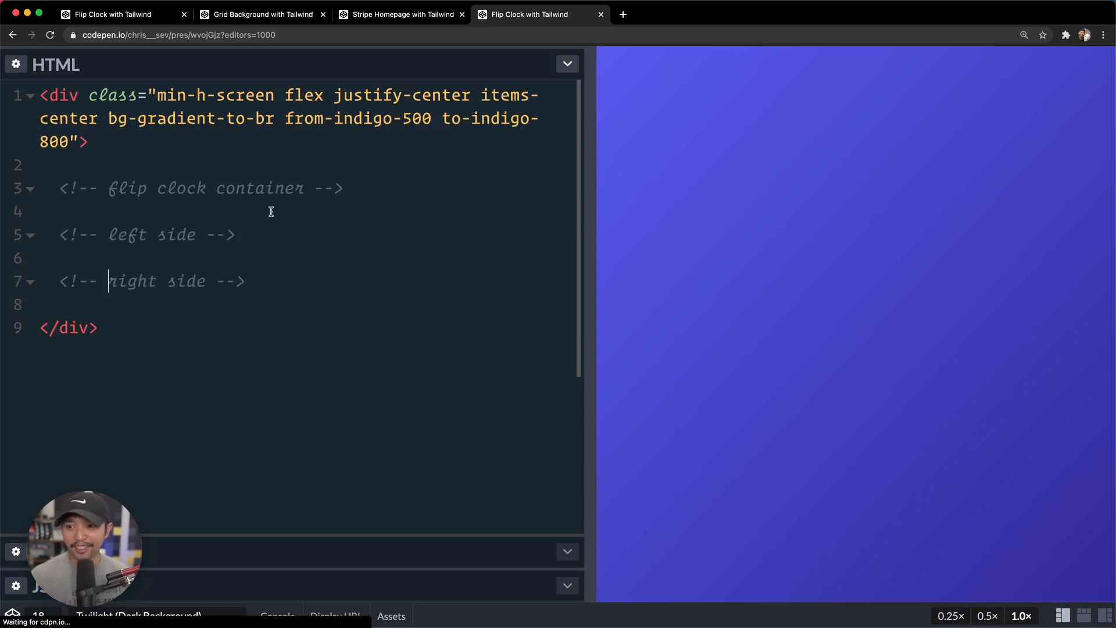
type("<div class=\"")
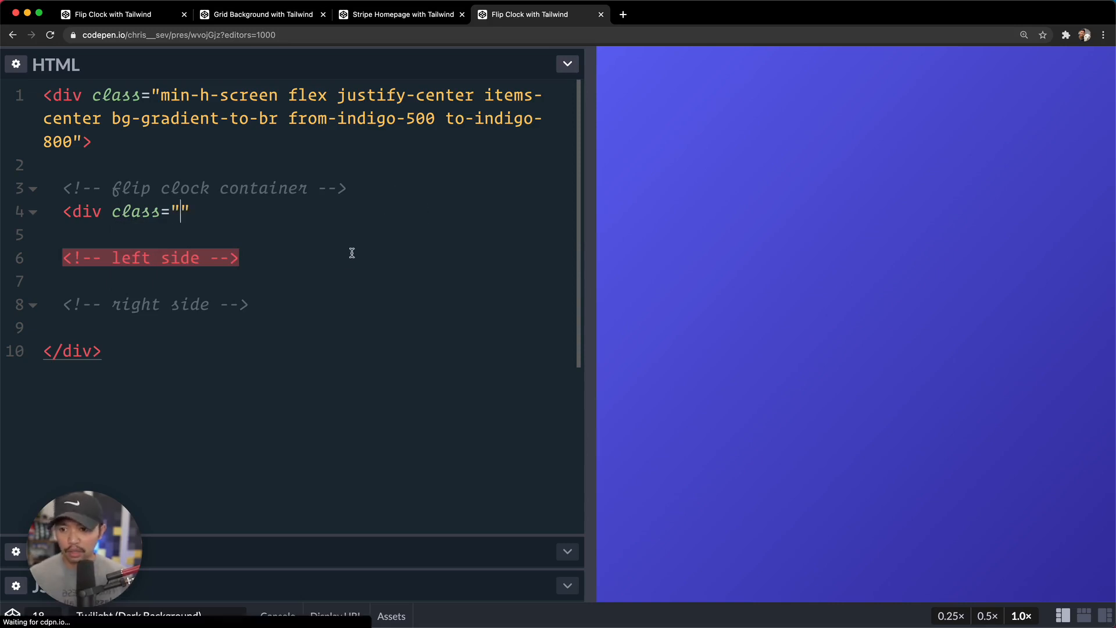
Add 'clock left goes here' and 'clock right goes here' divs and close the container, readying its class list.
type("clock lef")
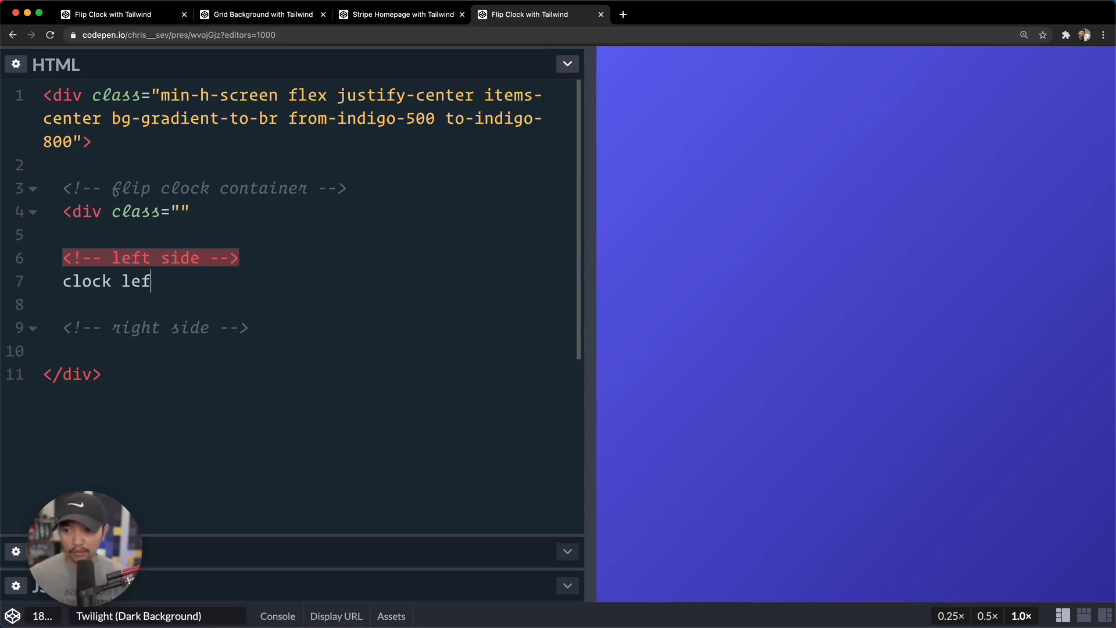
type("t goes here")
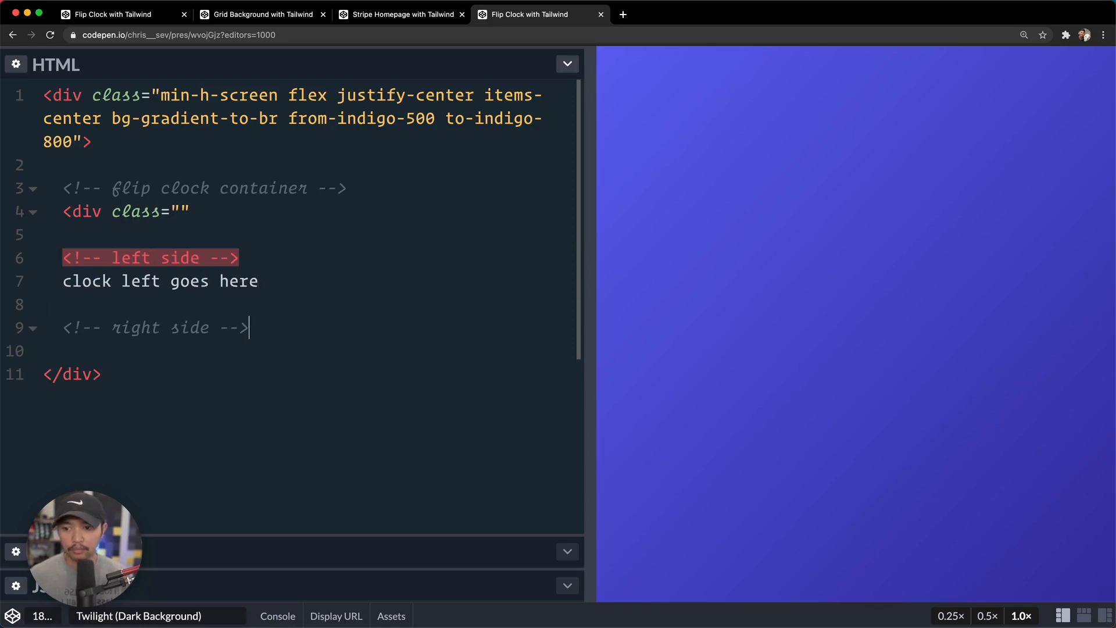
type("clock right go")
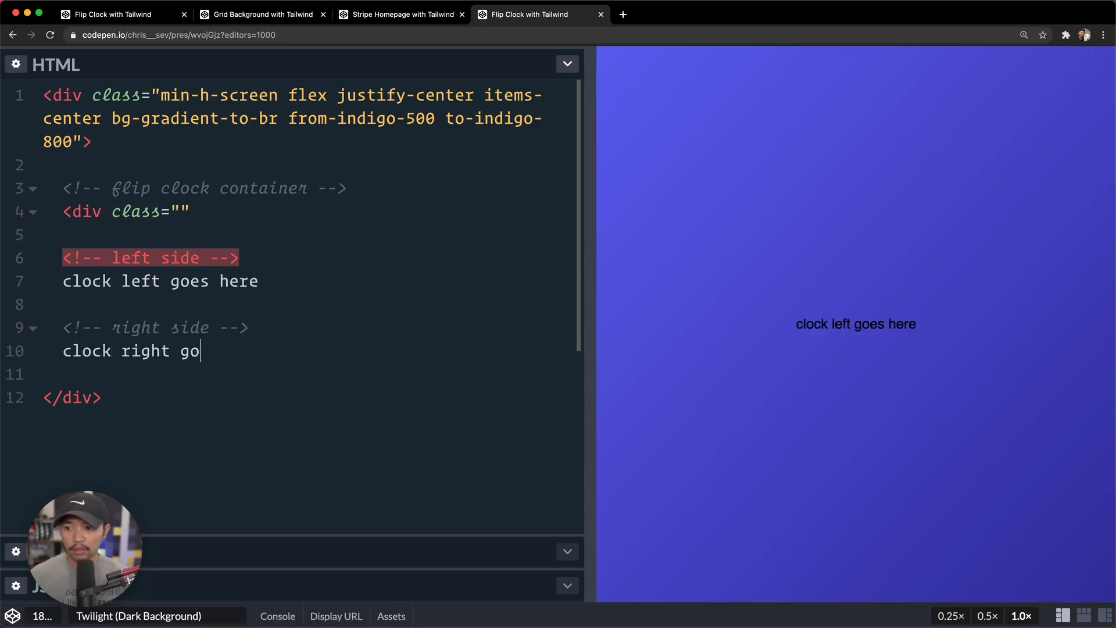
type("es here")
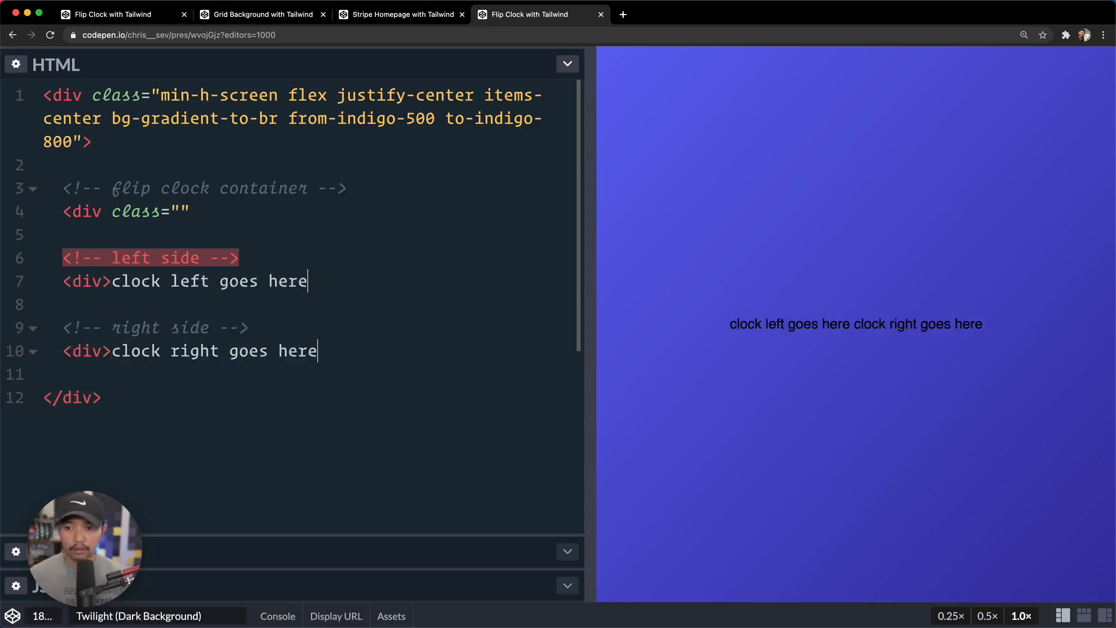
type("</div>")
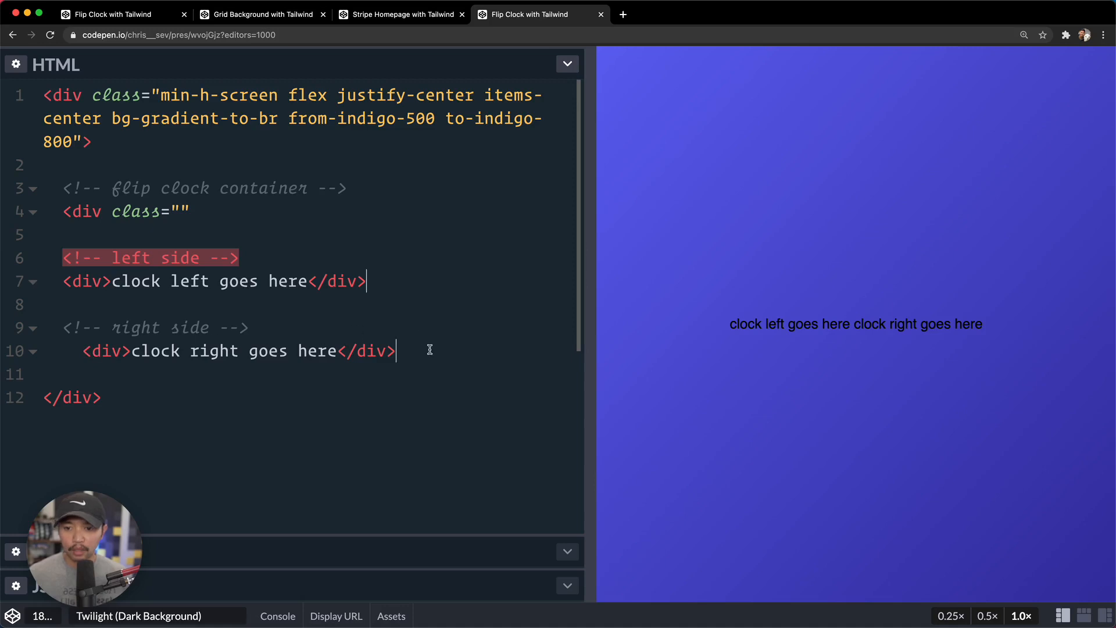
type("</div")
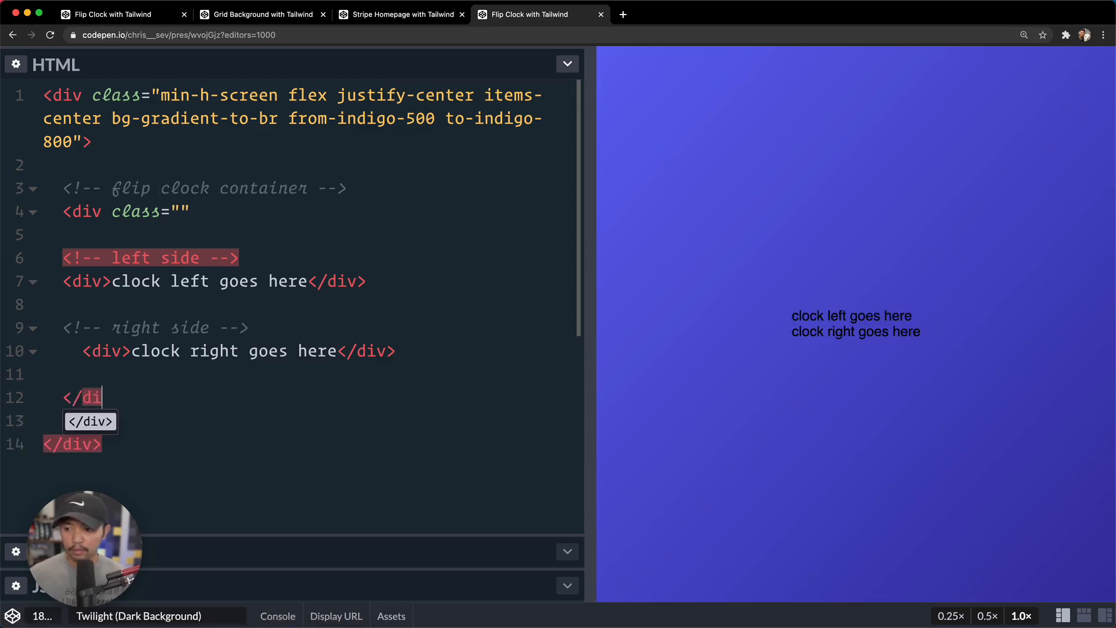
left_click(179, 212)
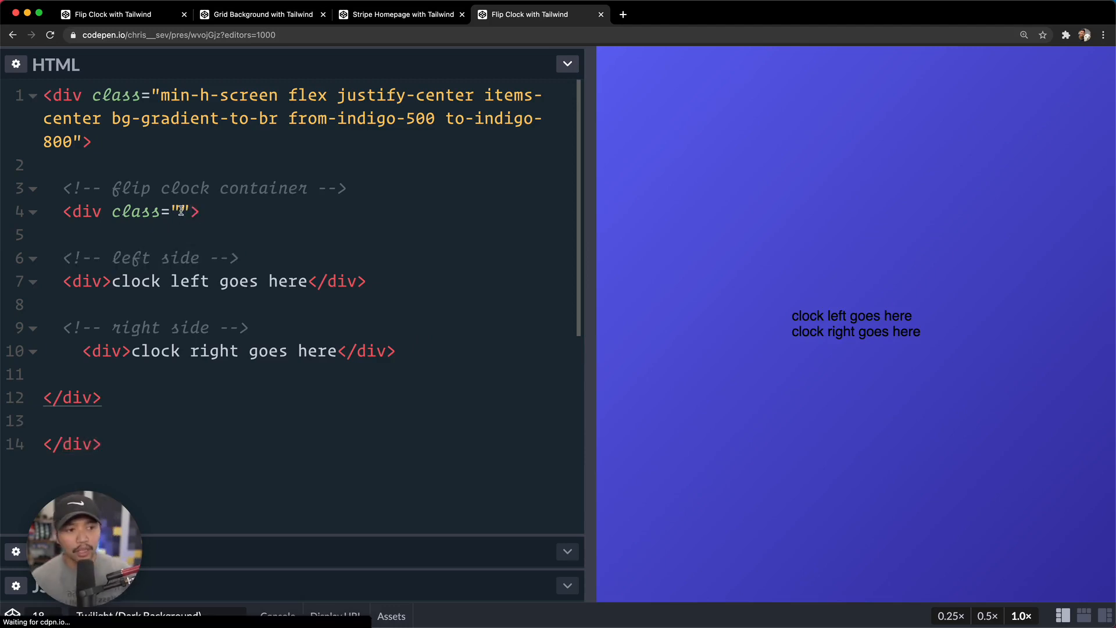
type("\" \"")
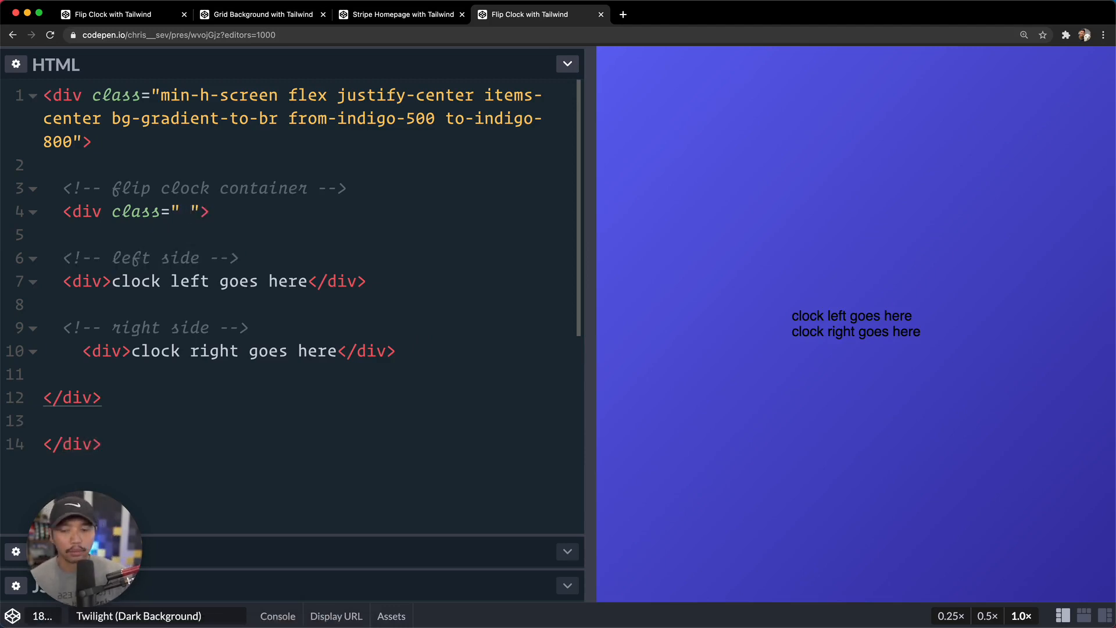
Give the container border-8 border-yellow-100 rounded shadow-2xl font-mono and select the side blocks to re-indent.
type("border")
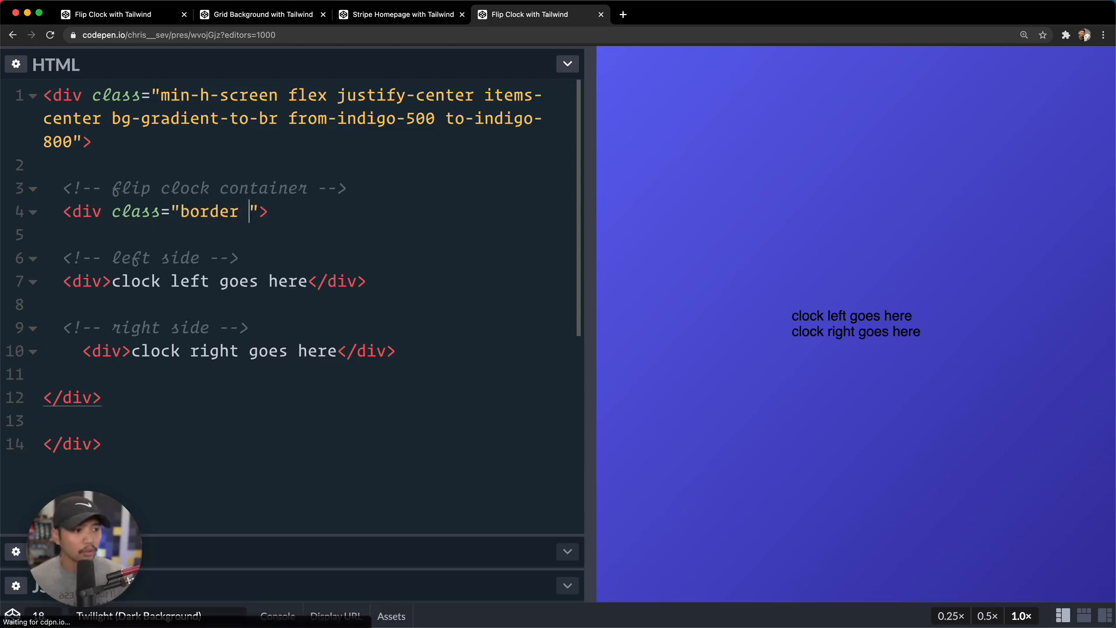
key("Backspace")
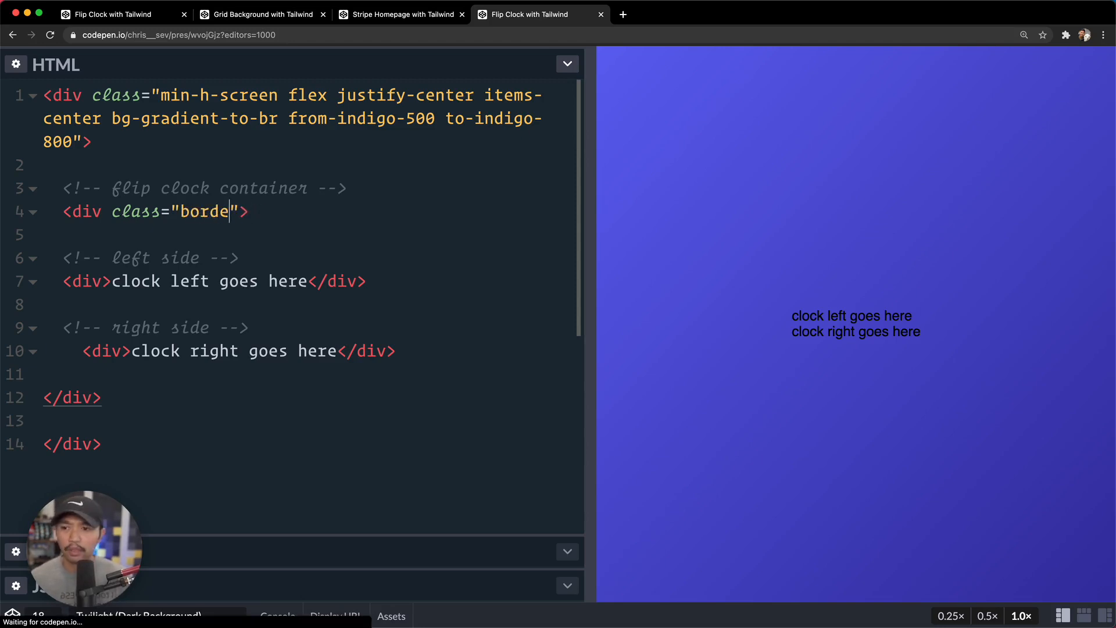
type("-8 border-y")
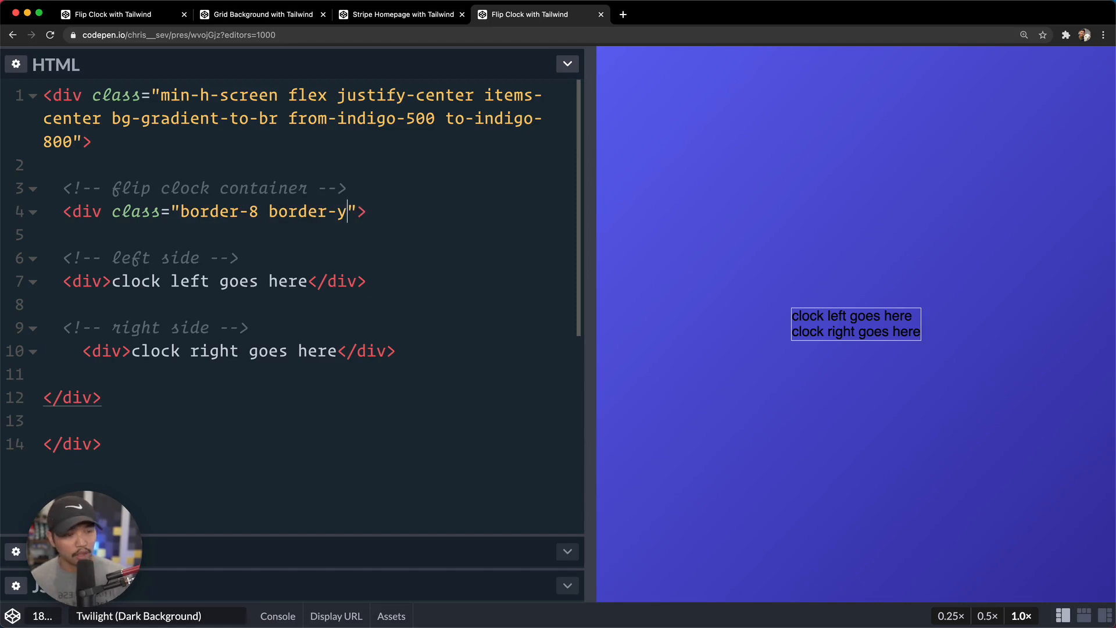
type("ellow-100")
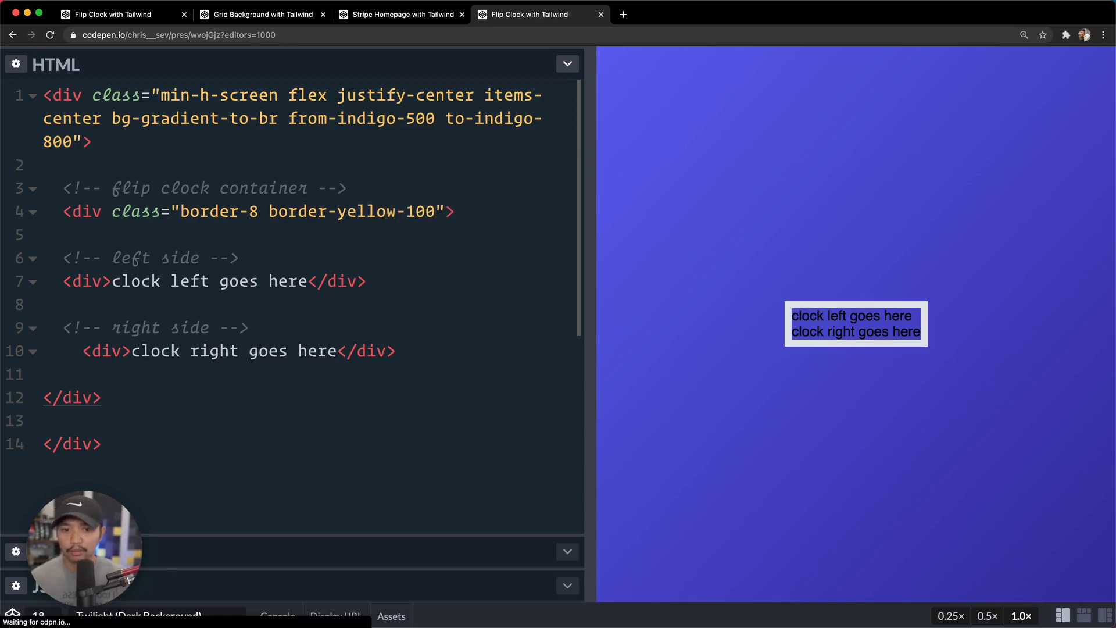
type("rounded")
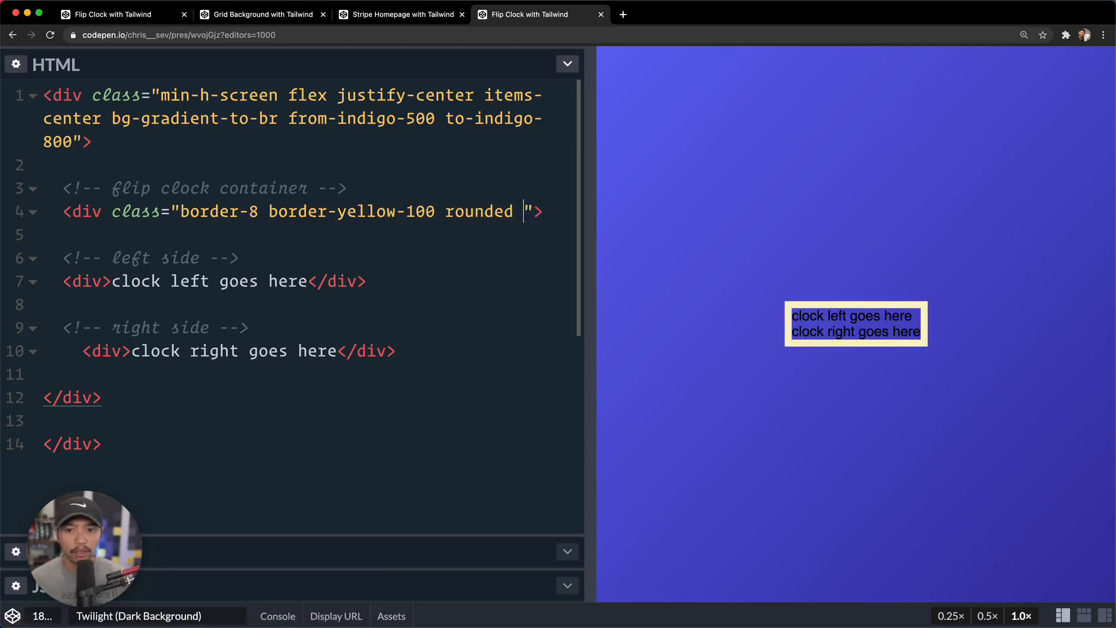
type("shadow-2c")
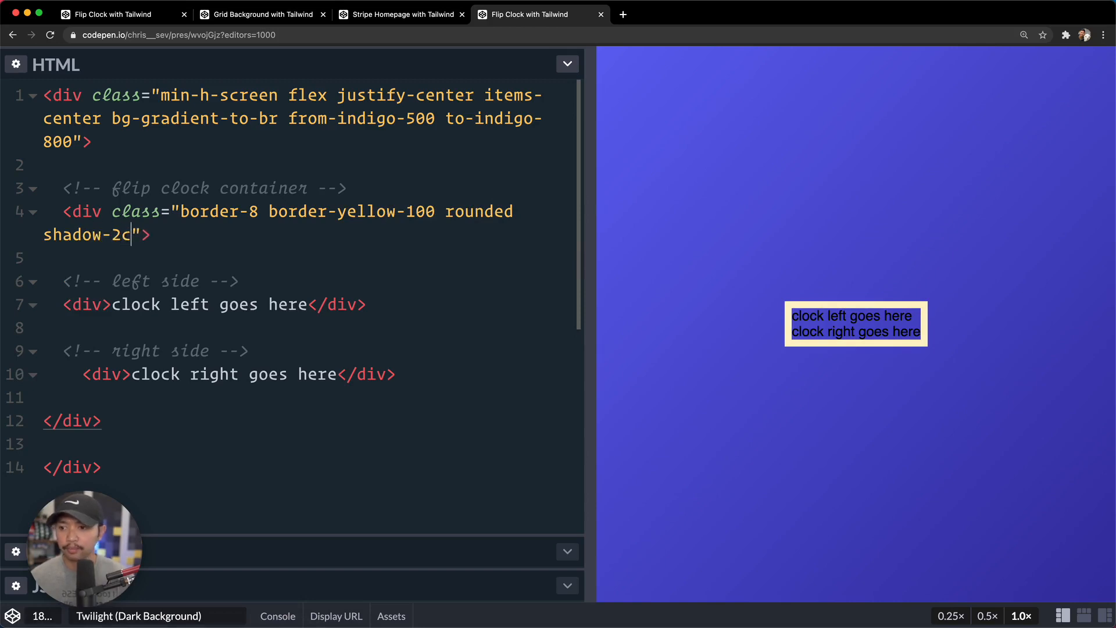
type("xl")
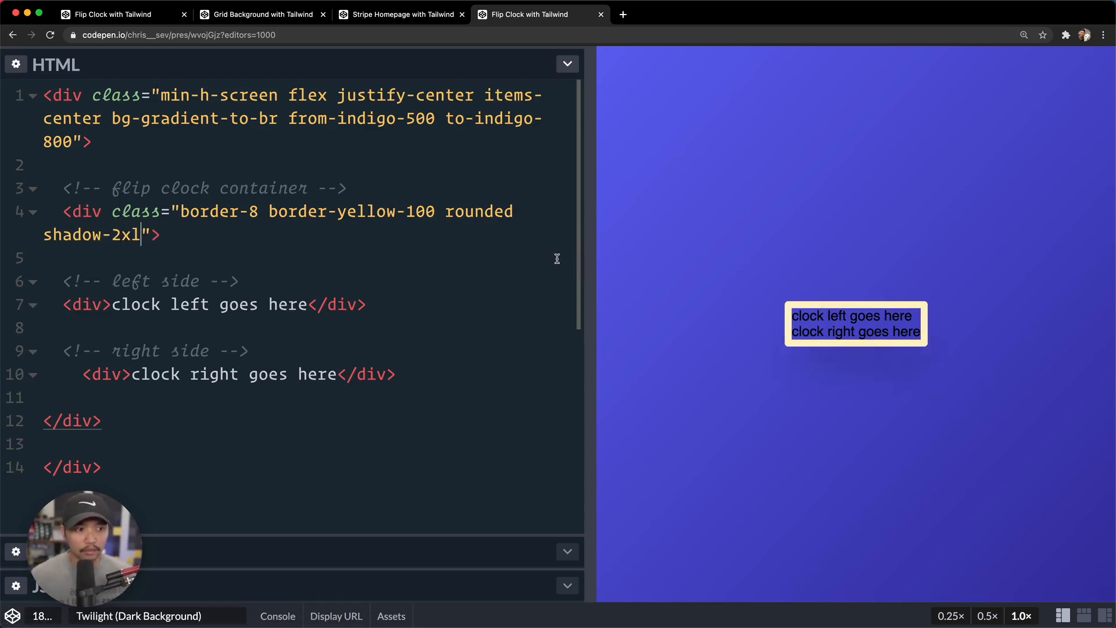
key("Space")
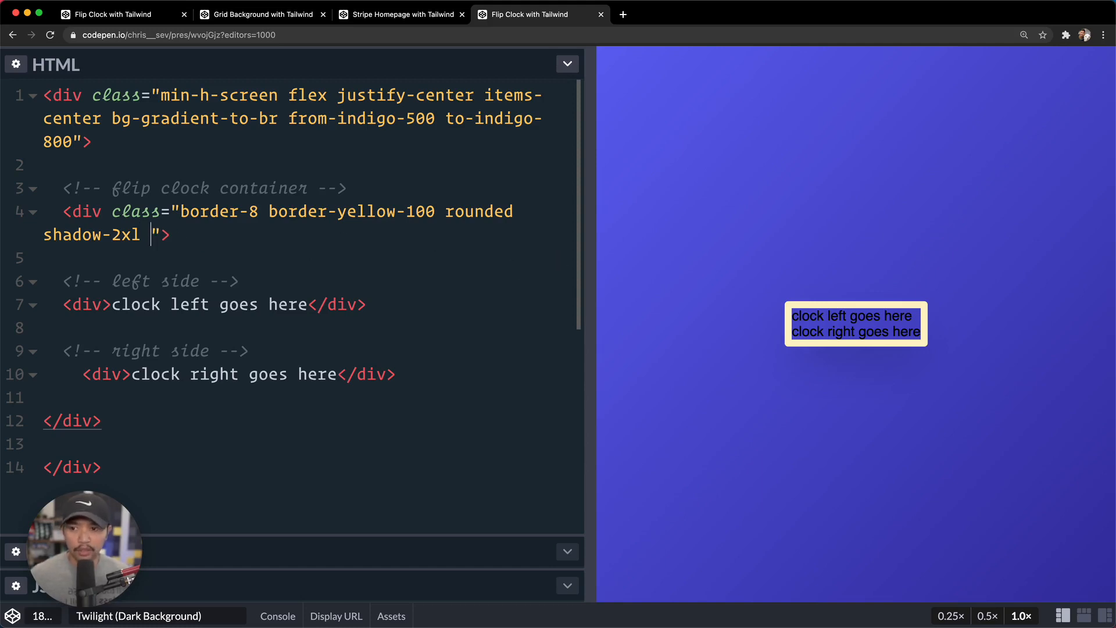
type("font-mono")
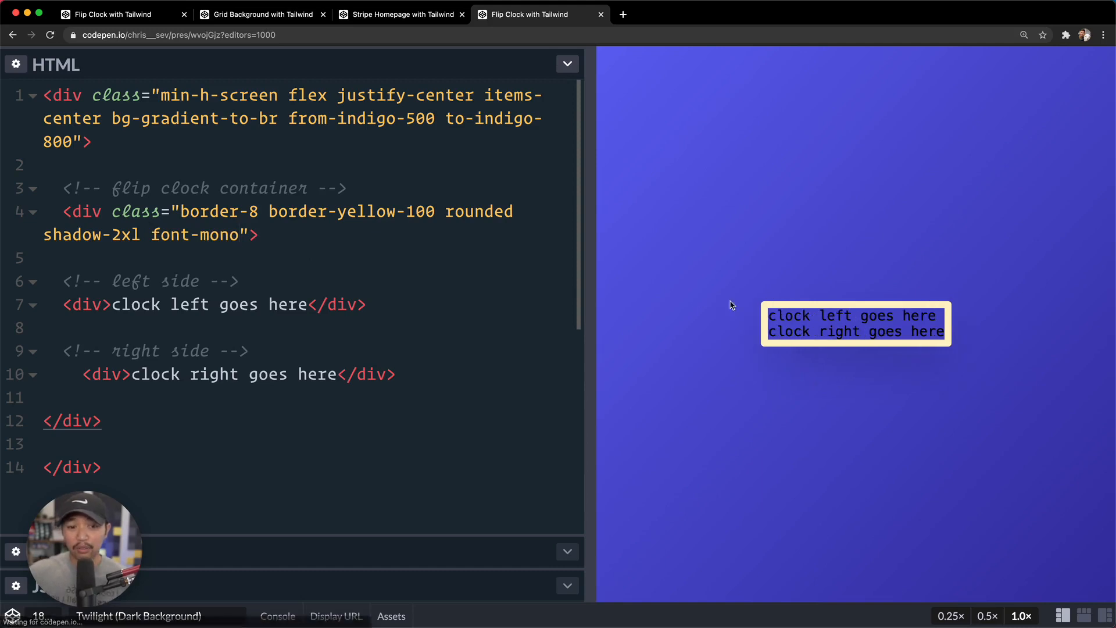
left_click_drag(768, 315, 945, 331)
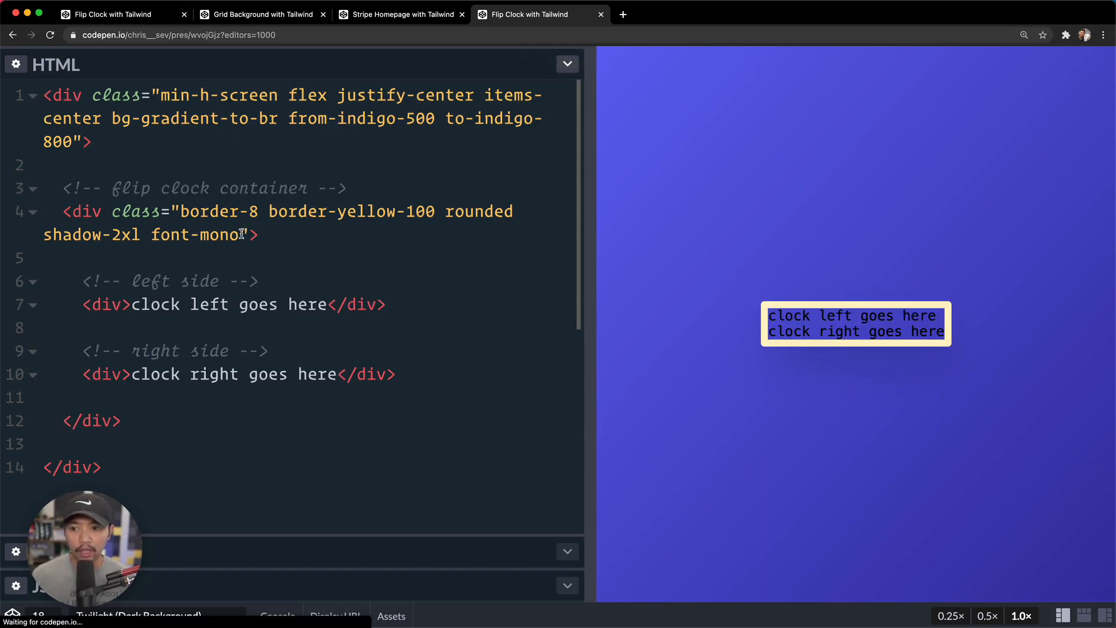
Make the container grid grid-cols-2 with large white text, replacing placeholders with 05 and 47.
type("grid grid-cols-2")
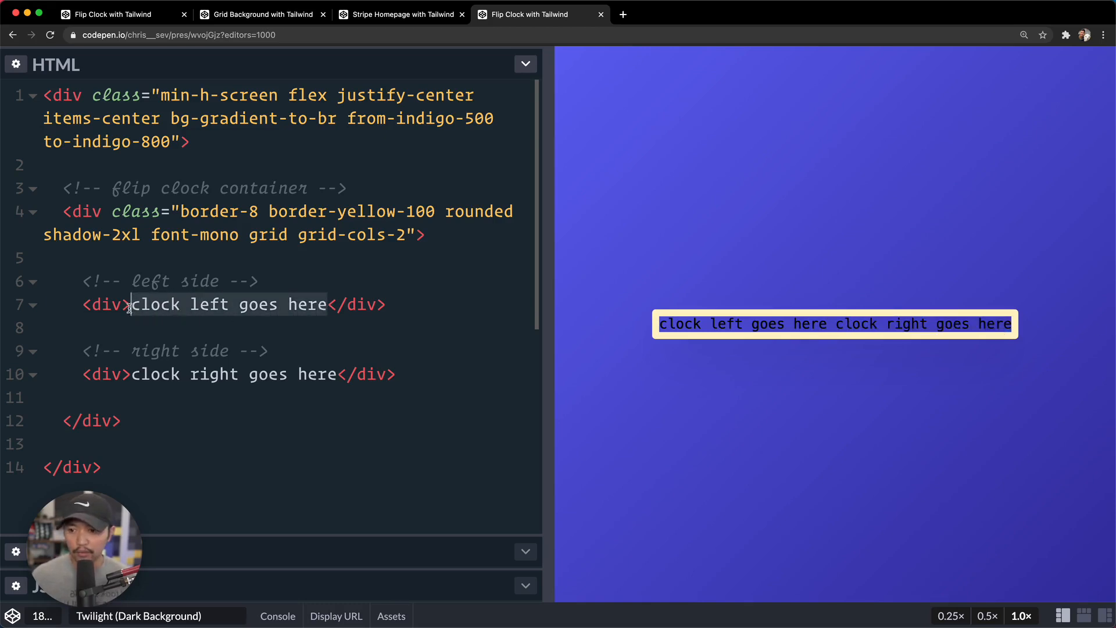
type("05</div>")
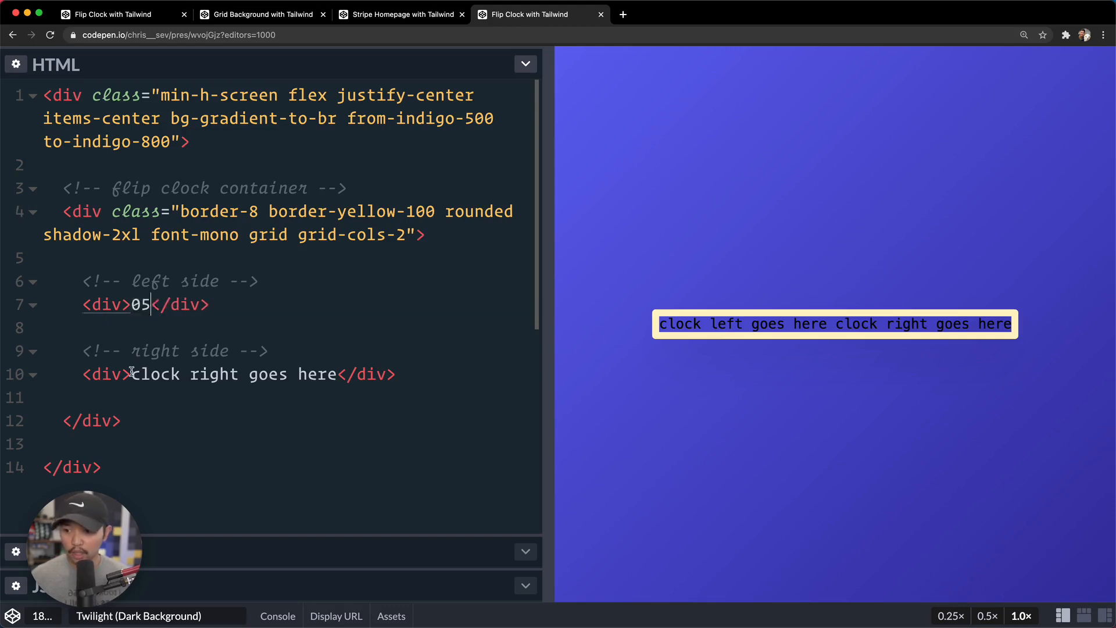
type("47</div>")
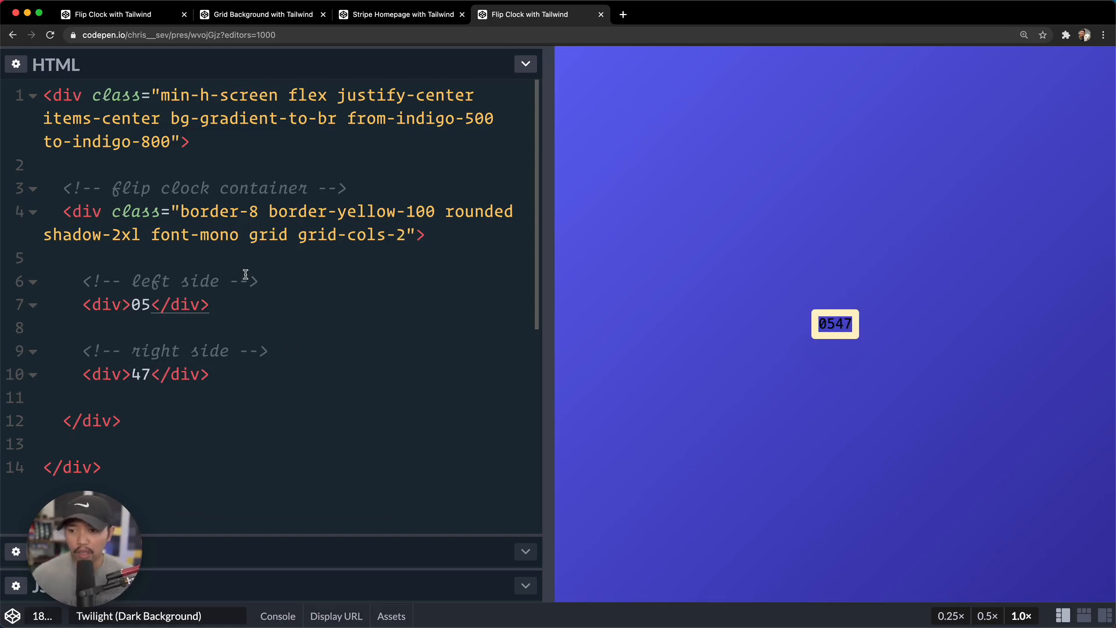
type("text-4xl")
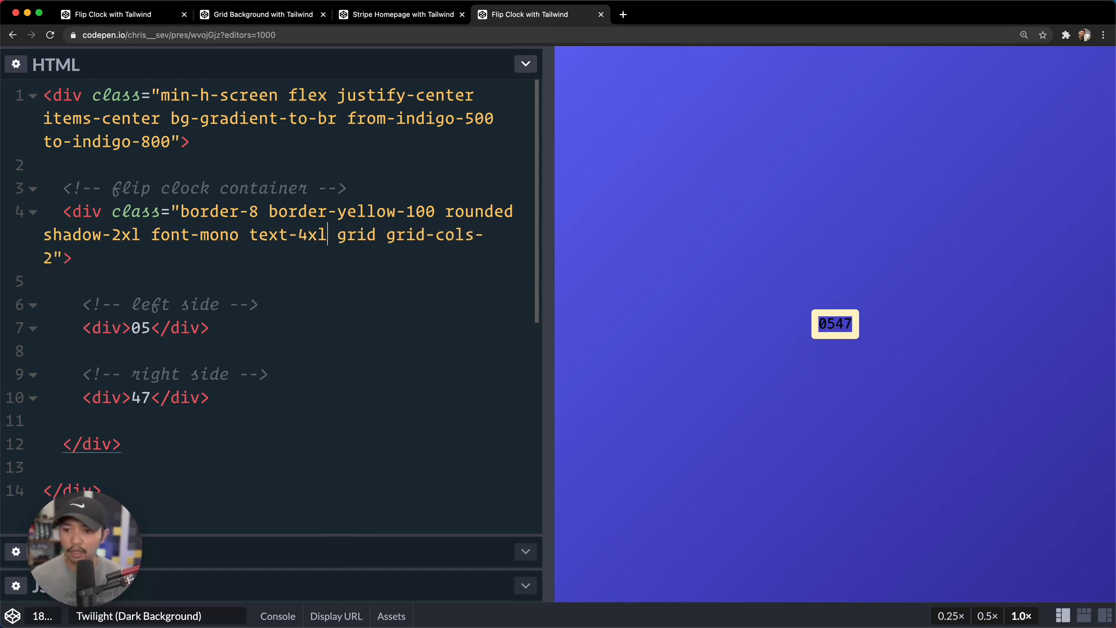
type("text-white")
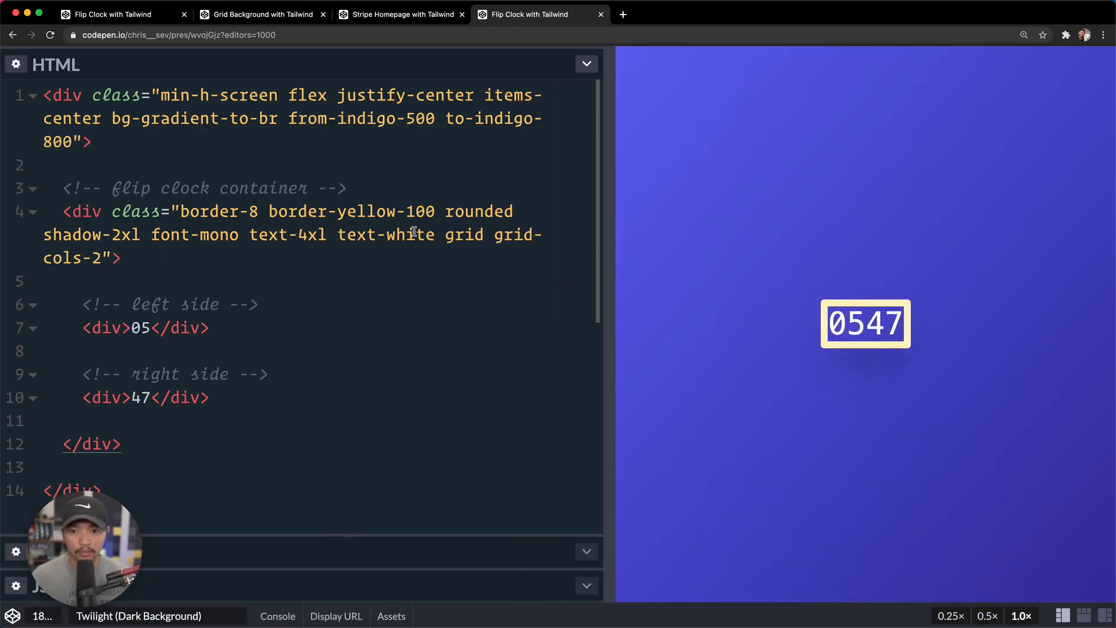
type("8")
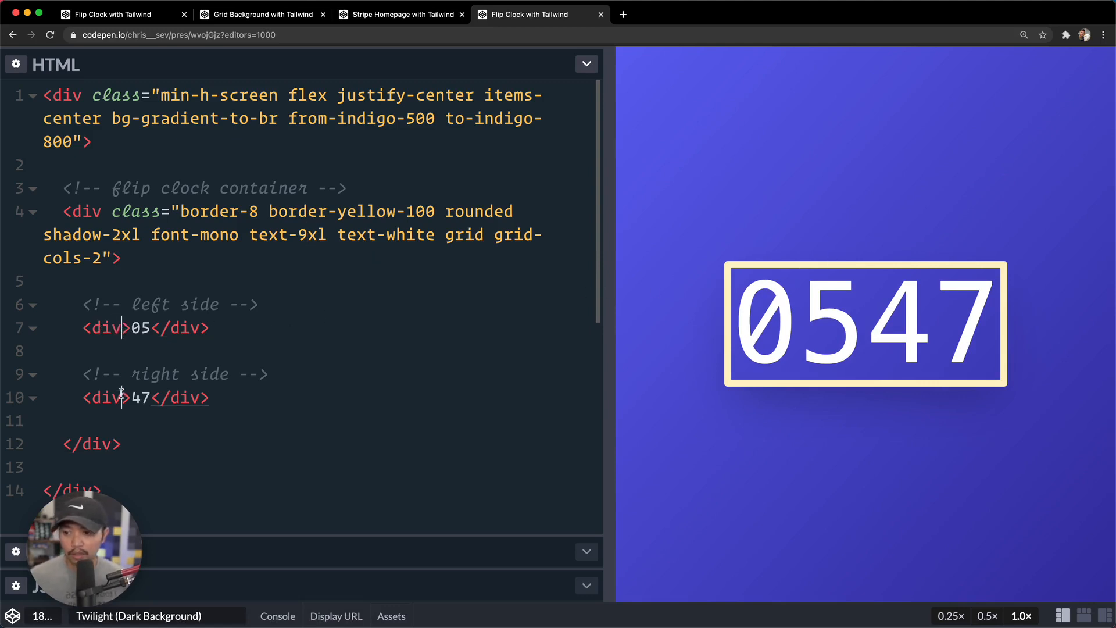
Give both digit divs bg-black and p-8, add gap-x-px to the container, and widen the preview.
type("class=\"bg-bl\"")
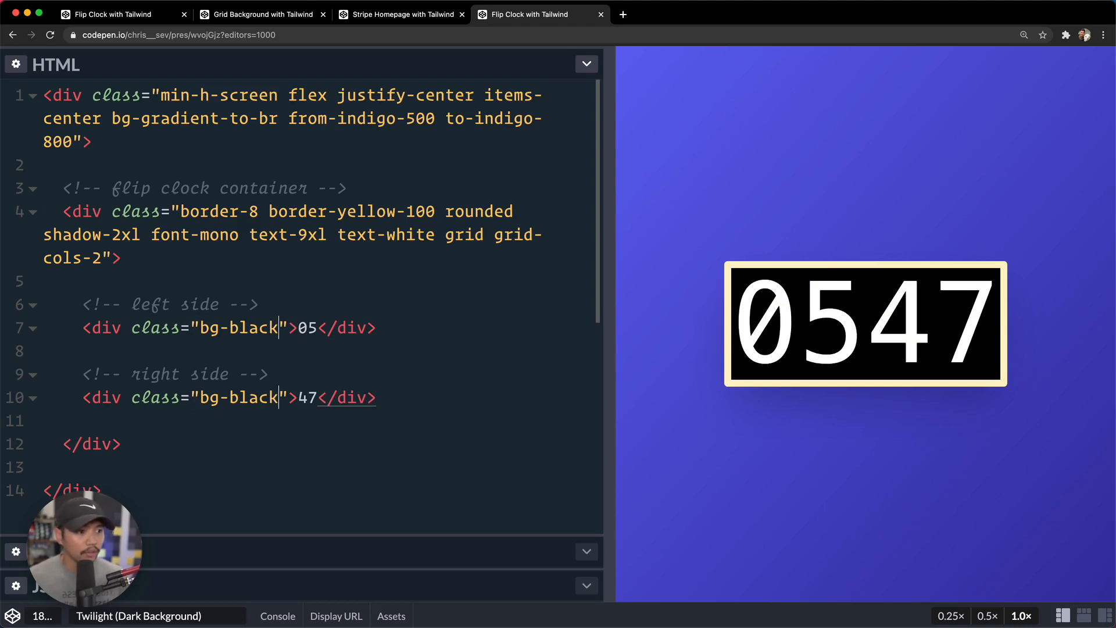
mouse_move(311, 261)
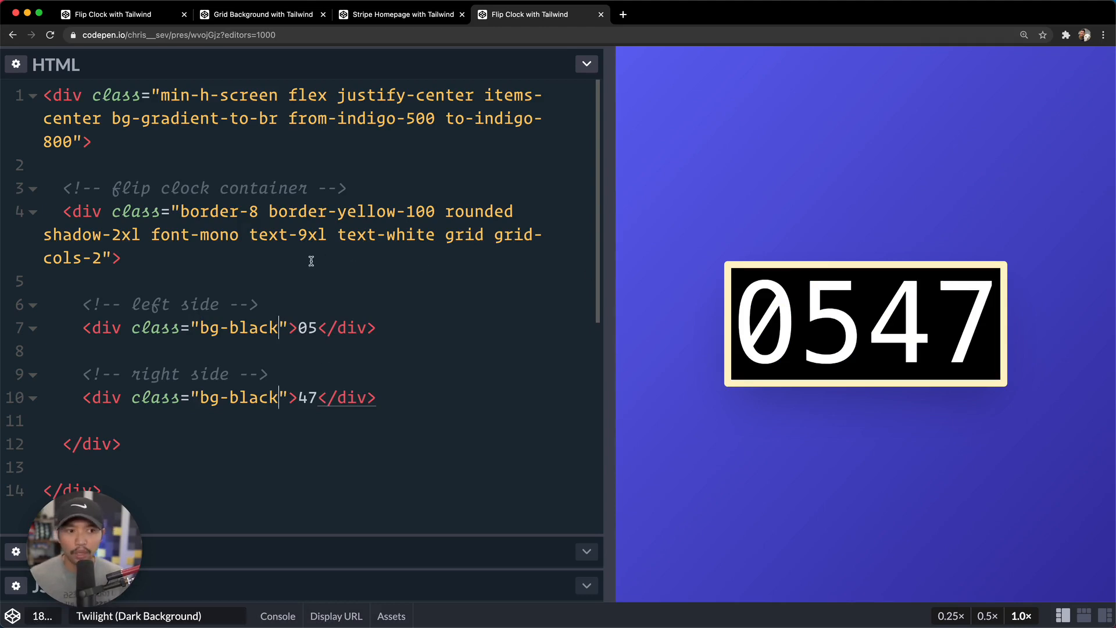
mouse_move(864, 300)
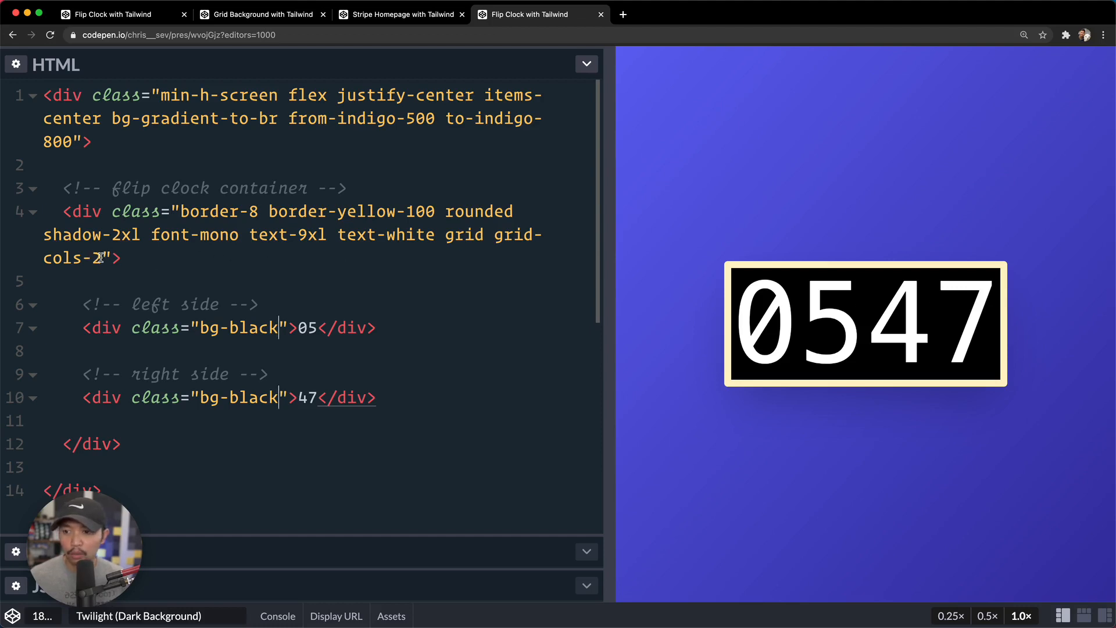
type("gap")
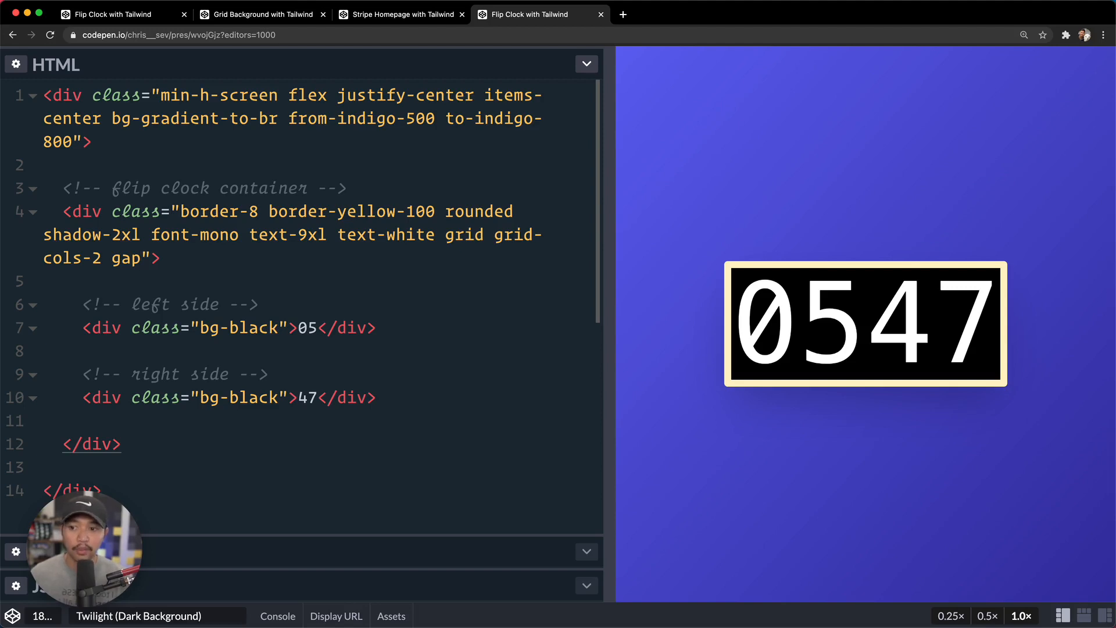
type("-x")
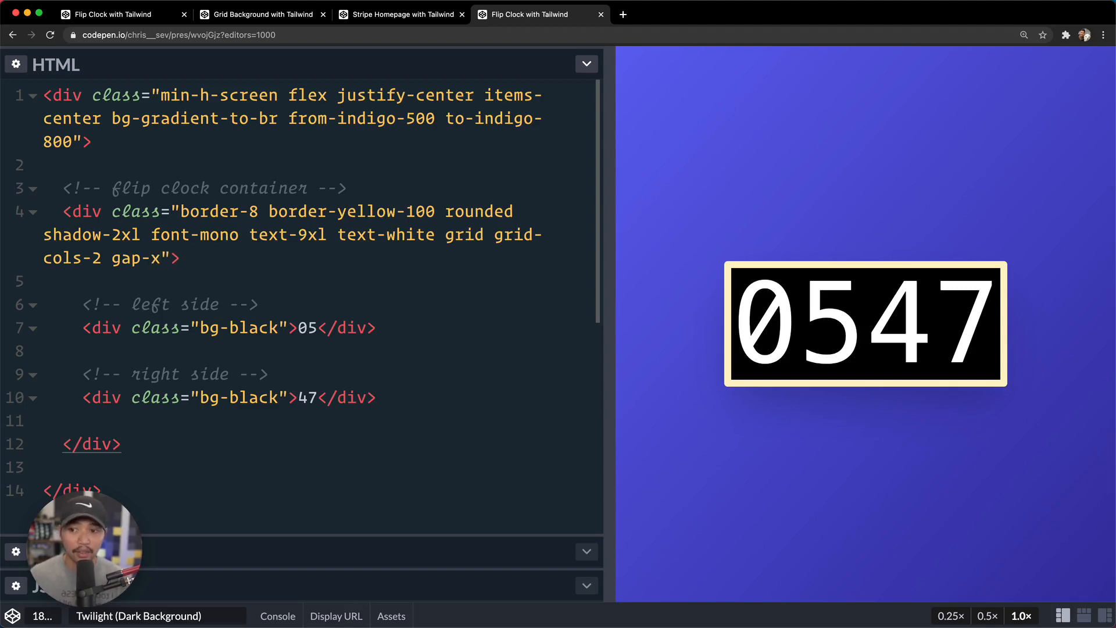
type("-px")
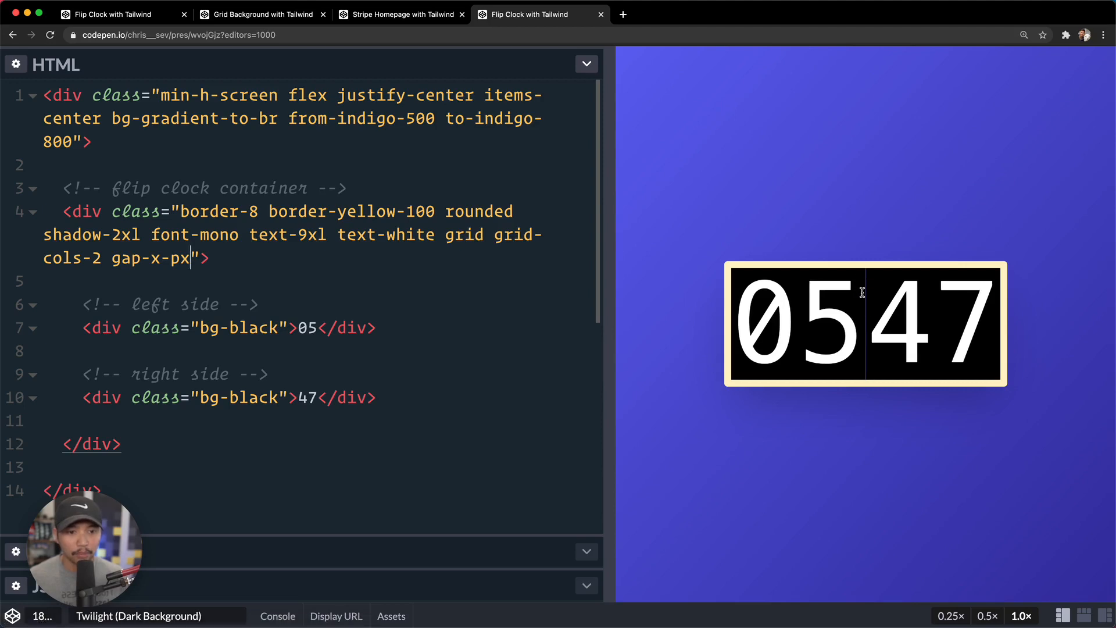
mouse_move(243, 352)
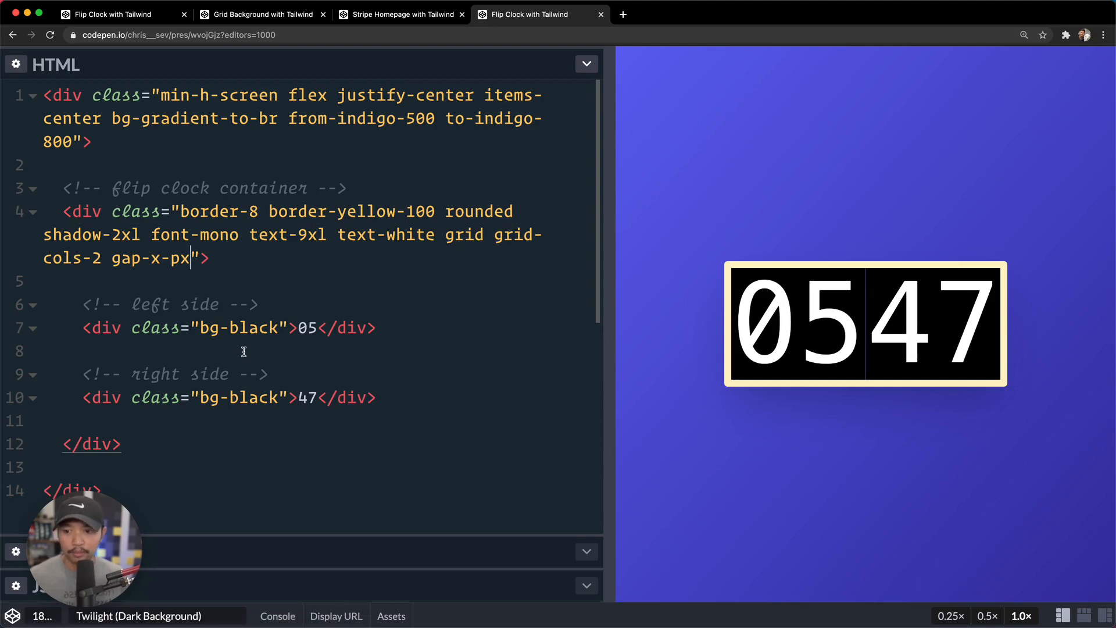
mouse_move(278, 398)
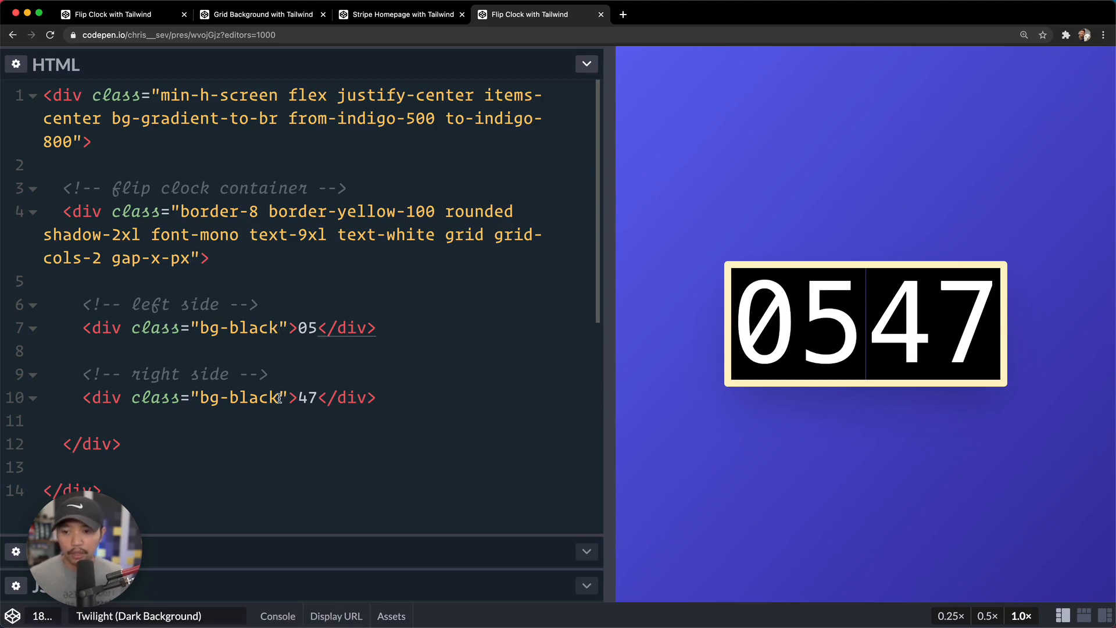
type("p-8")
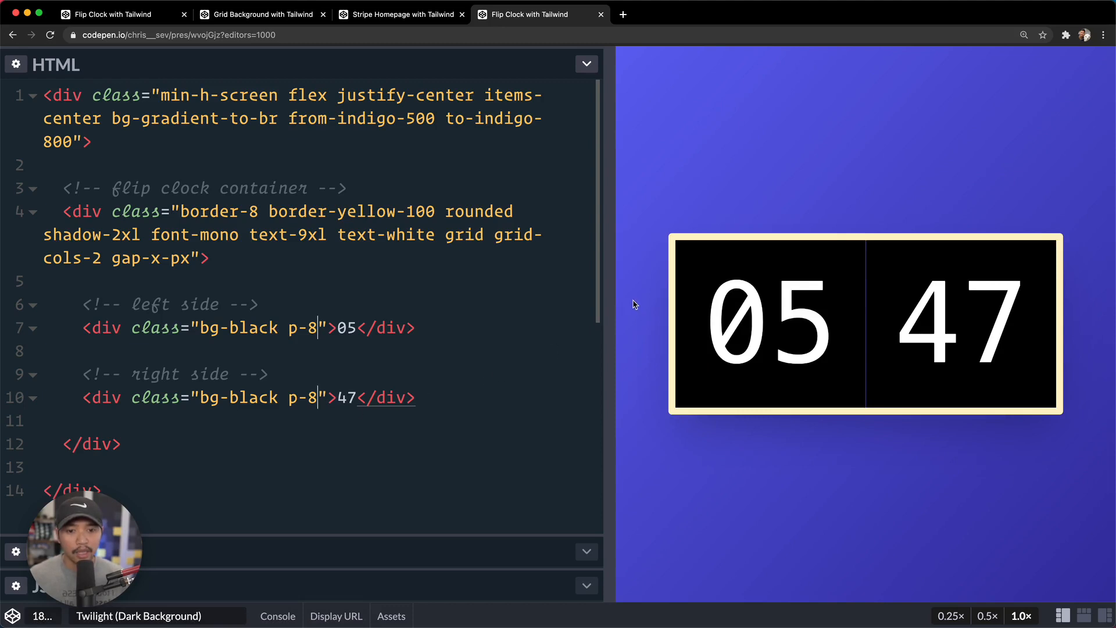
left_click_drag(633, 305, 593, 319)
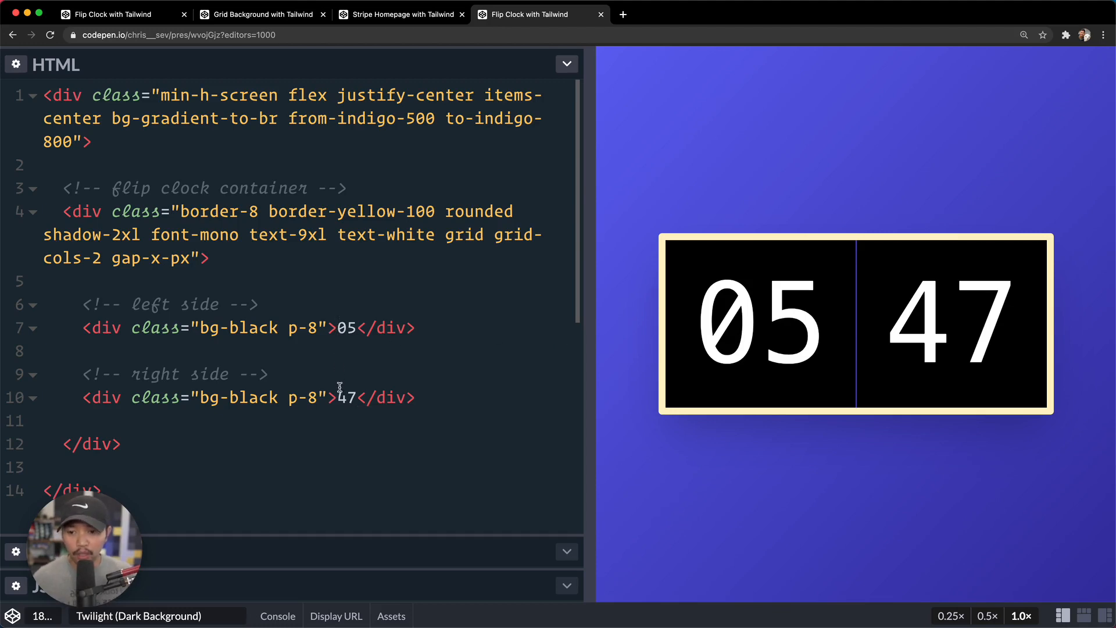
mouse_move(731, 355)
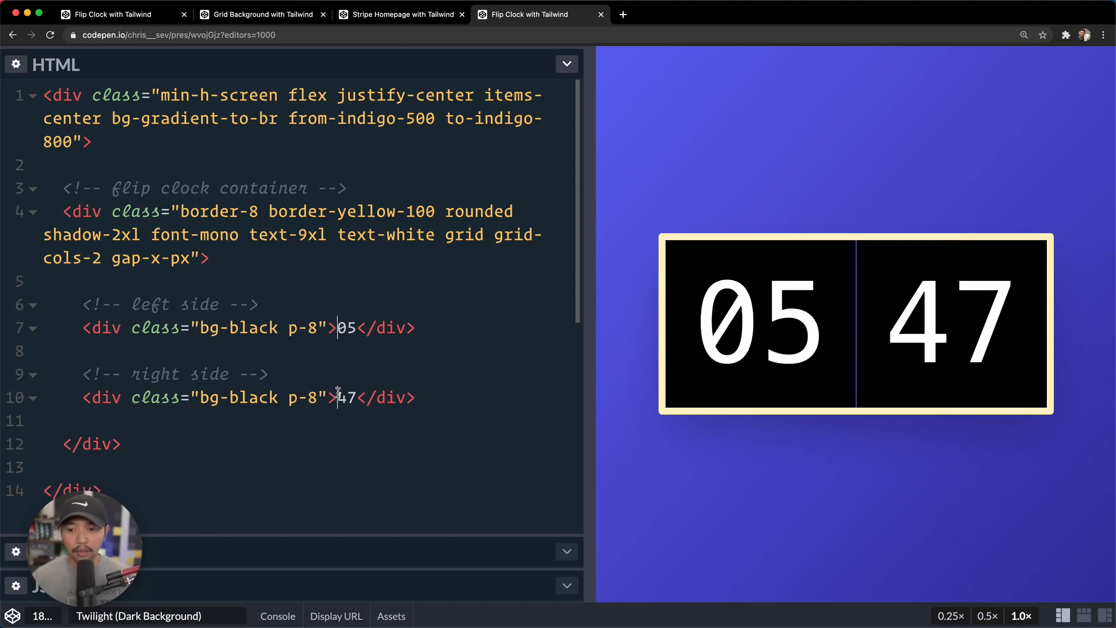
Wrap the digits in spans, make the left card relative, and add background grid, time numbers and middle line comments.
type("<span>05</span>")
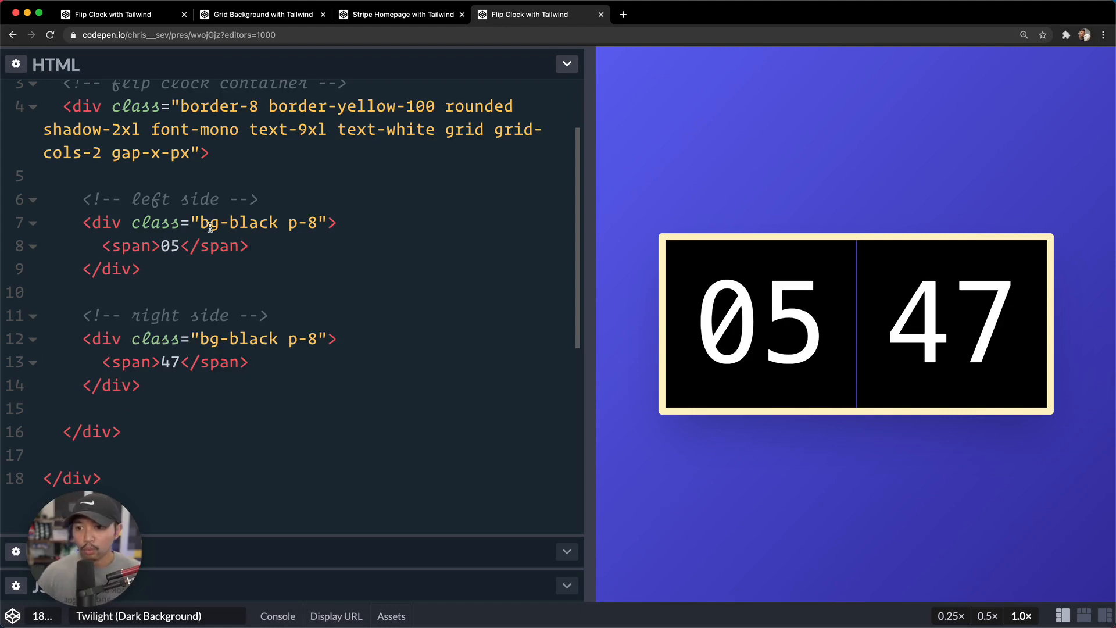
type("relative")
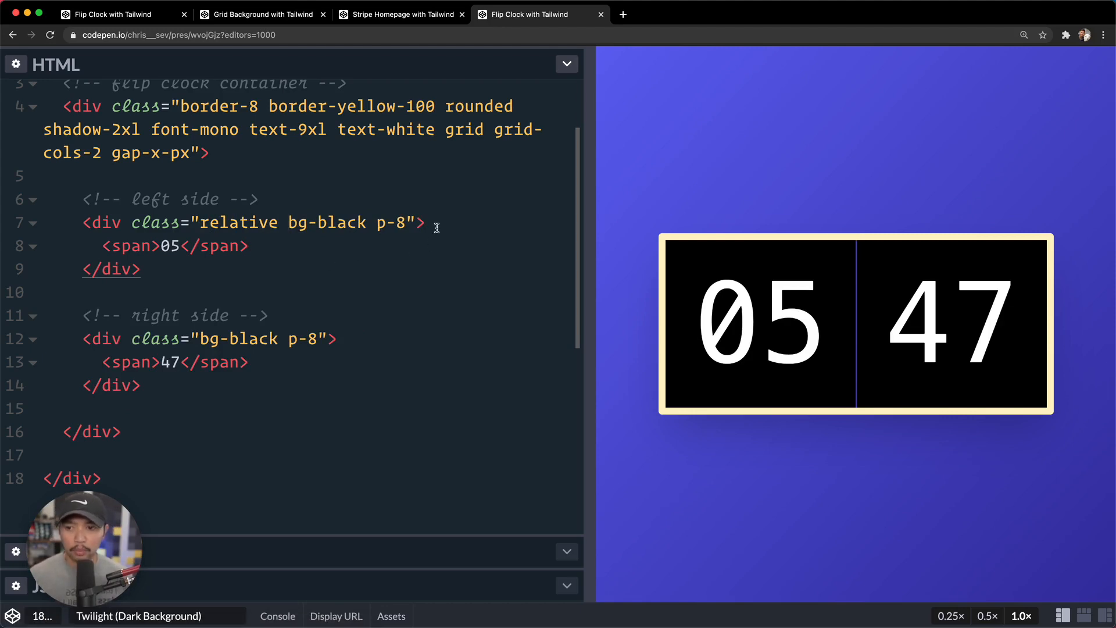
double_click(237, 222)
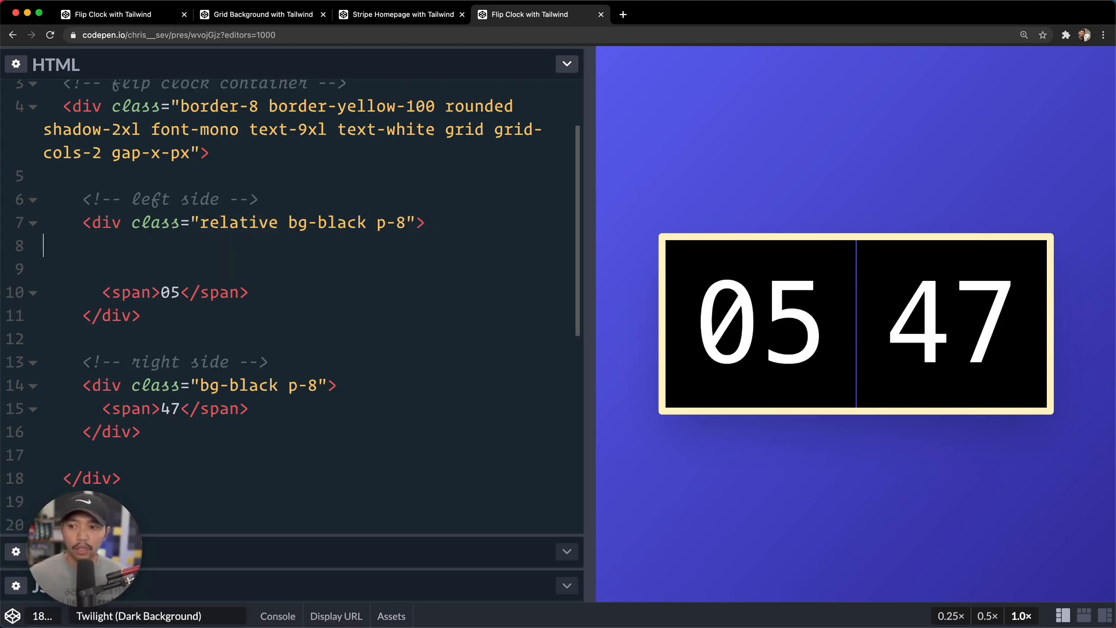
type("background")
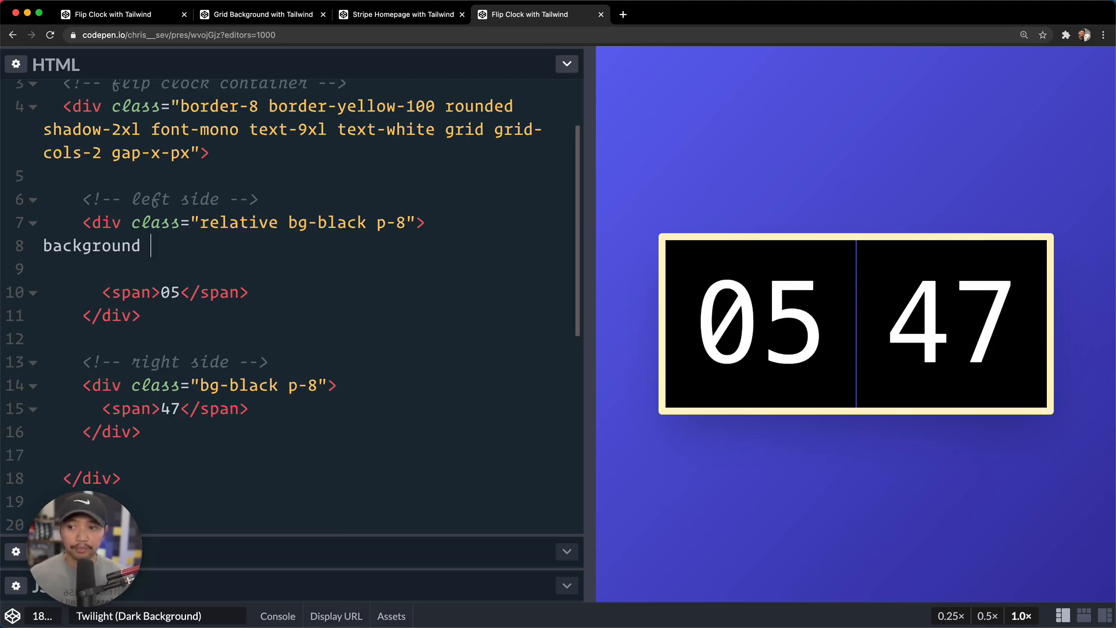
type("grid of black squares -->")
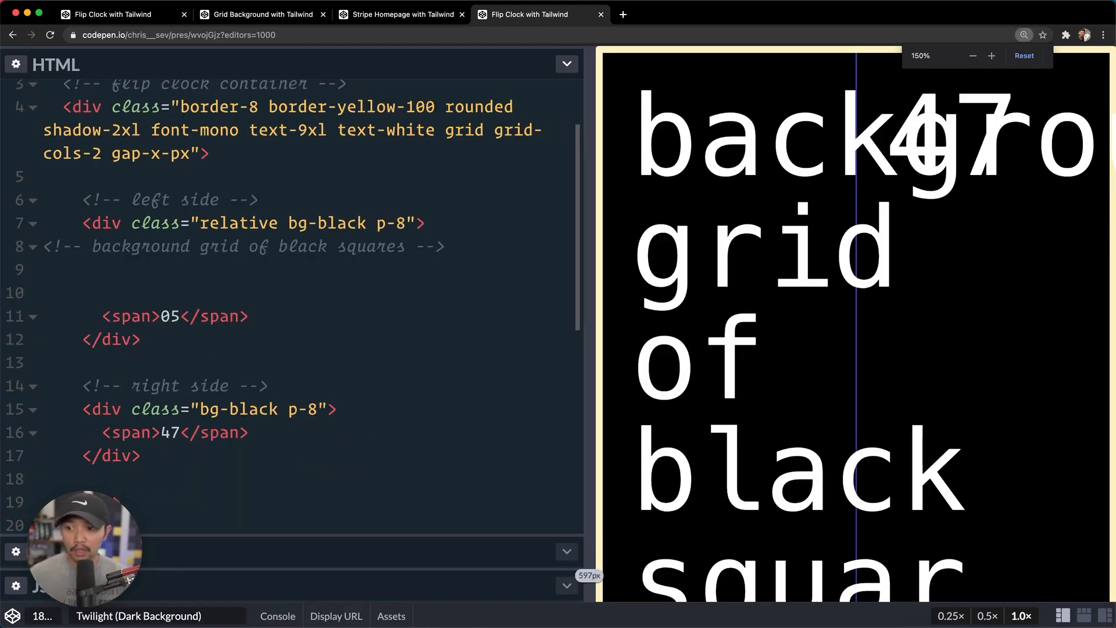
type("time numbers -->")
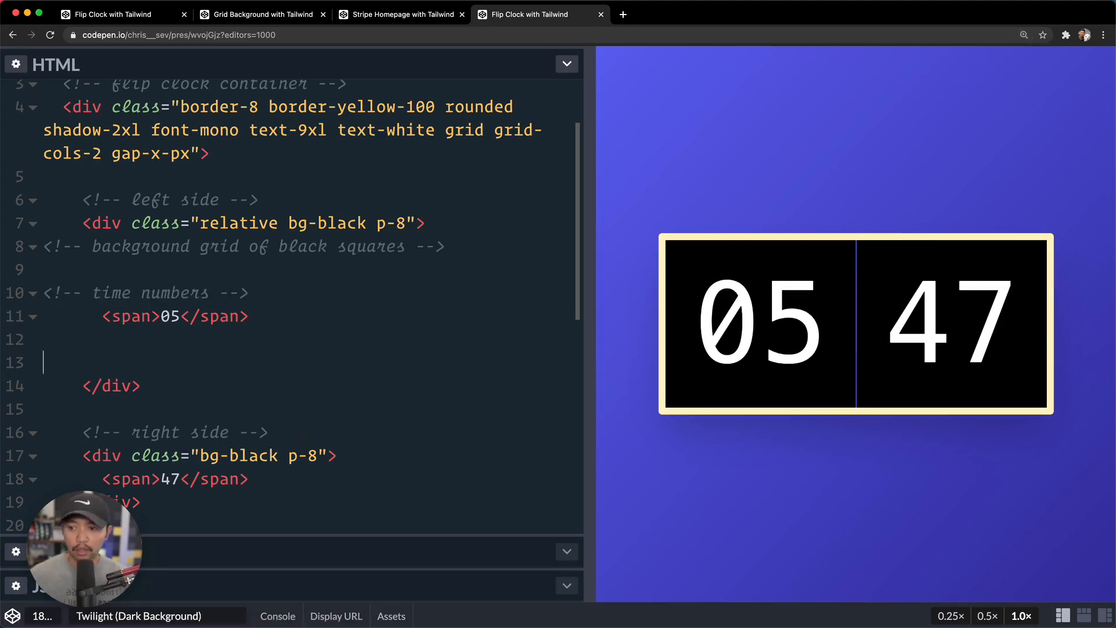
type("line across the middle -->")
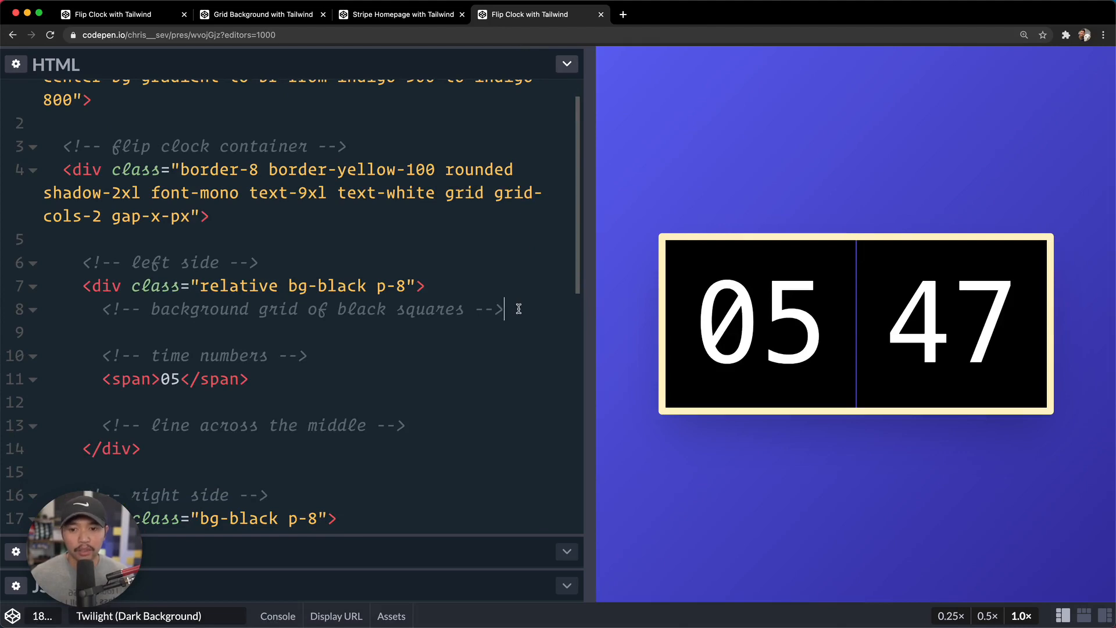
Add an absolute inset-0 bg-red-400 background layer div inside the left card.
type("<div class=\"\">")
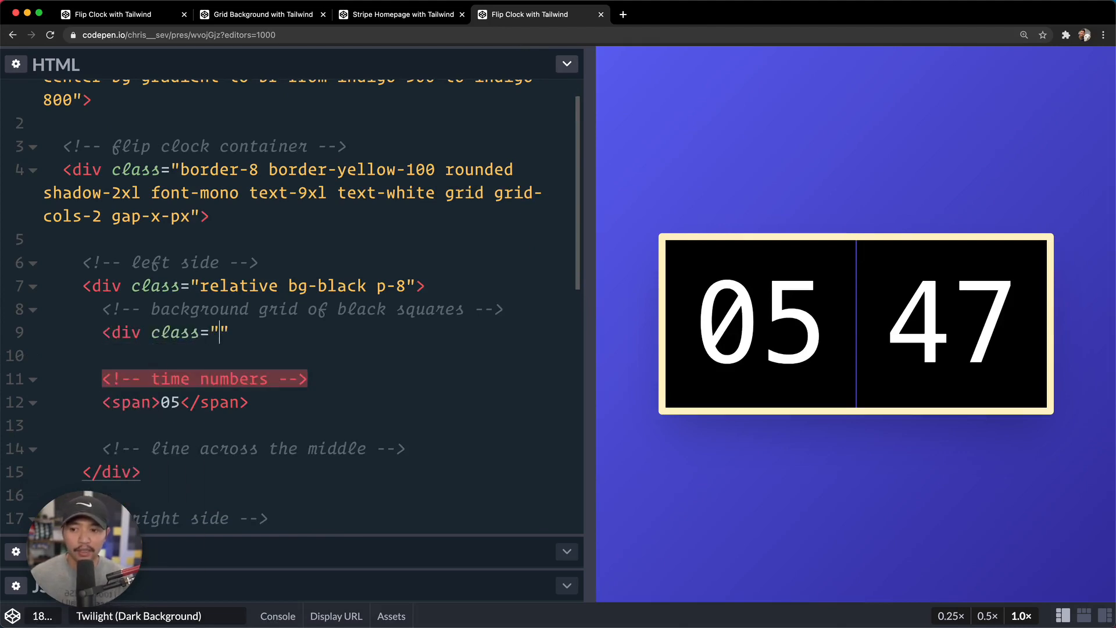
type("absolute inset-0")
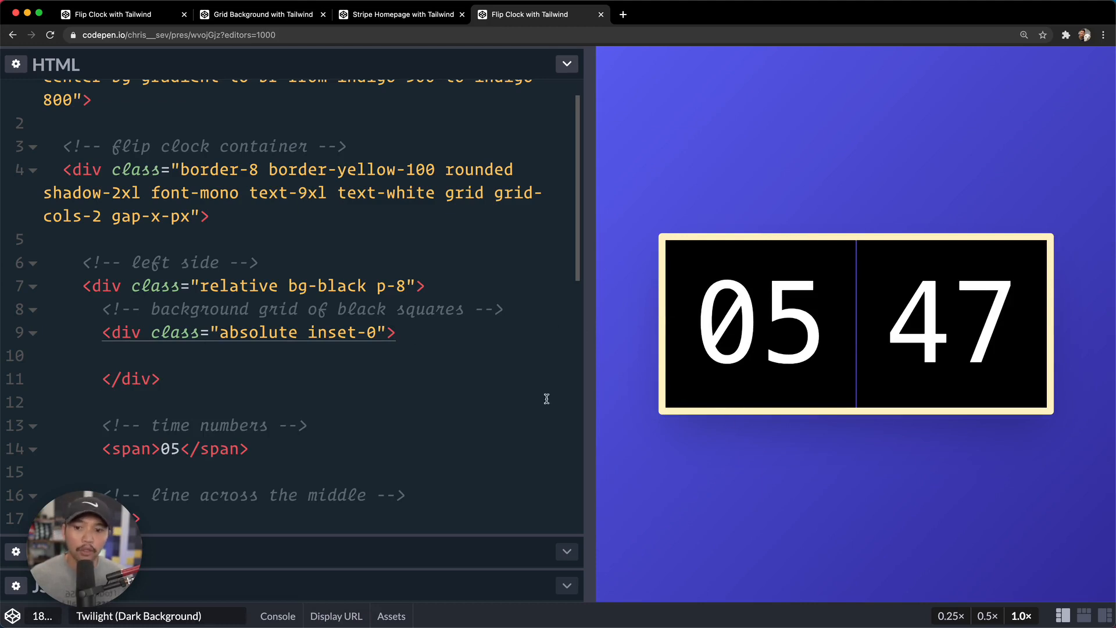
double_click(238, 286)
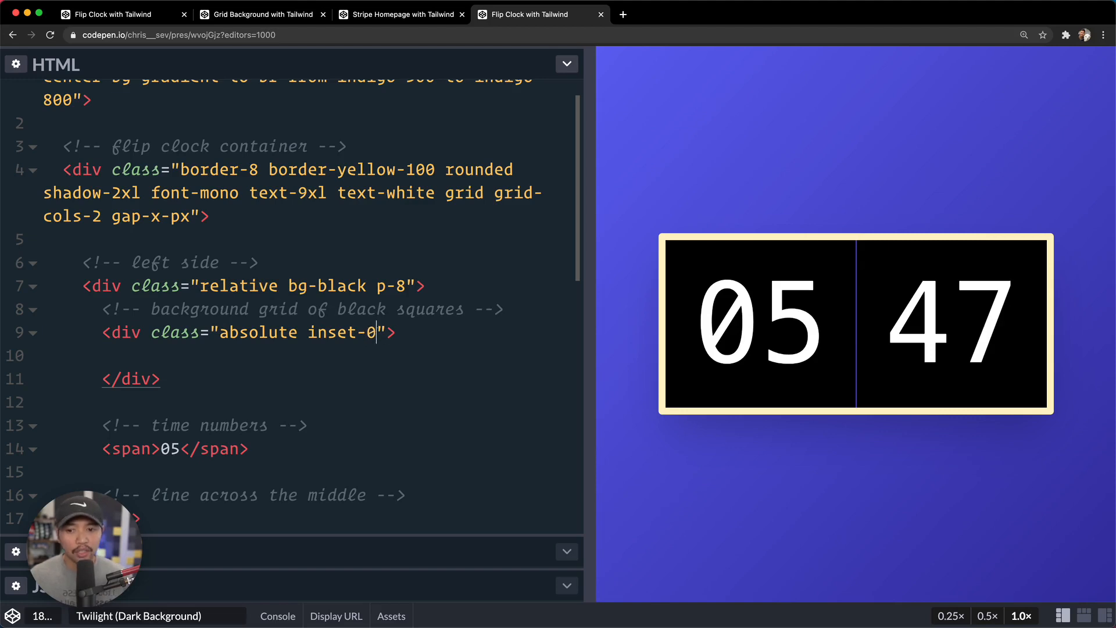
type("bg-red-4")
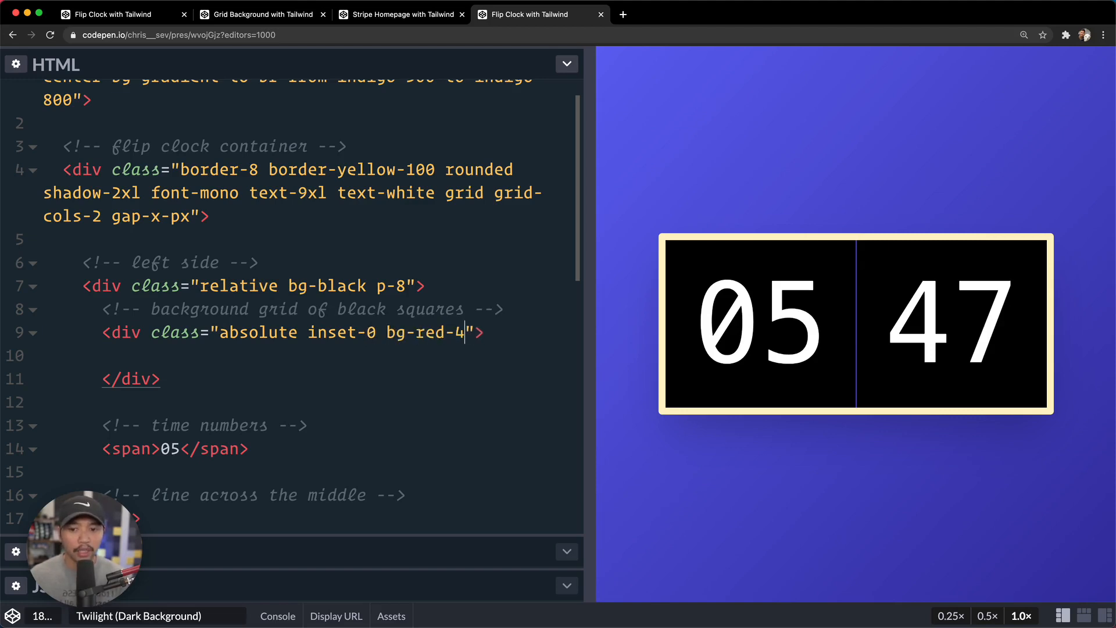
type("00")
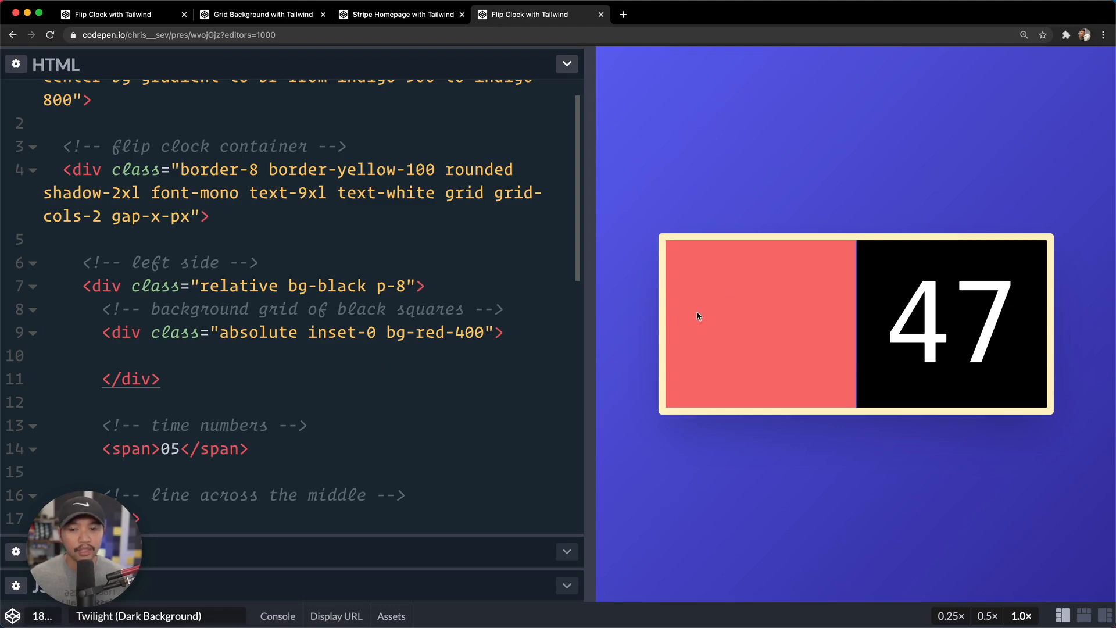
Give the 05 span class="relative" so the digits sit above the red layer.
left_click(485, 332)
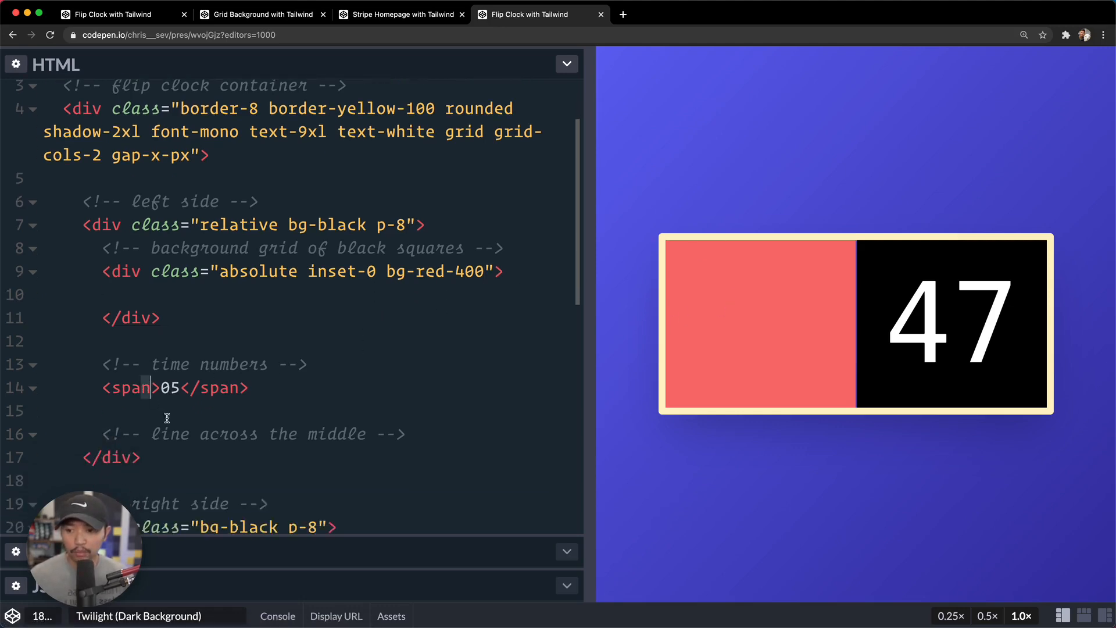
type("class")
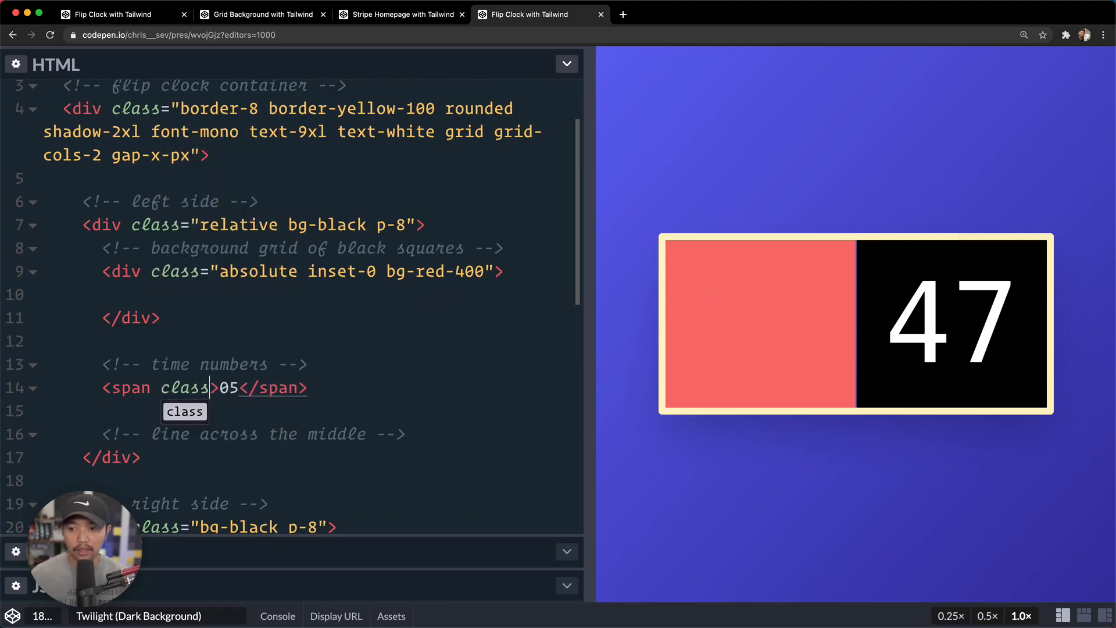
type("=\"relative\"")
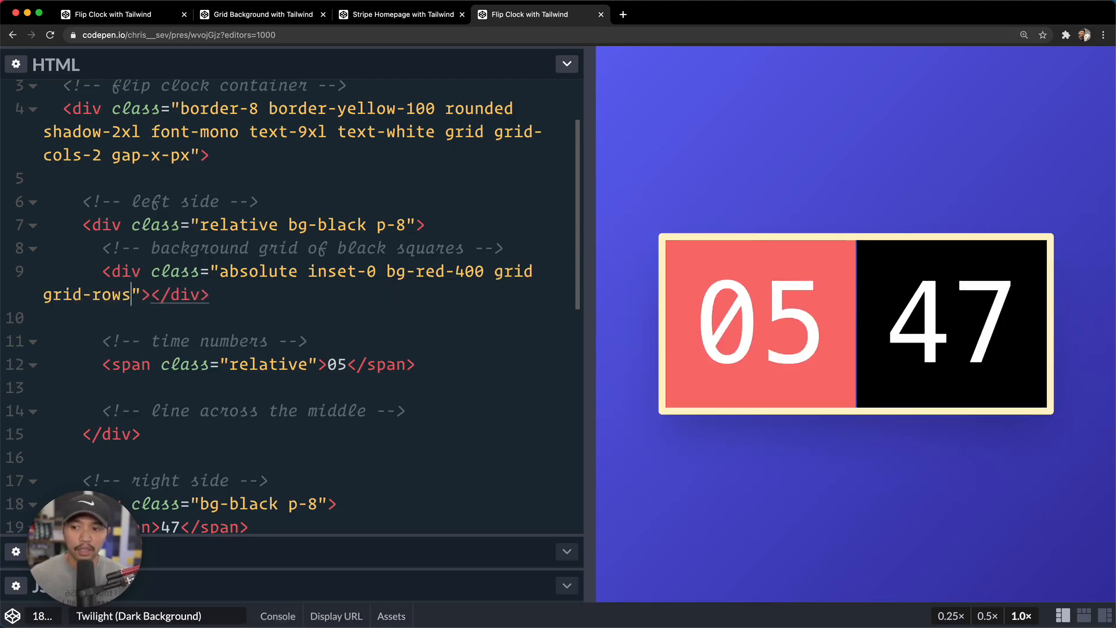
Make the layer grid-rows-2 and expand div*2 into two child divs with a bg class.
type("-2")
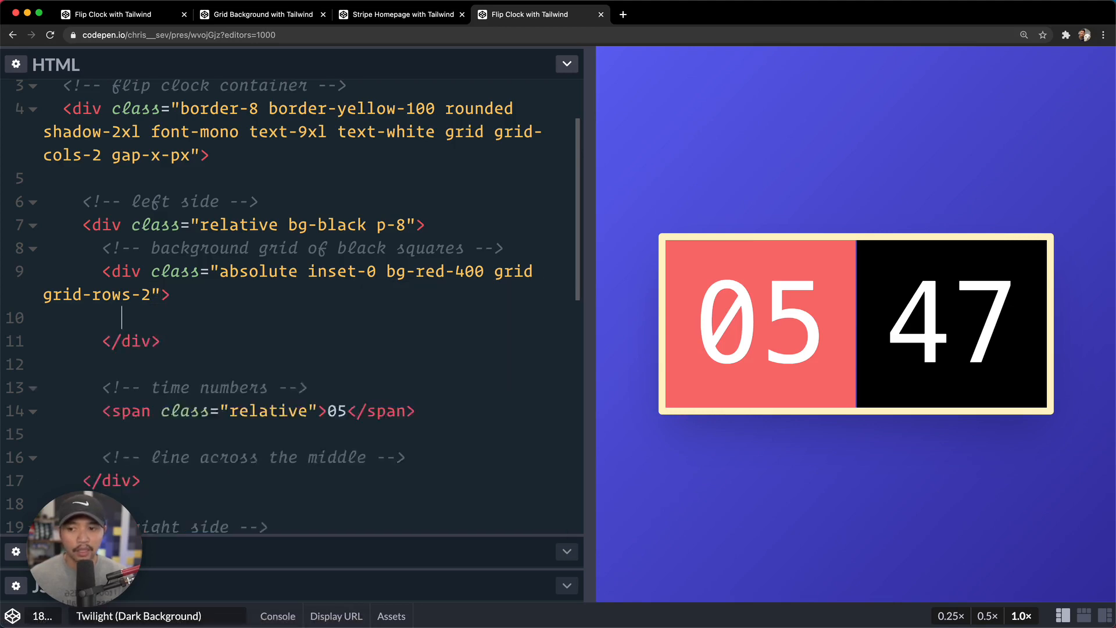
type("div*2")
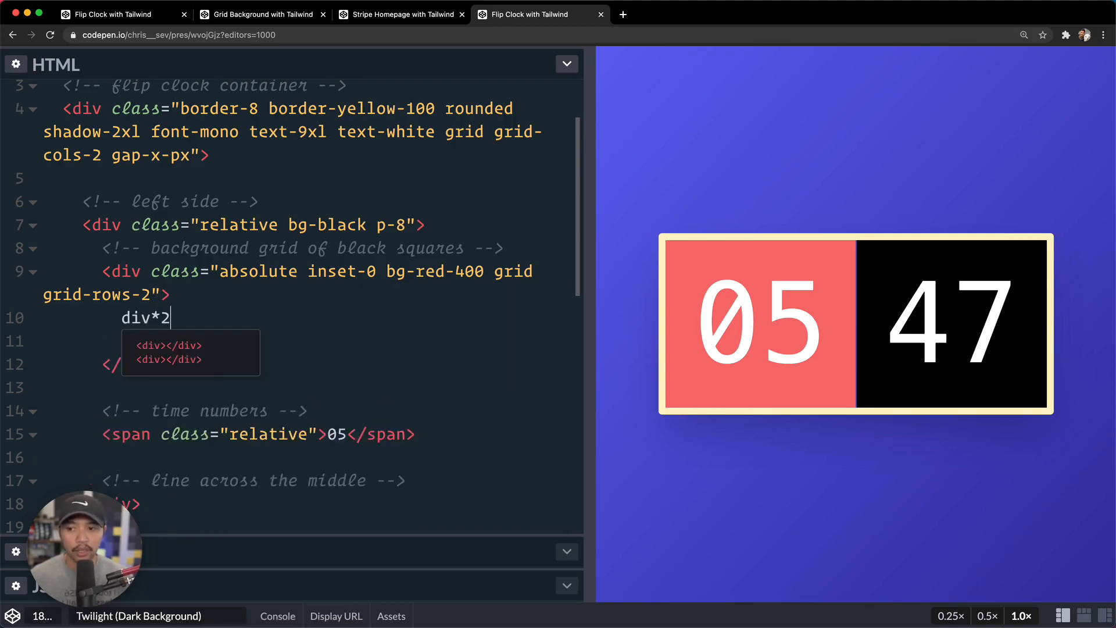
key("Tab")
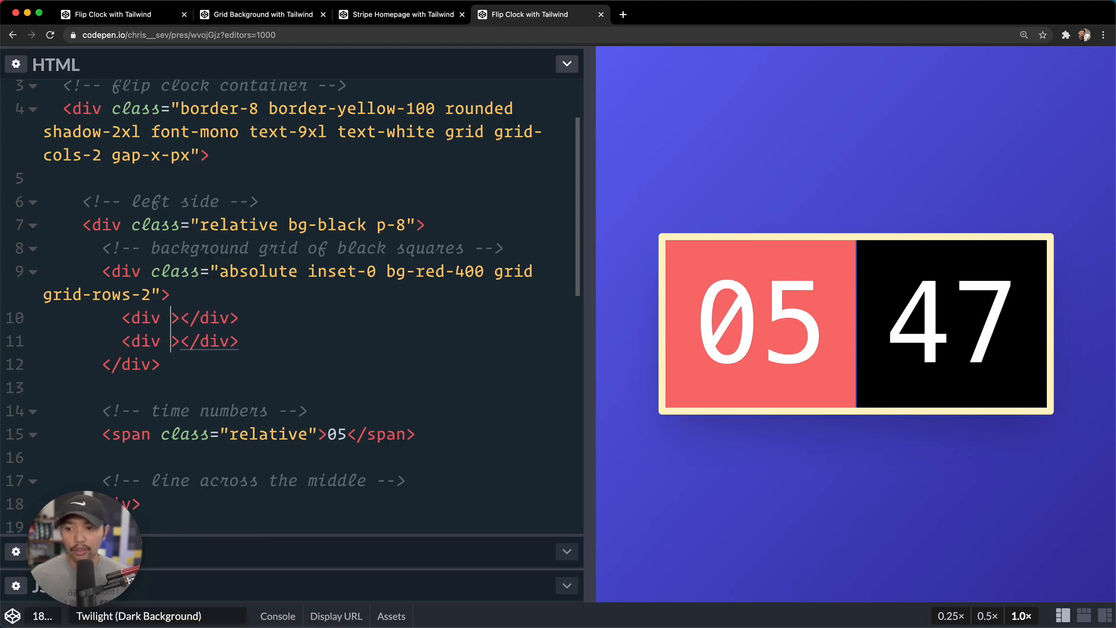
type("class=\"bg-b\"")
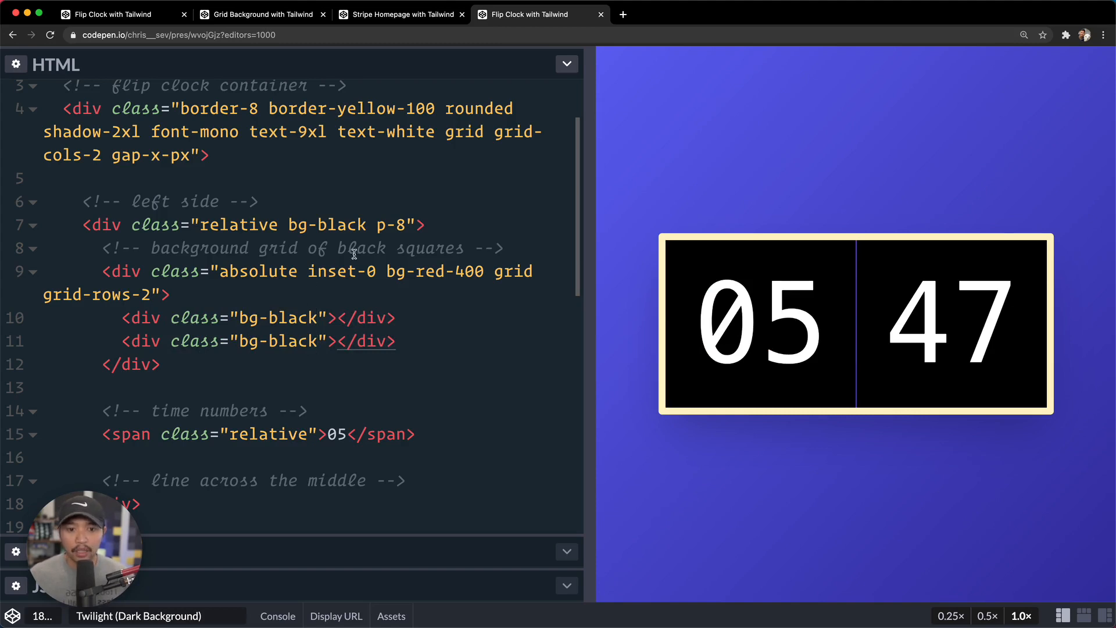
mouse_move(305, 341)
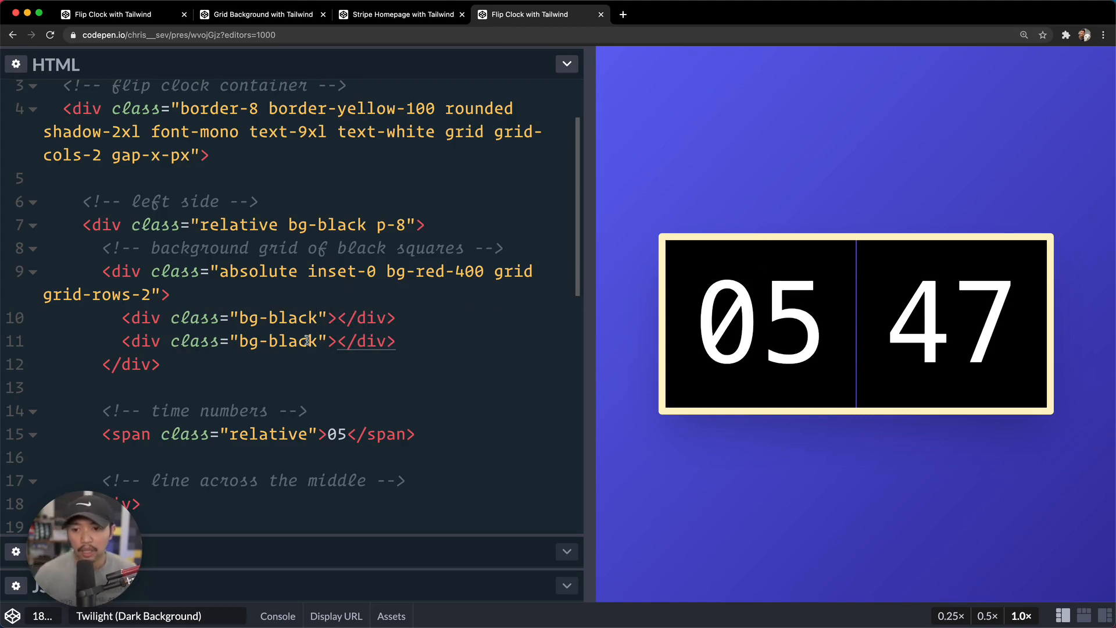
Set the bottom row to bg-blue-400 and begin editing the top row's colour class.
double_click(292, 341)
type("red-400")
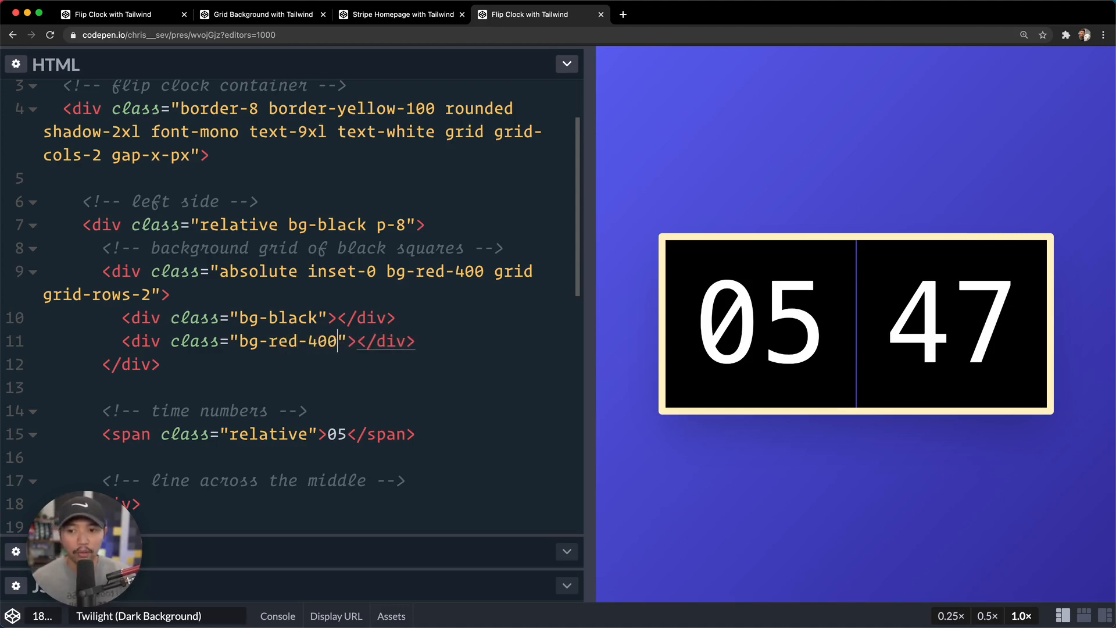
type("bg-blue-400")
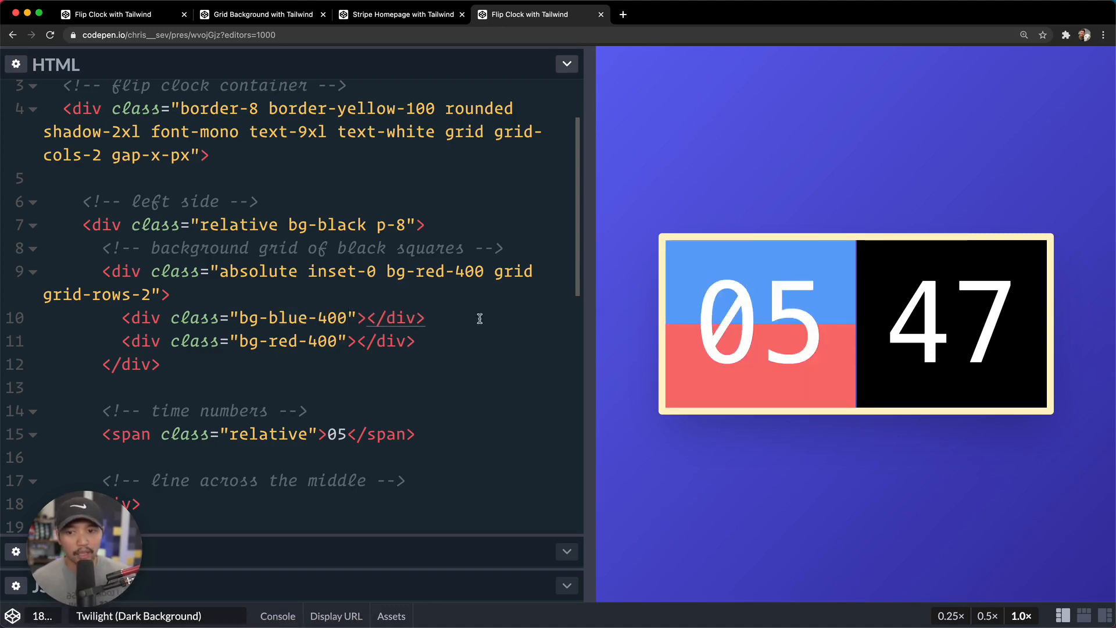
left_click(347, 318)
type("g")
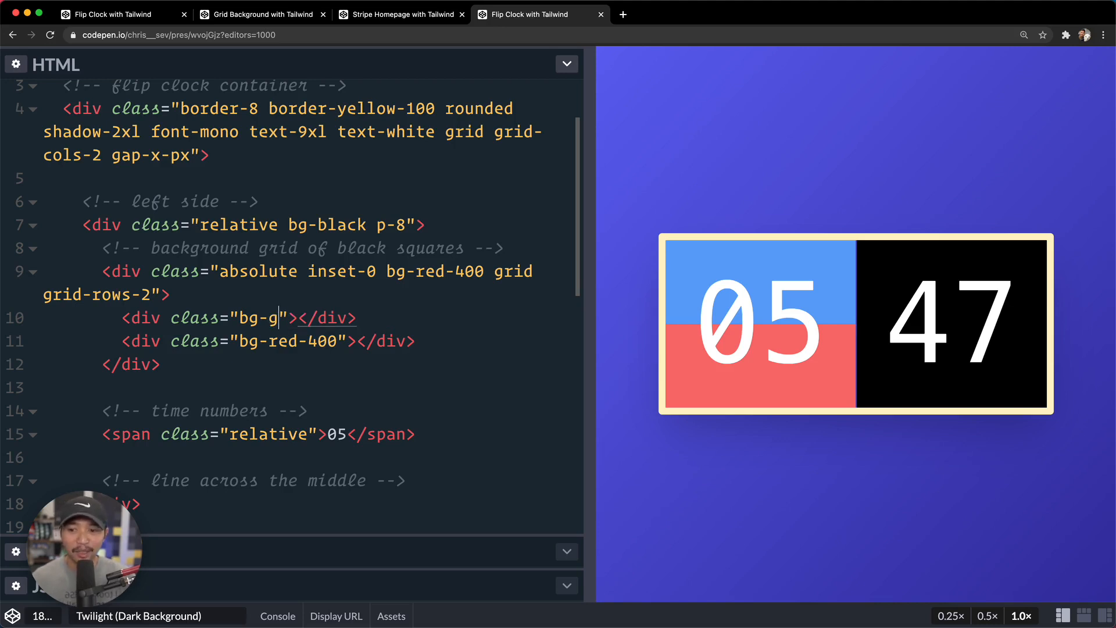
Give the upper half of the 05 card a bg-gradient-to-br gray gradient ending in gray-900.
type("radient")
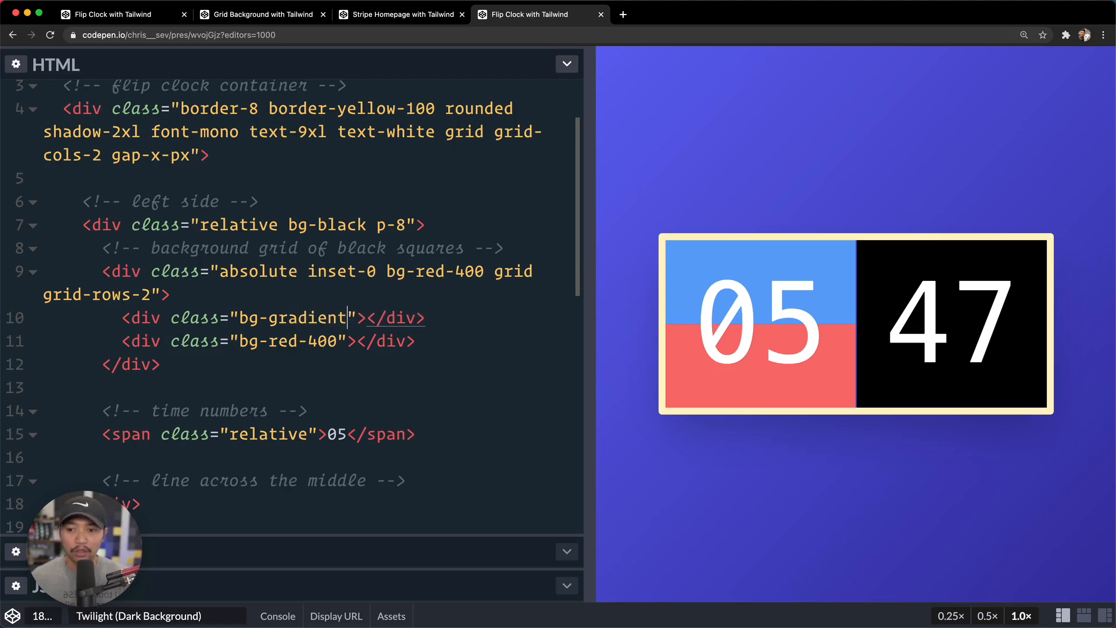
type("-to-br f")
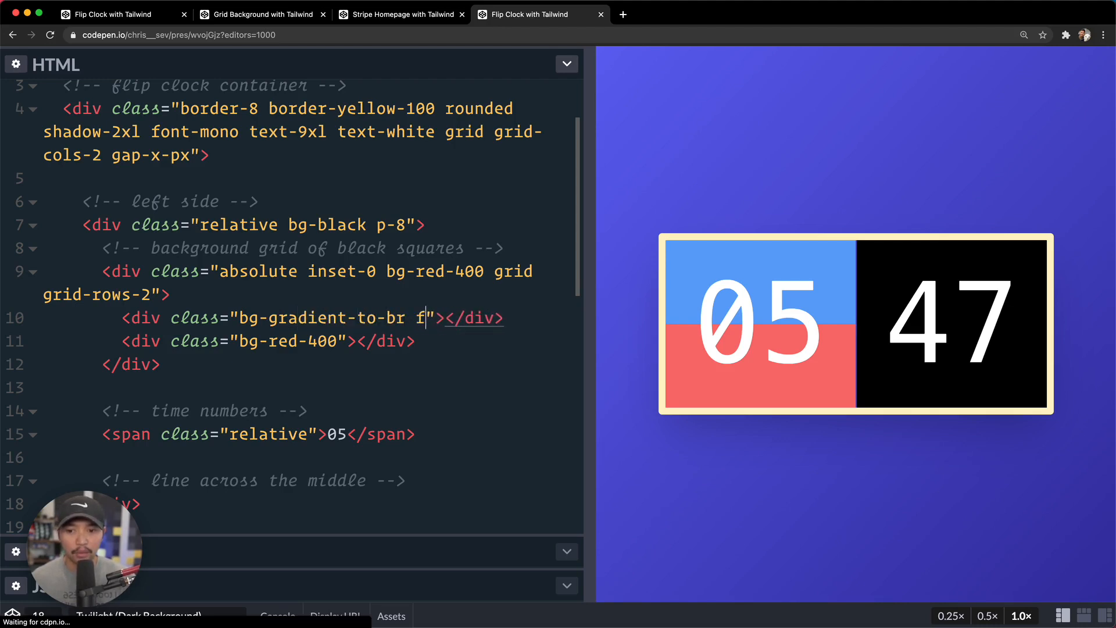
type("rom-bg-gra")
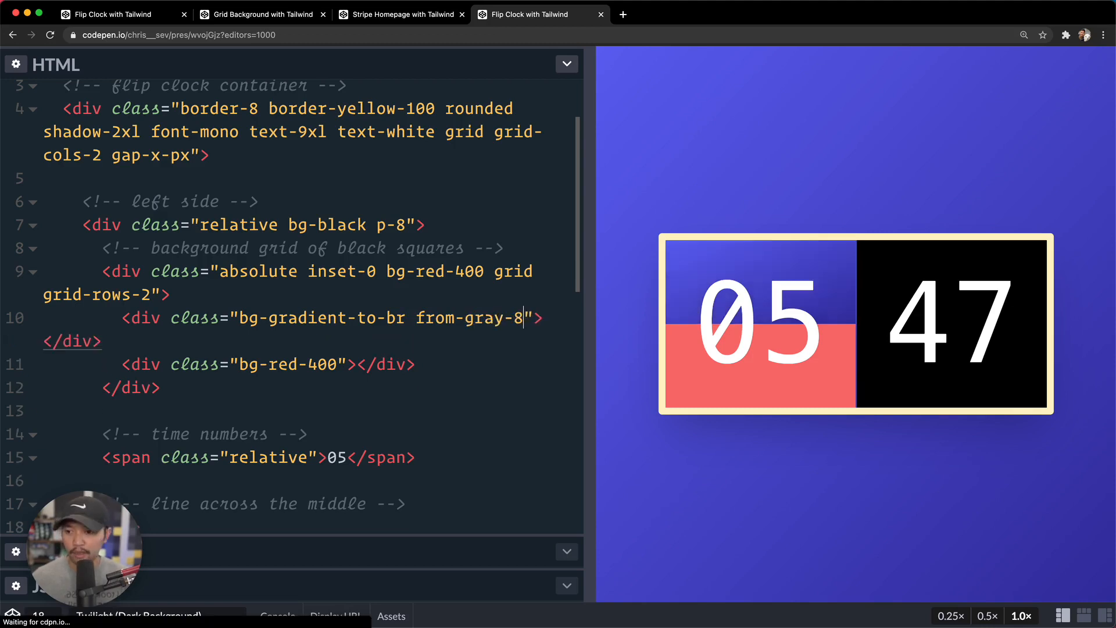
type("00 to-gray-800")
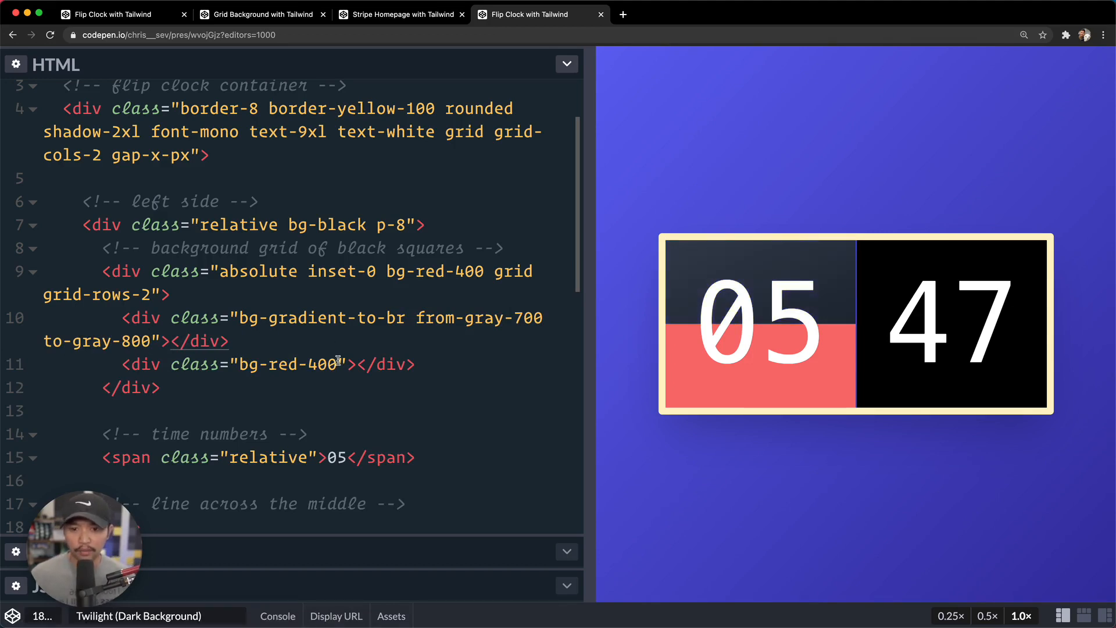
Replace the lower half's bg-red-400 with bg-gradient-to-br from-gray-700 to-gray-900.
double_click(287, 364)
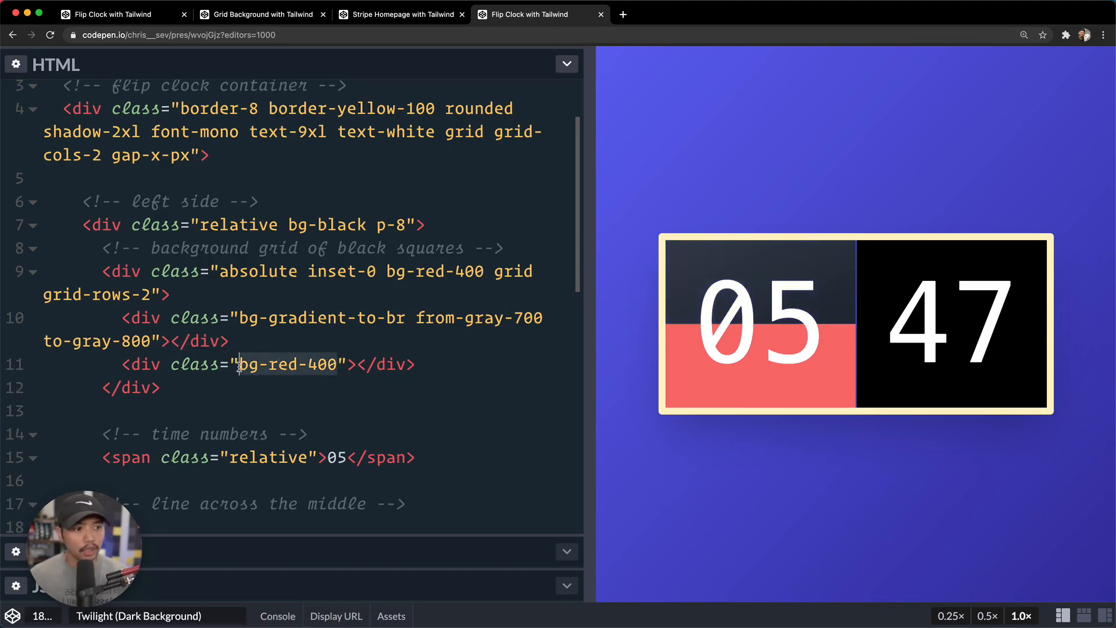
type("bg-gradient-")
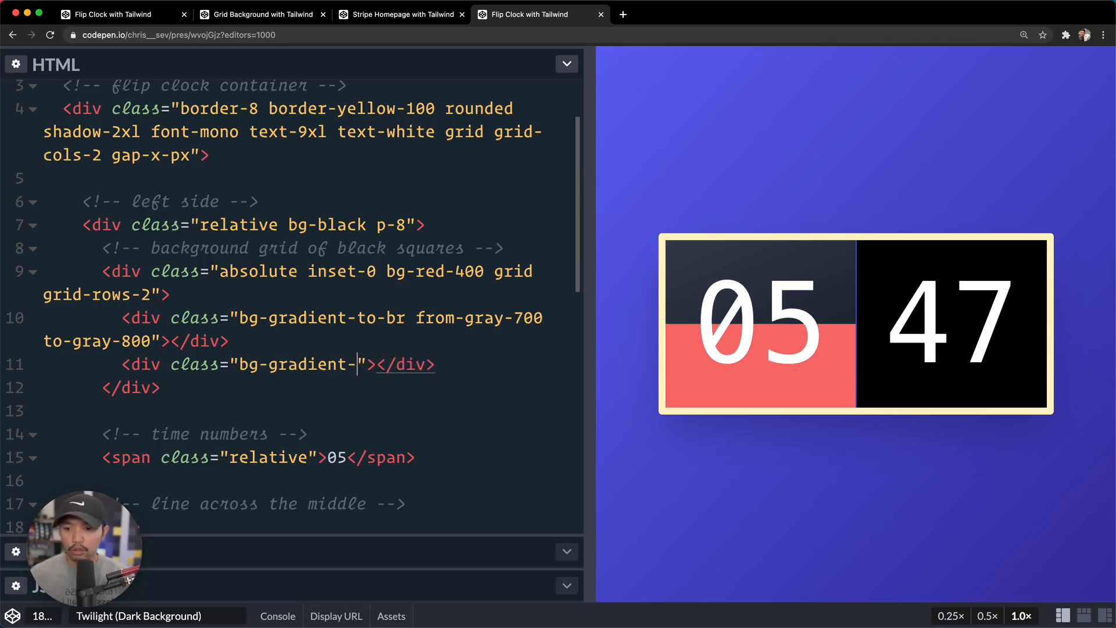
type("to-br from")
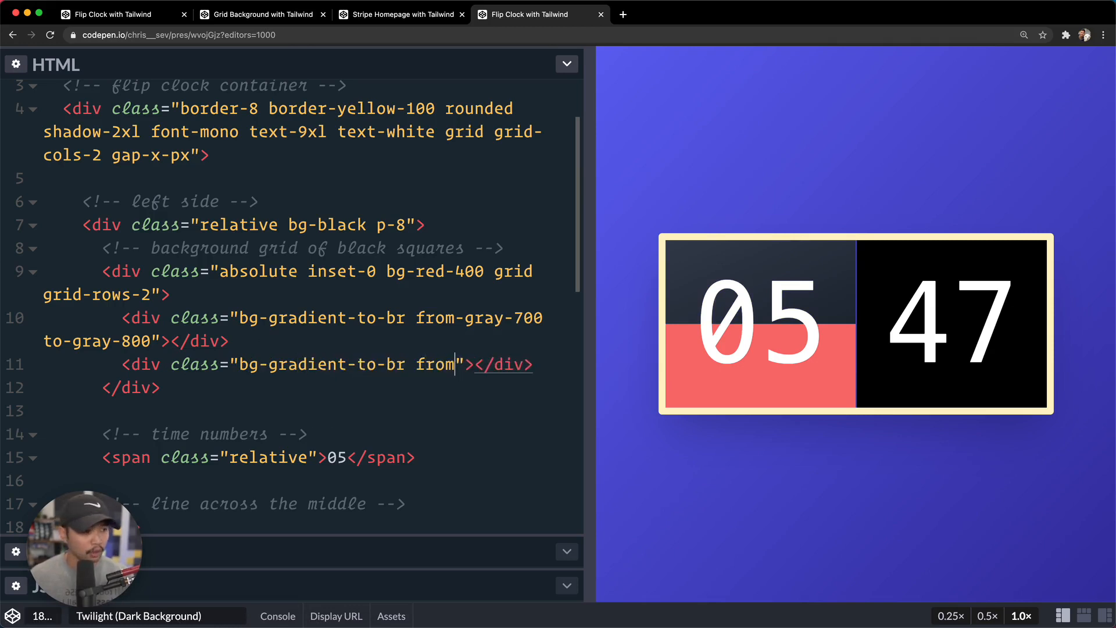
type("-gray-700 to-gray-")
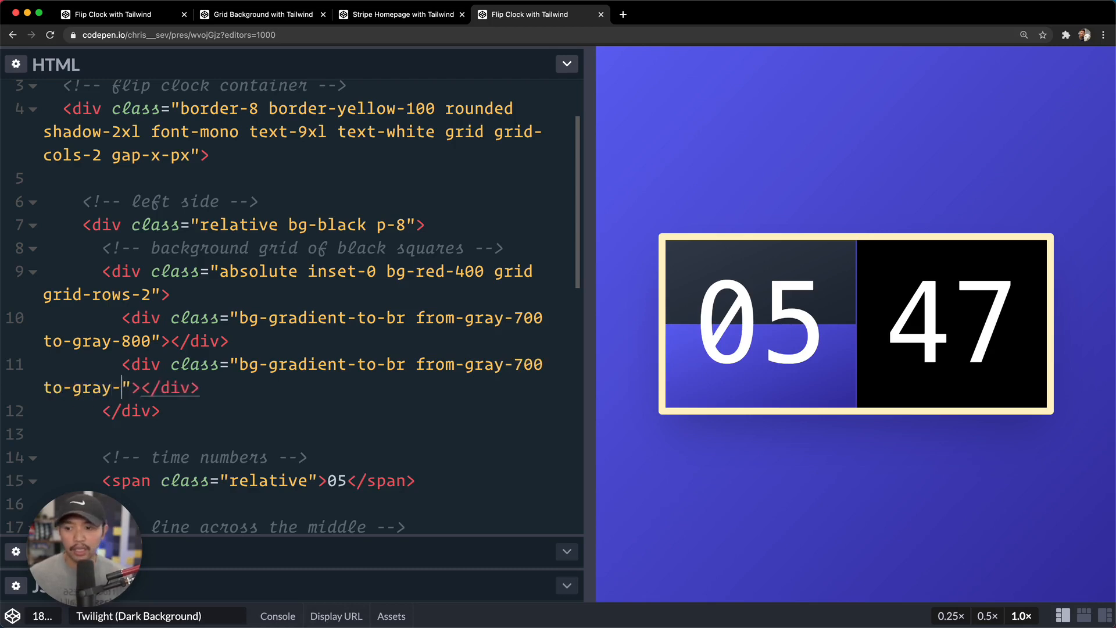
type("900")
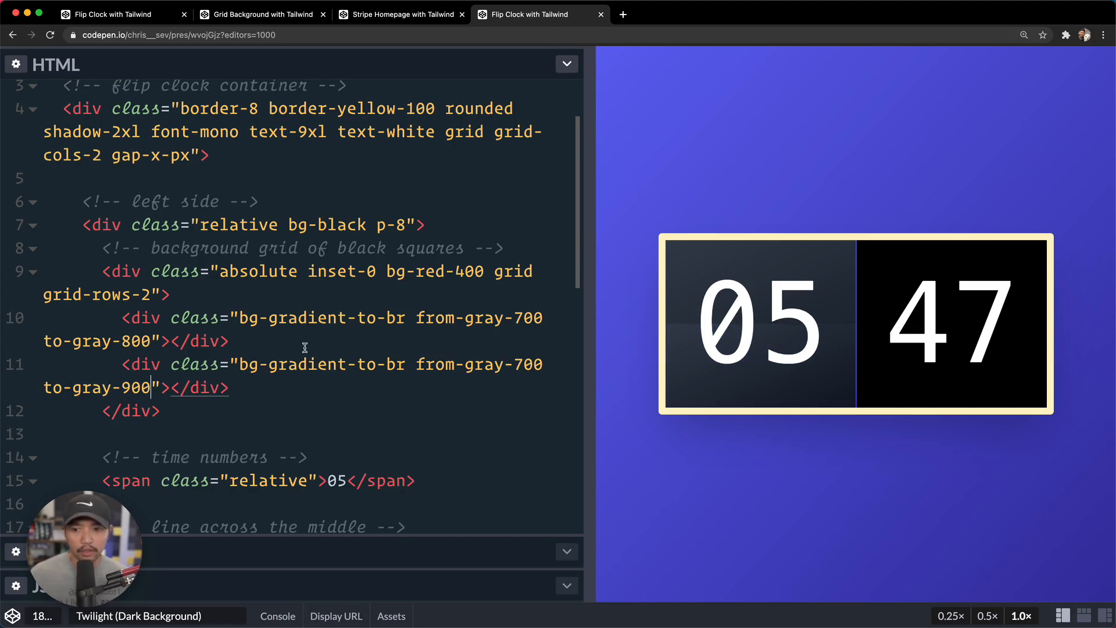
mouse_move(521, 318)
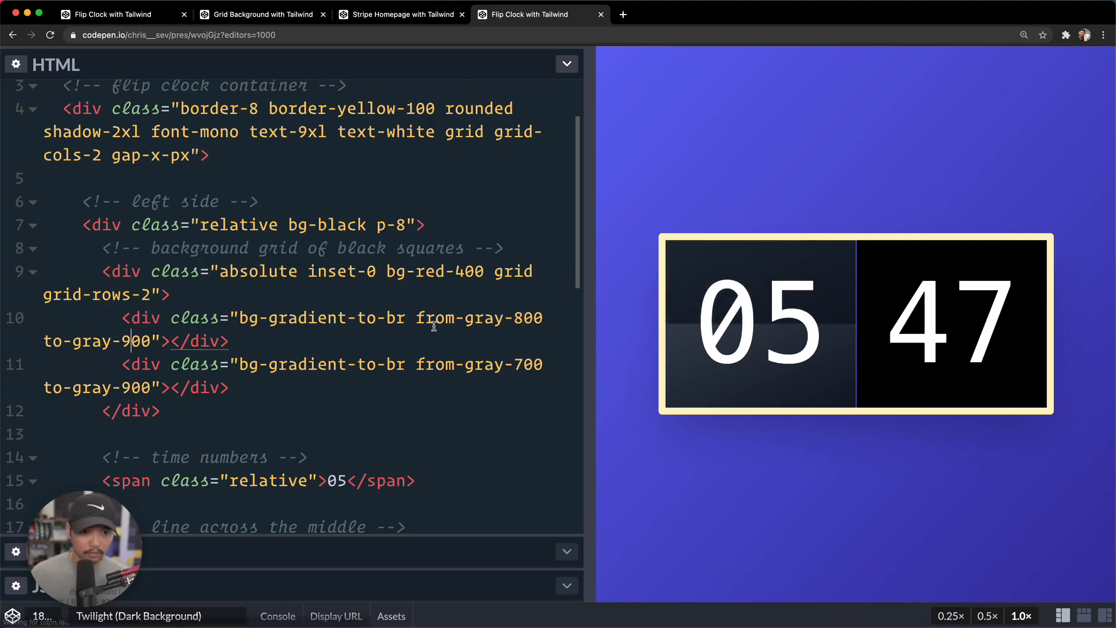
Change both gradient end shades from gray-900 to black so the 05 card fades to black.
left_click_drag(583, 302, 417, 301)
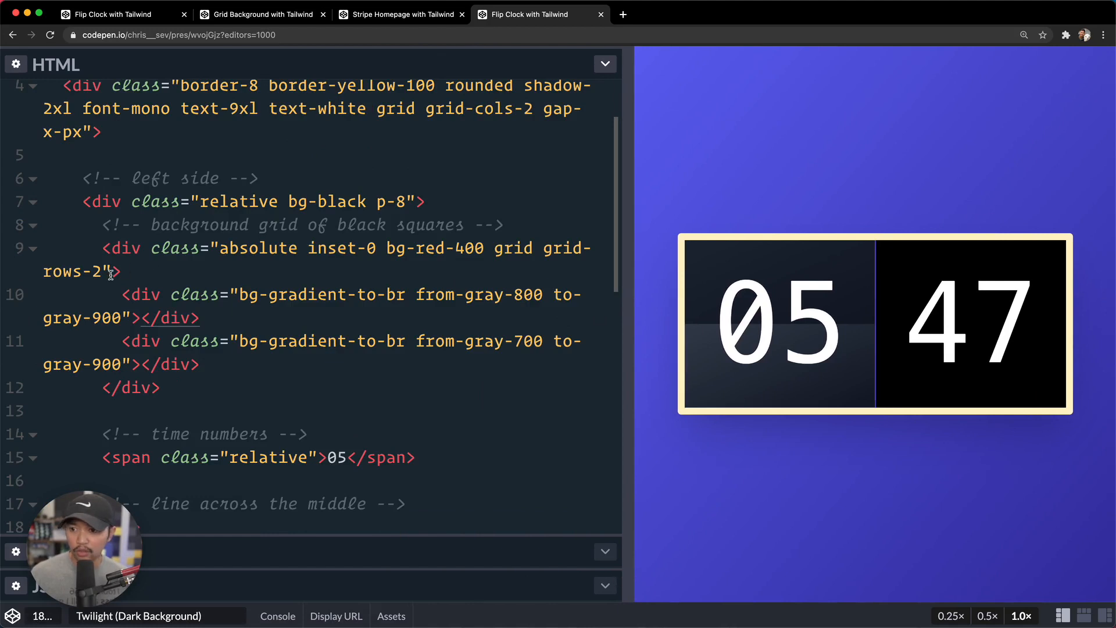
type("b")
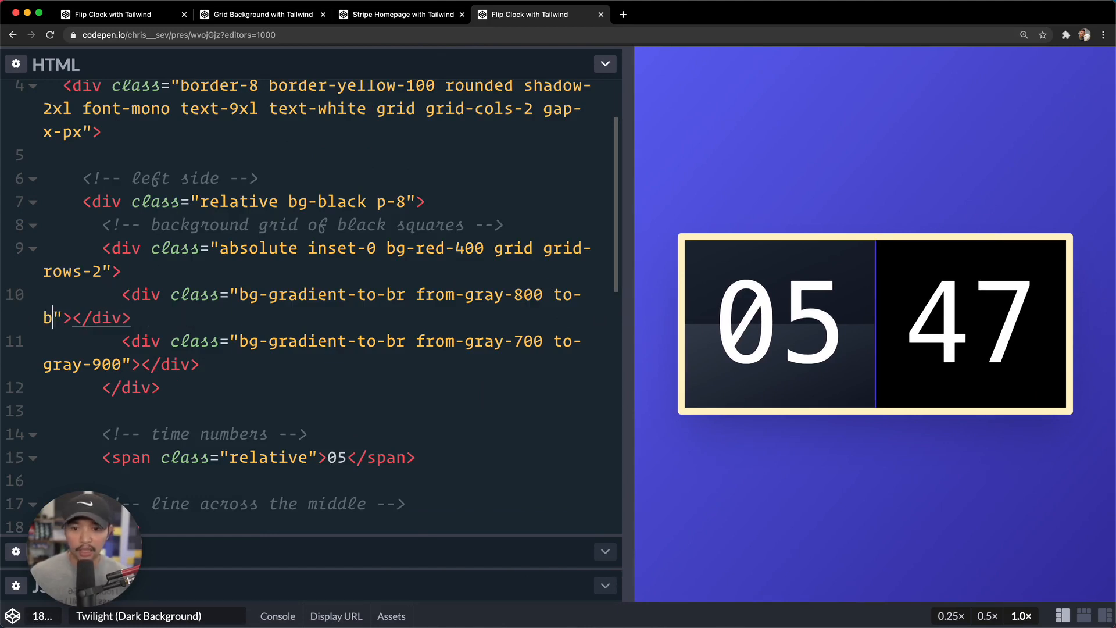
type("lack")
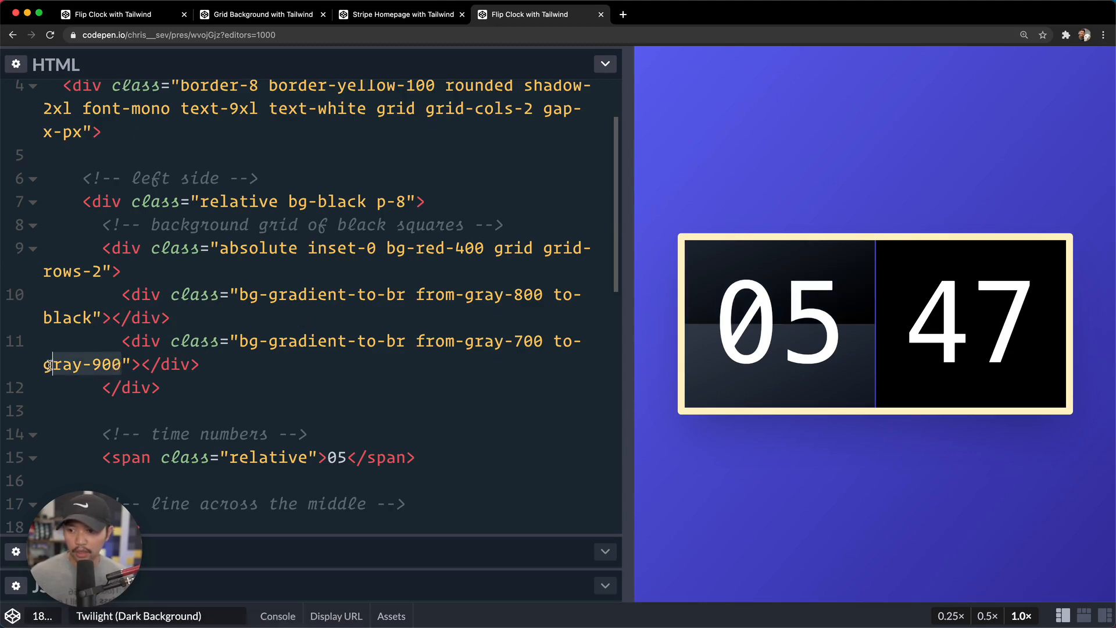
type("black")
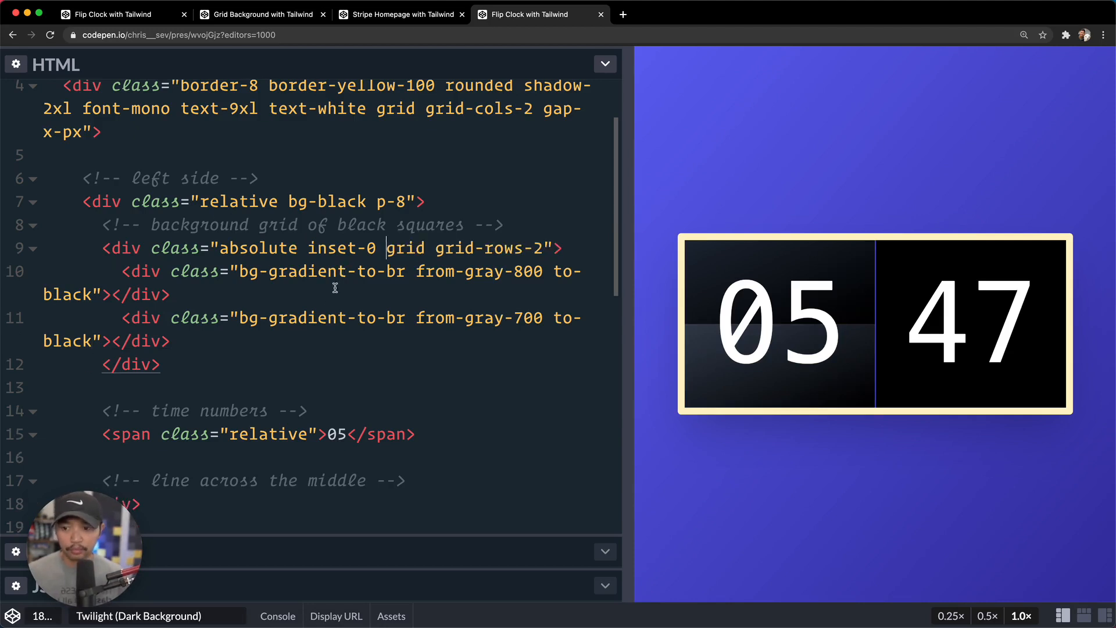
Add an absolute inset-0 flex items-center overlay div to the card, dropping the bg-red-400 test fill.
scroll("down", 3)
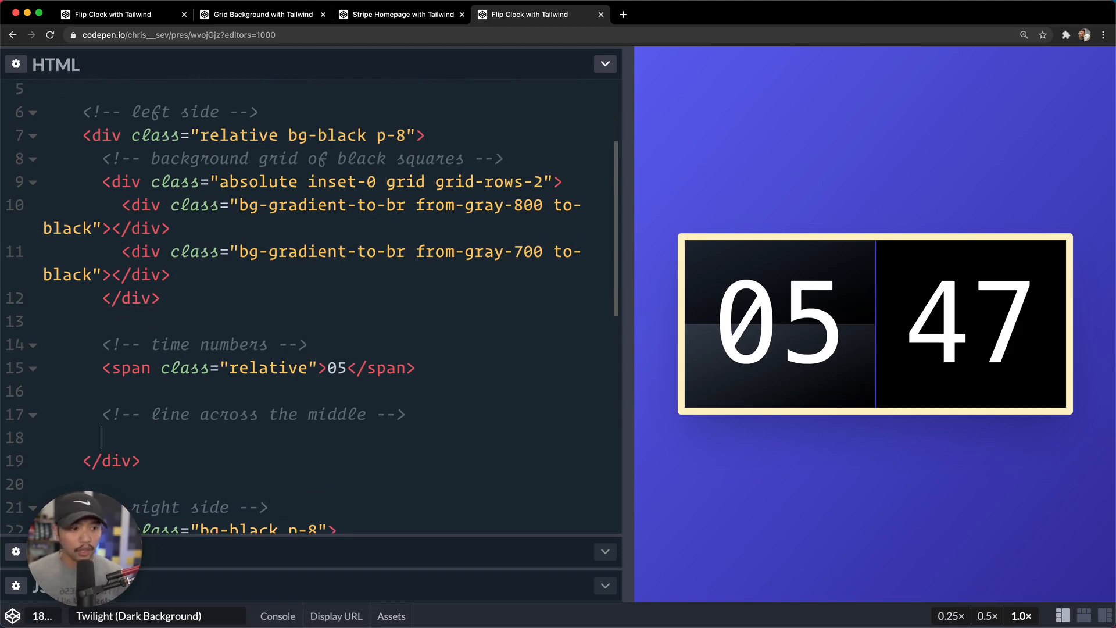
type("<")
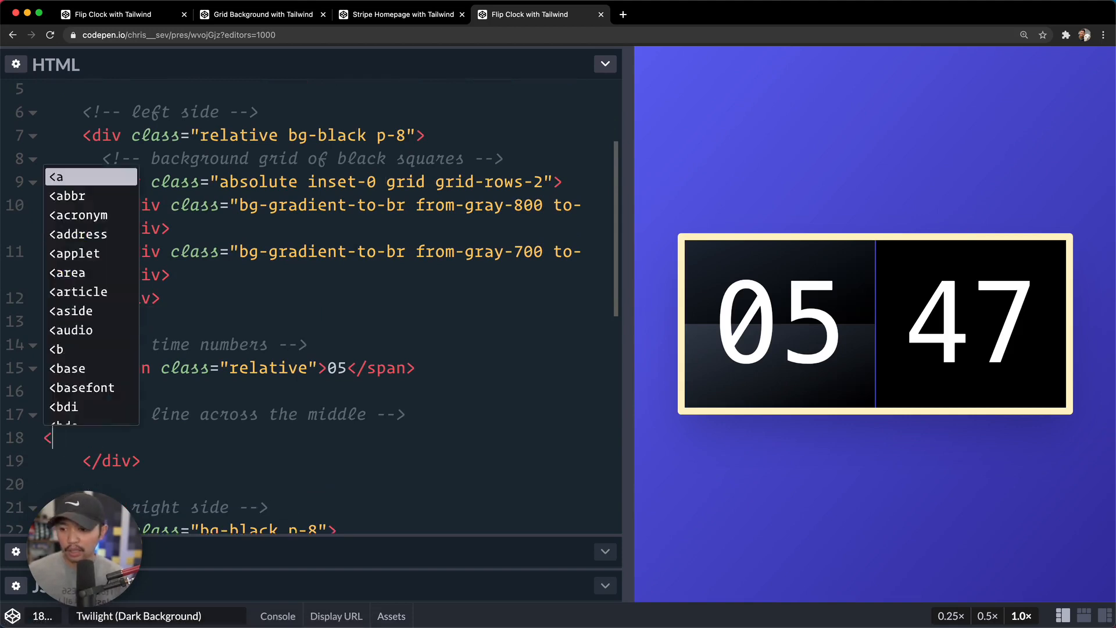
type("div class=\"absolu")
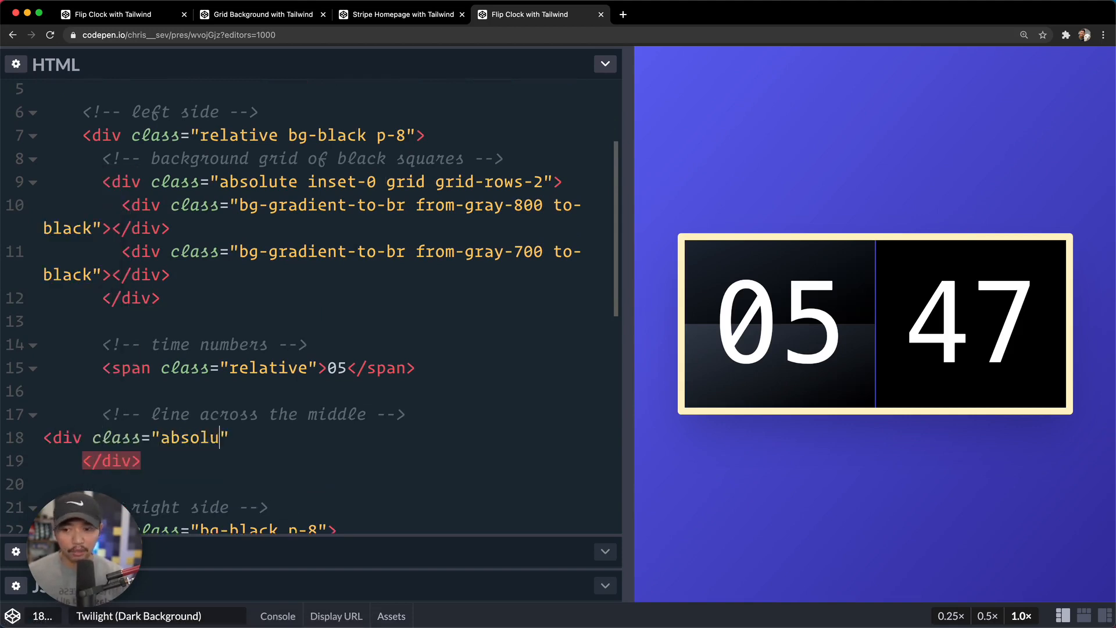
type("te i")
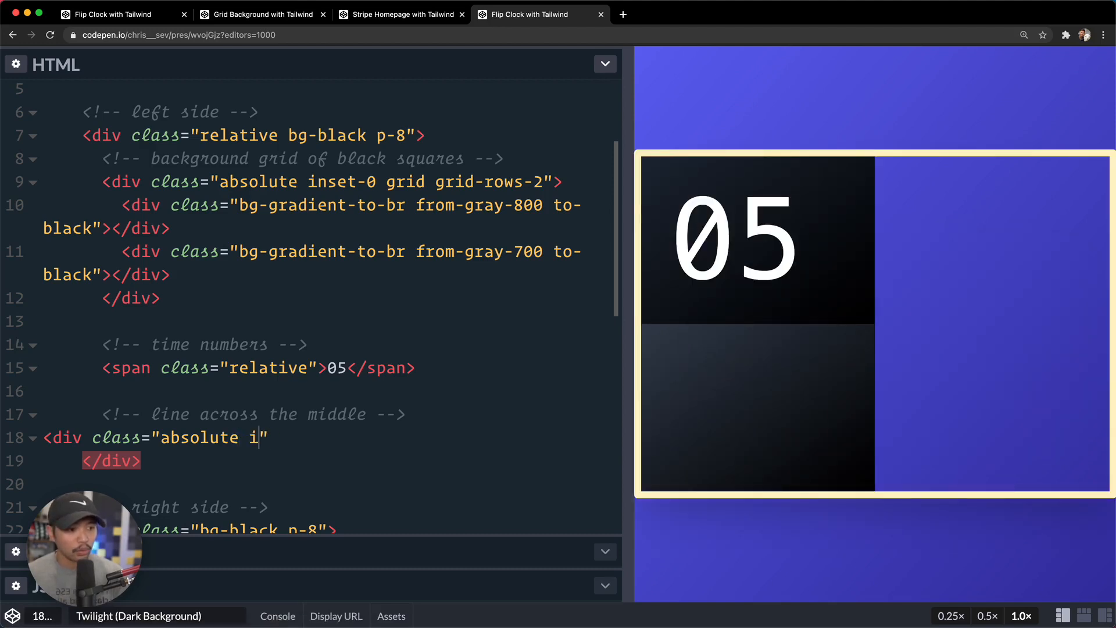
type("nset-0")
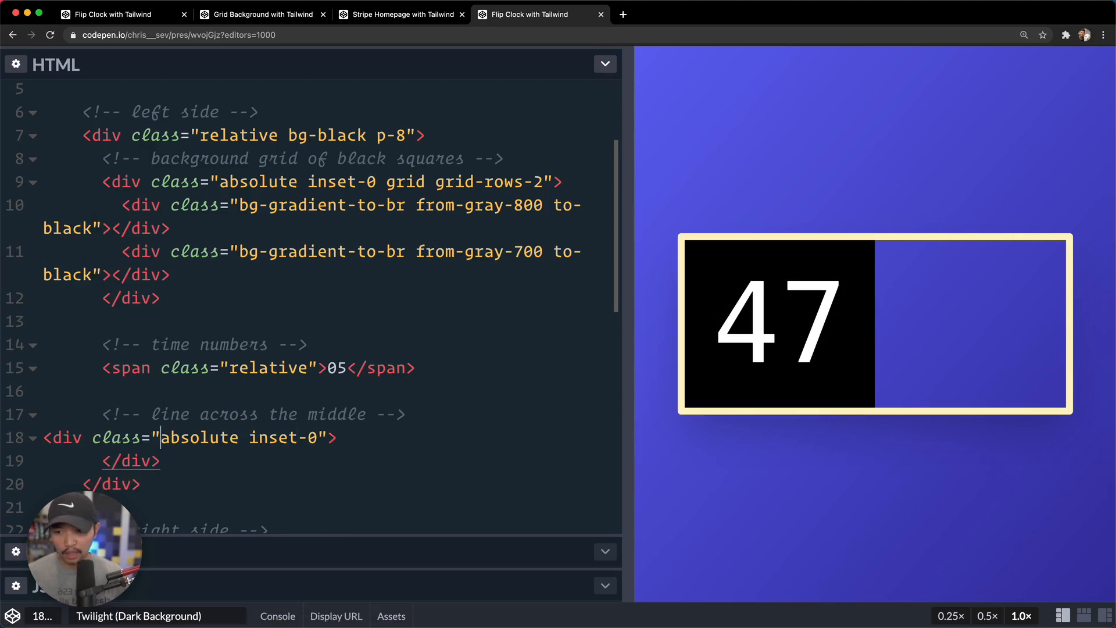
type("bg-red-")
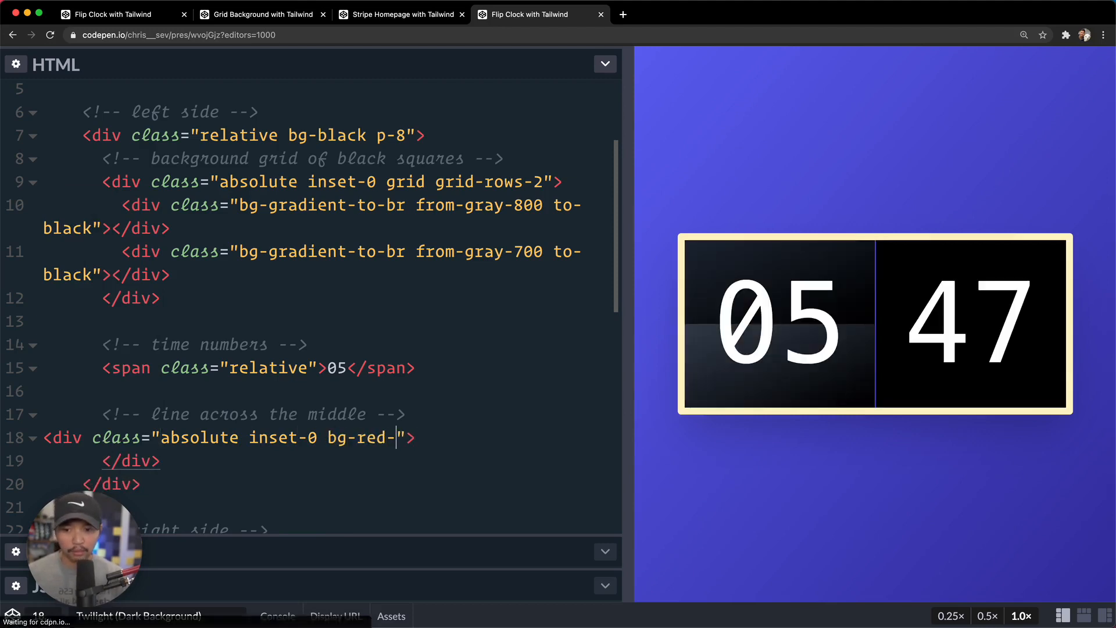
type("400")
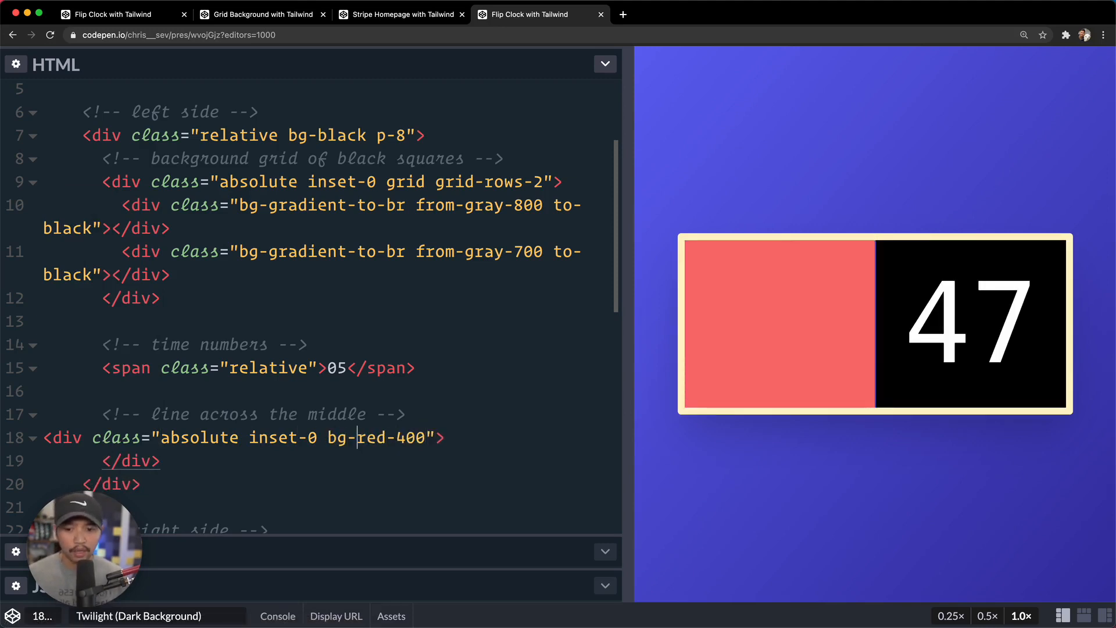
key("Backspace")
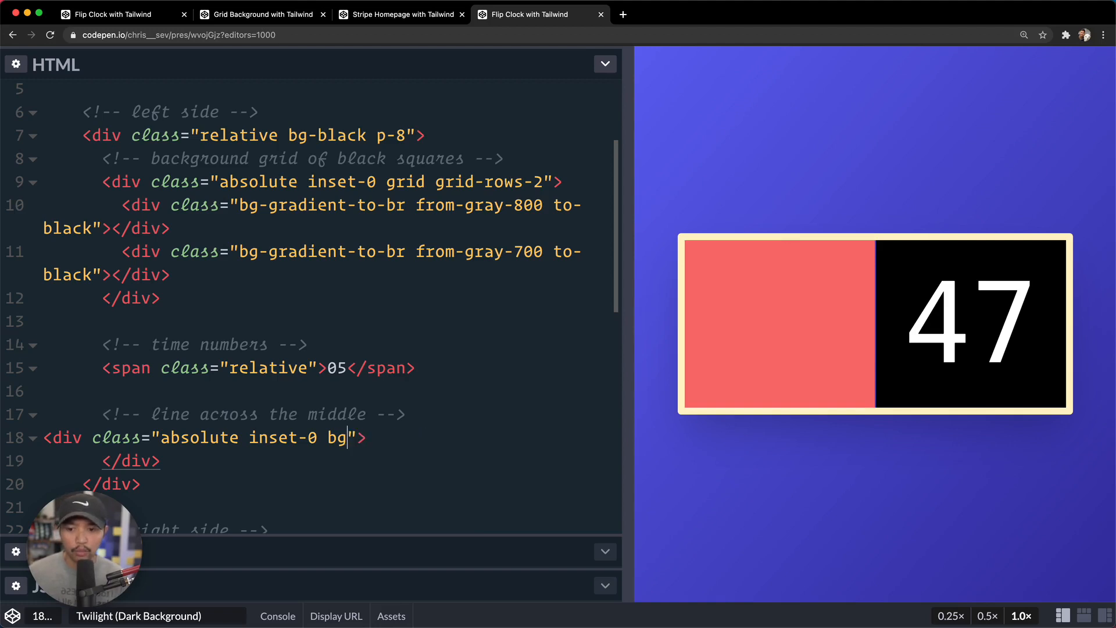
key("Backspace")
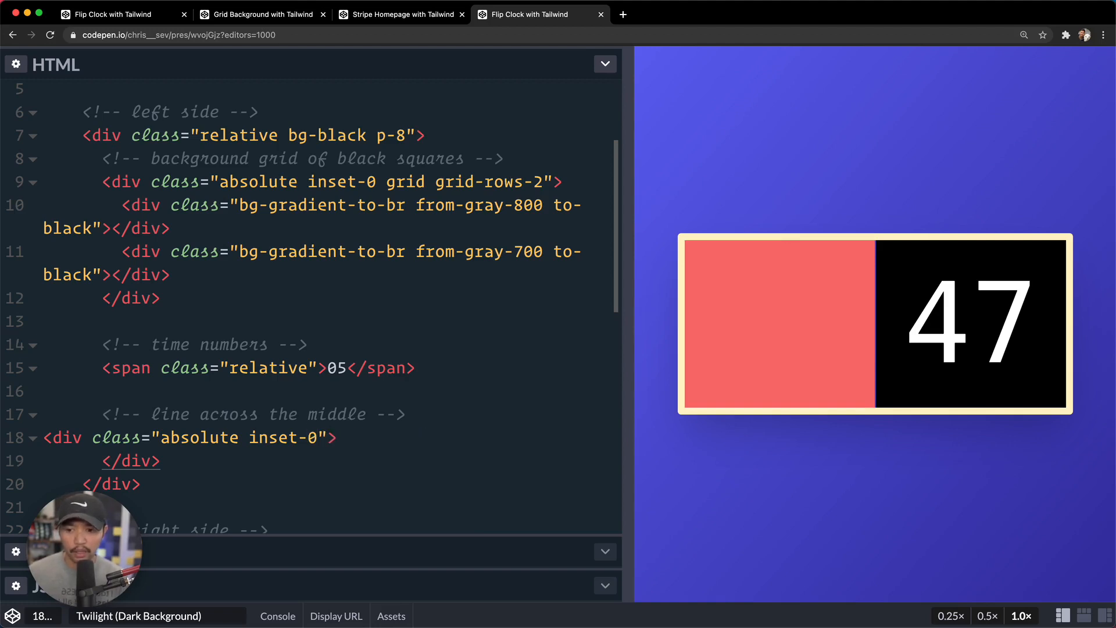
type("flex items-center")
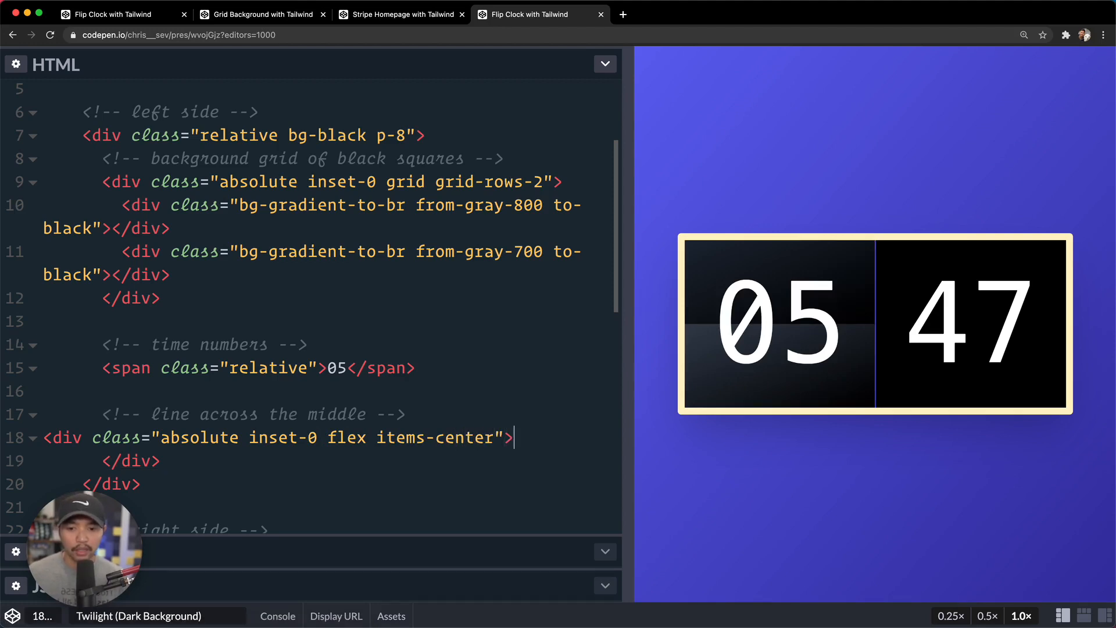
Nest an h-px w-full bg-black line div inside the overlay as the card's midline.
type("<div")
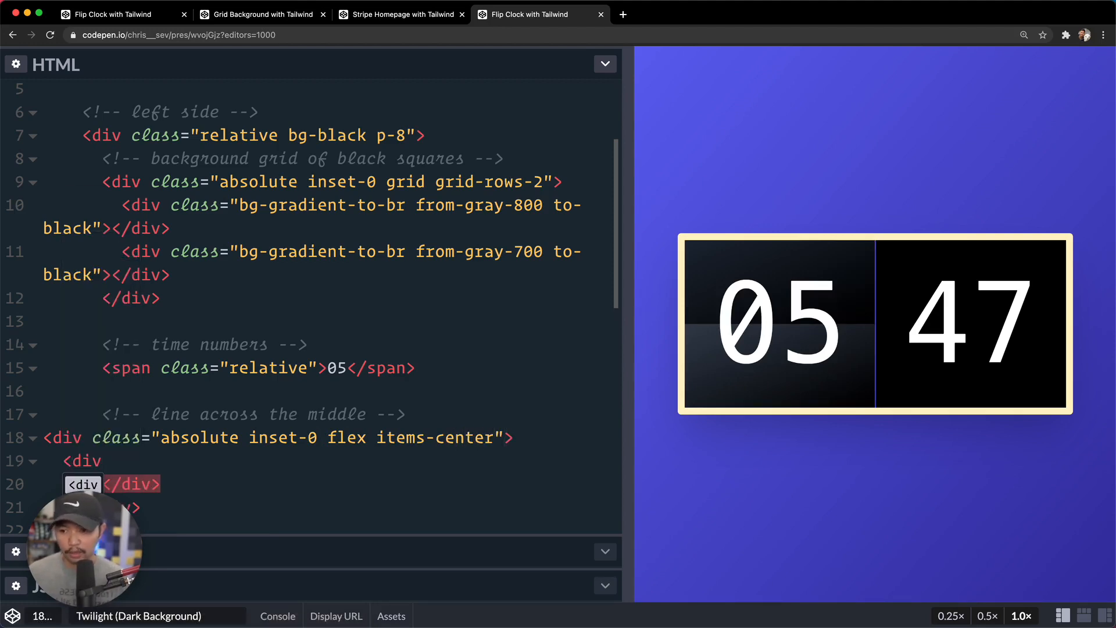
type("class=\"h-")
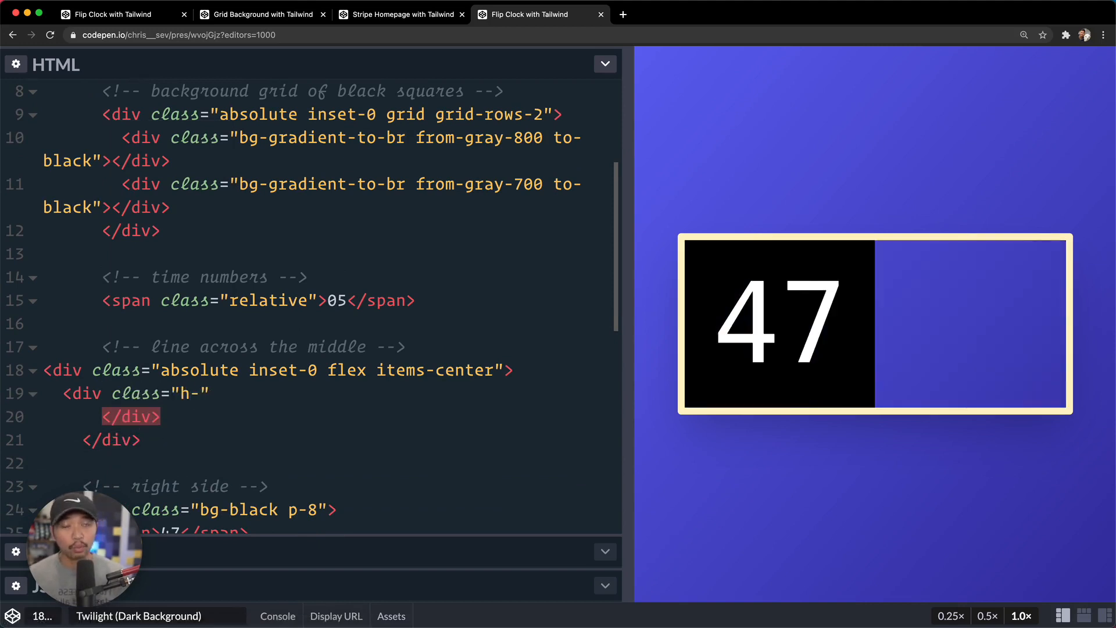
type("px")
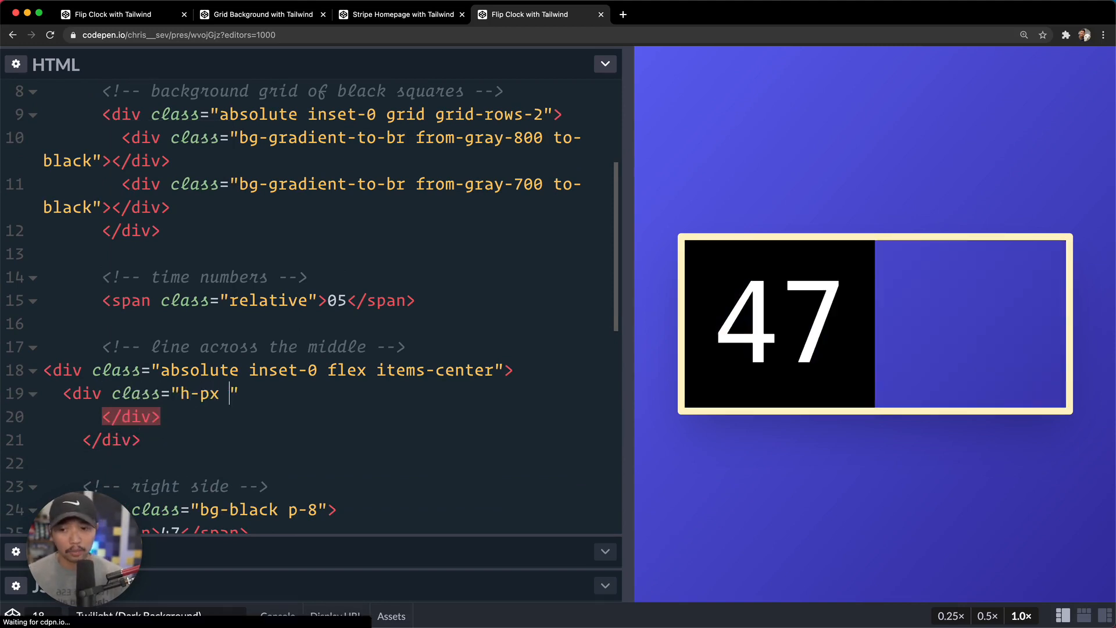
type("w-full bg-black")
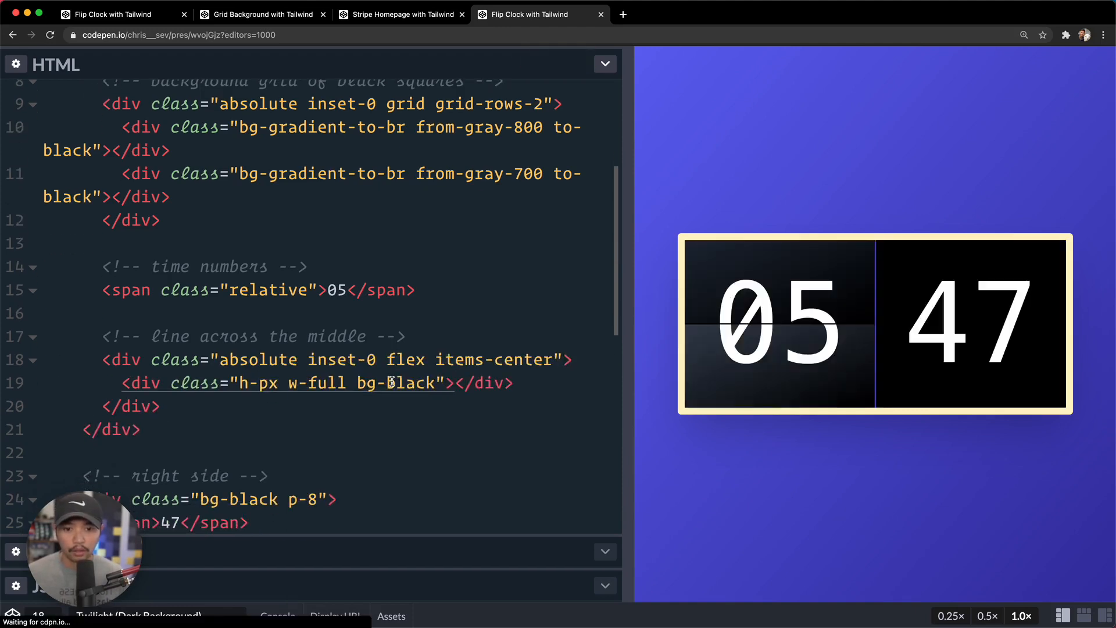
mouse_move(851, 333)
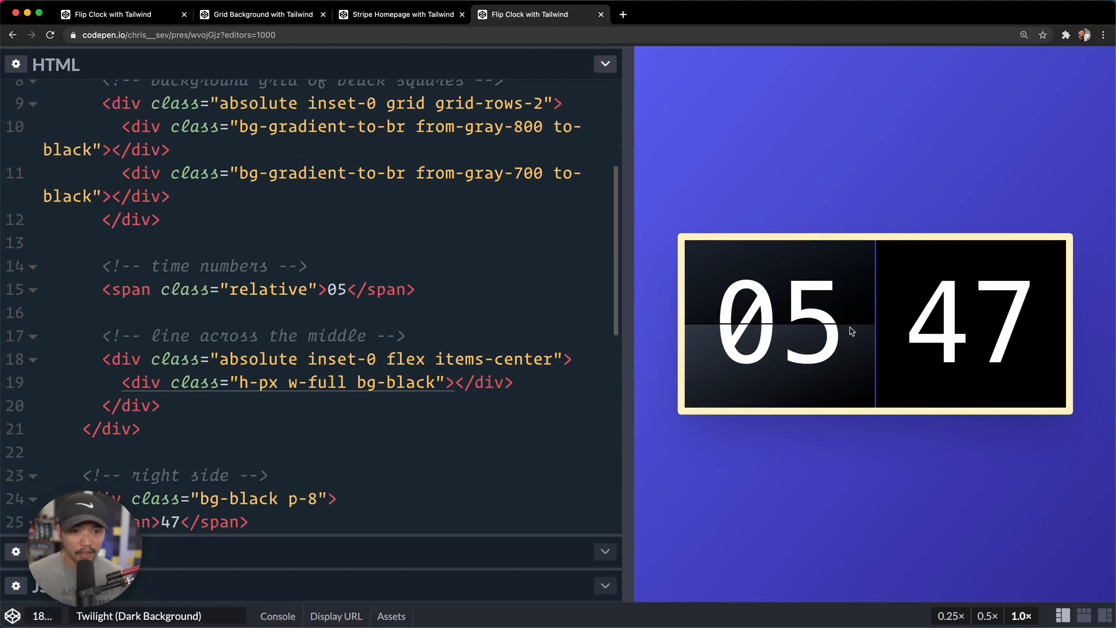
mouse_move(342, 241)
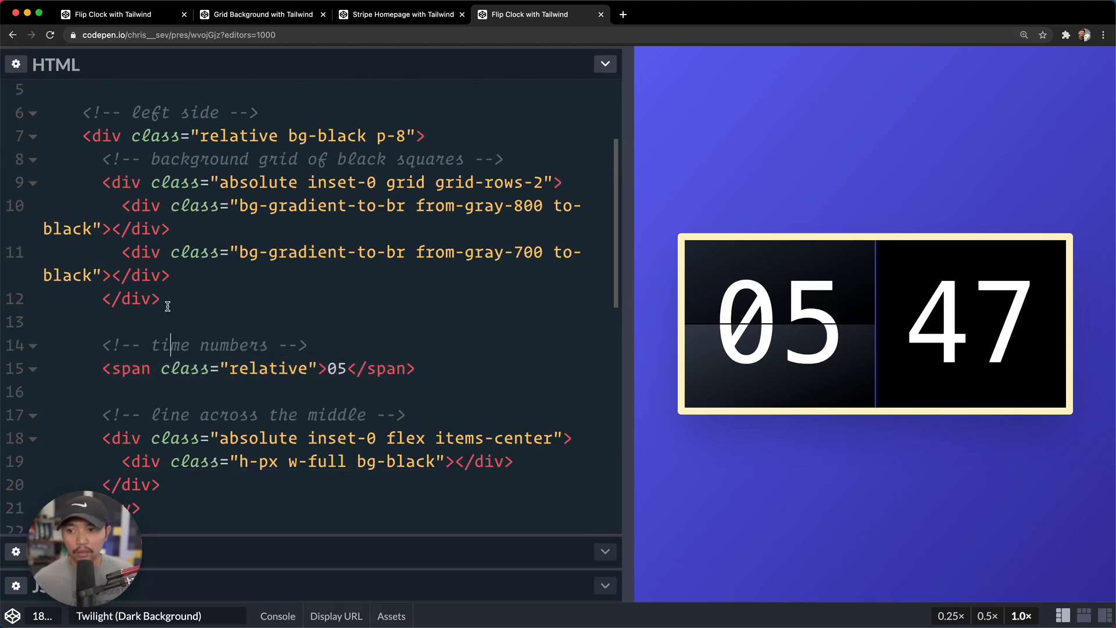
Copy the left card's background grid into the 47 card and make the card and its span relative.
left_click_drag(114, 174, 159, 298)
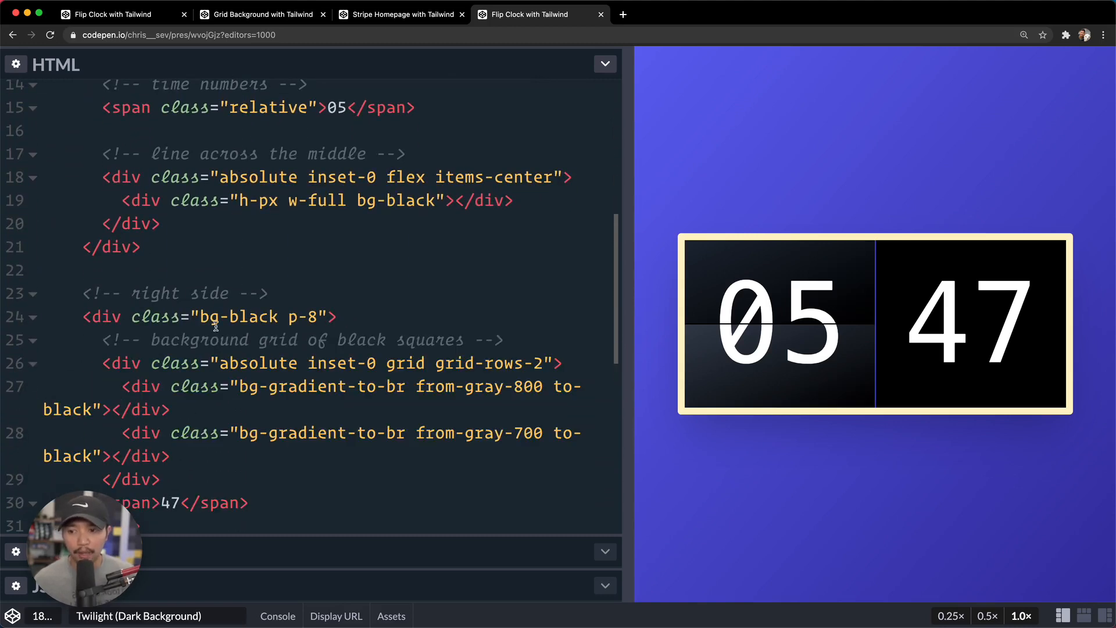
type("relative")
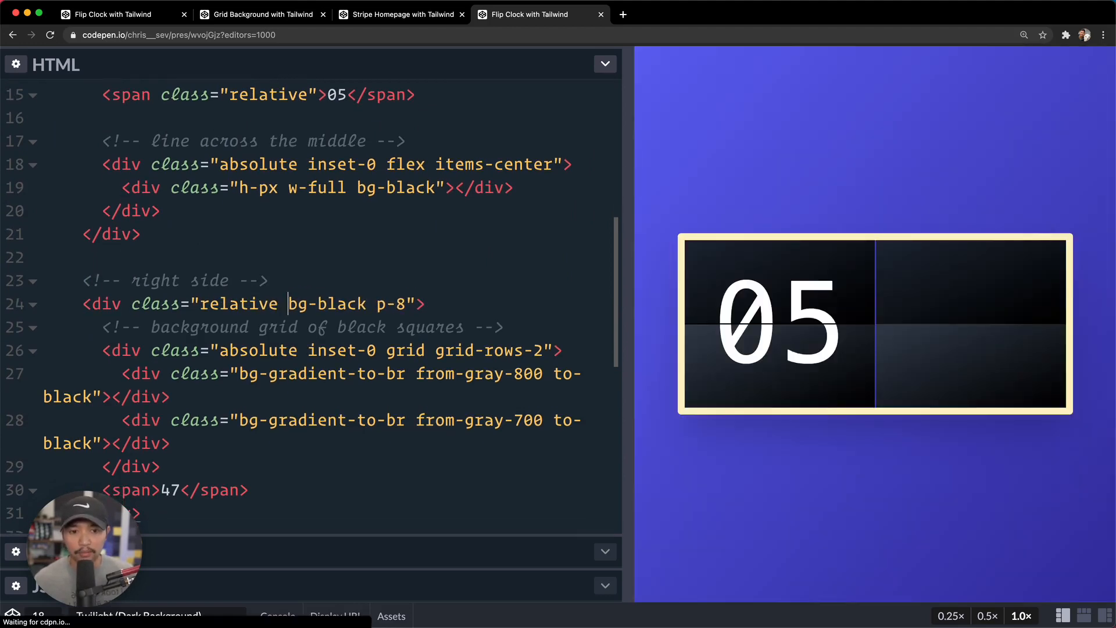
scroll("down", 3)
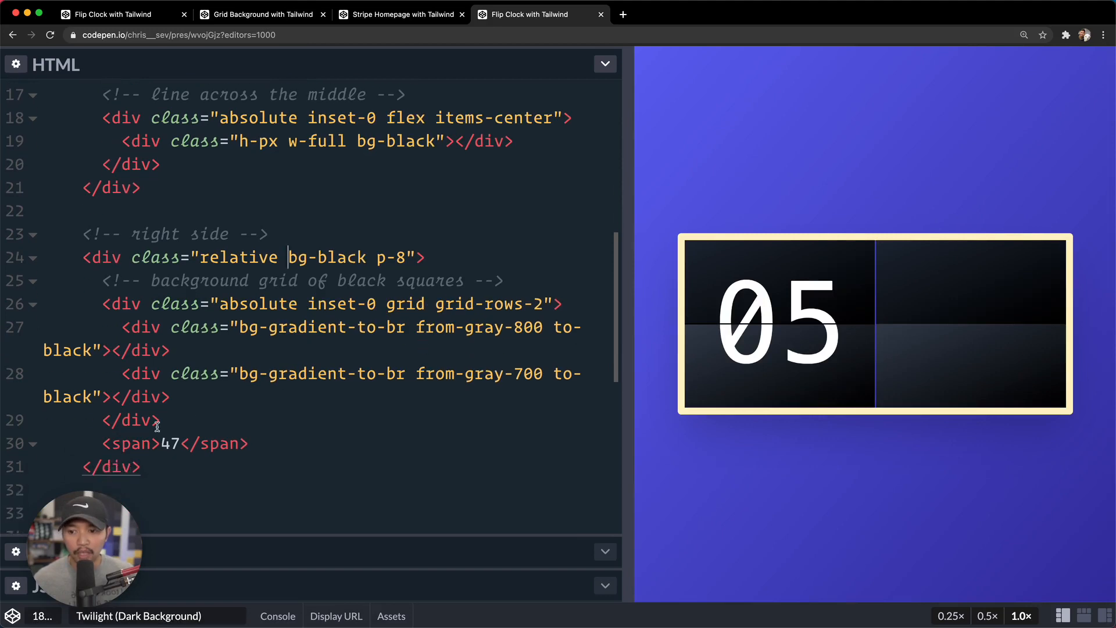
type("class=\"\"")
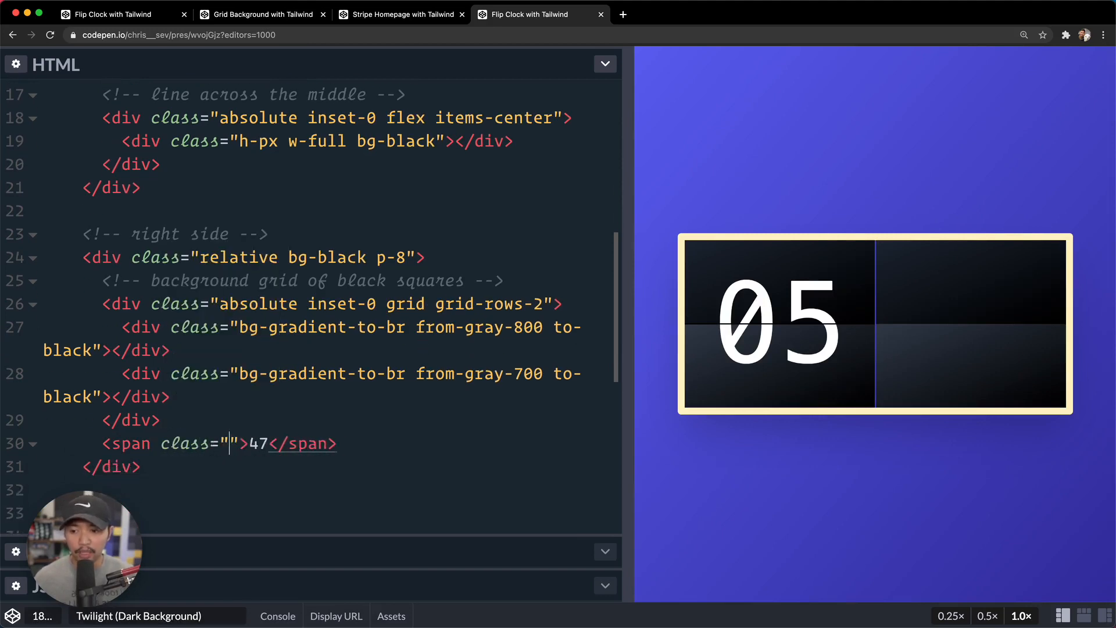
type("relative")
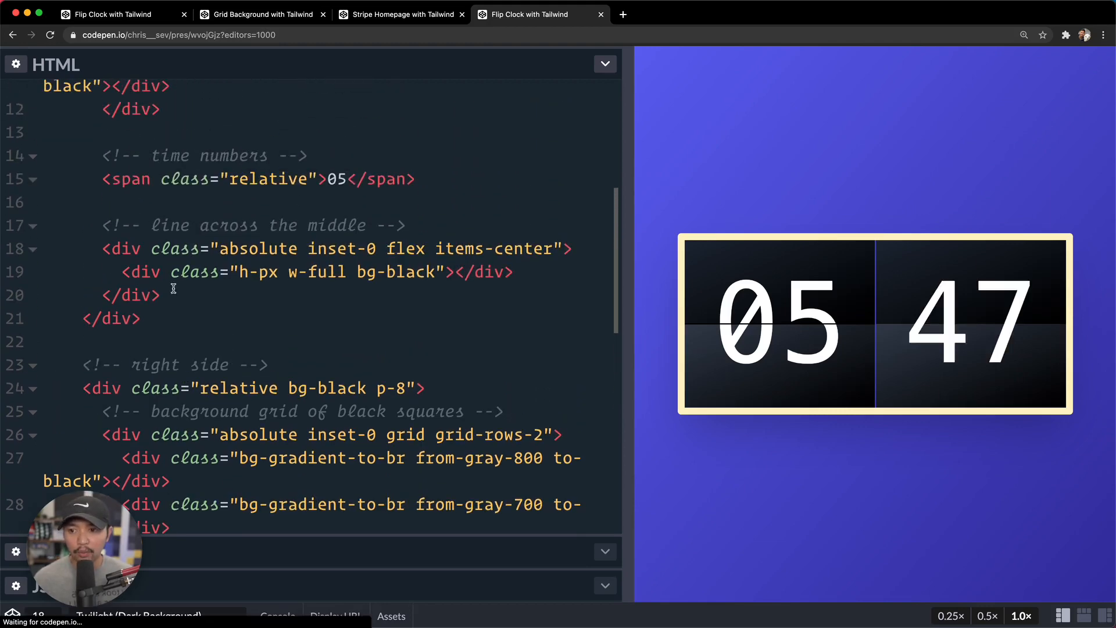
scroll("down", 3)
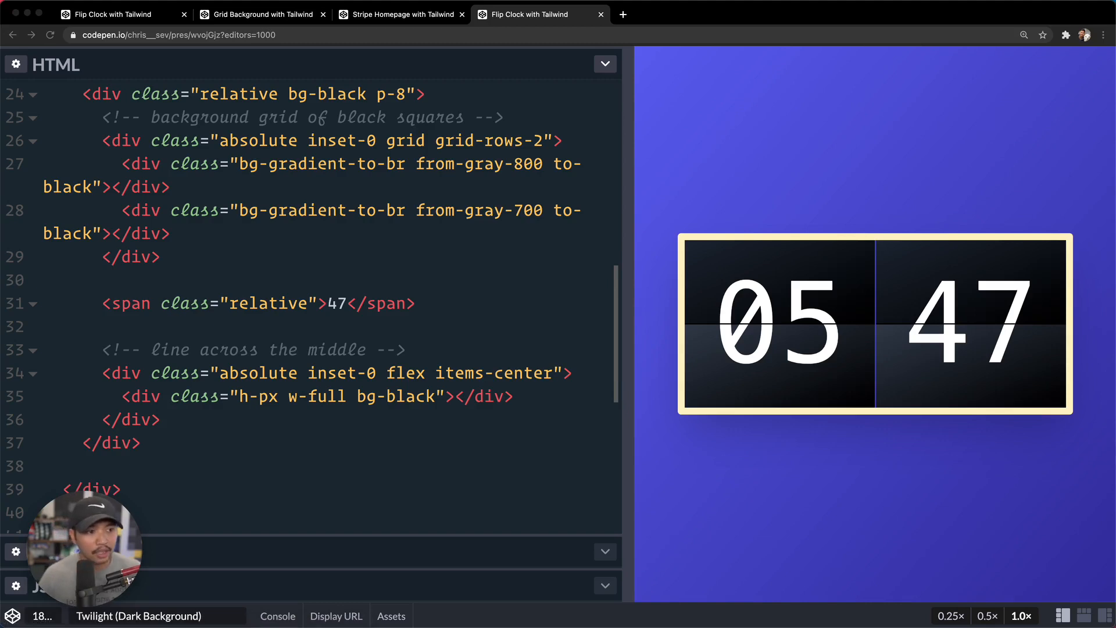
mouse_move(889, 340)
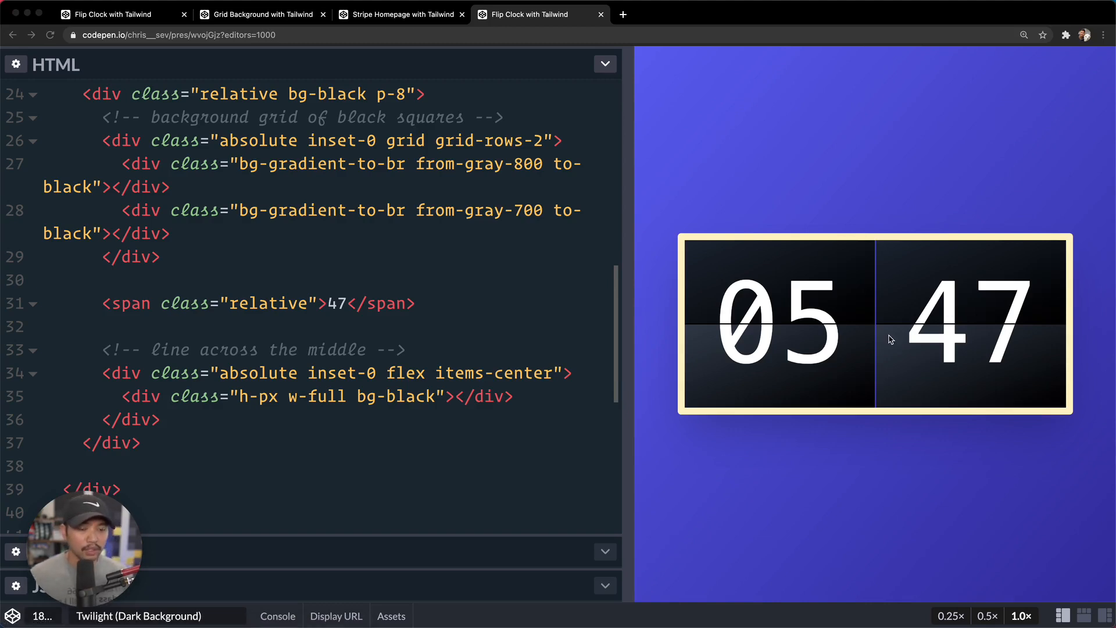
mouse_move(819, 278)
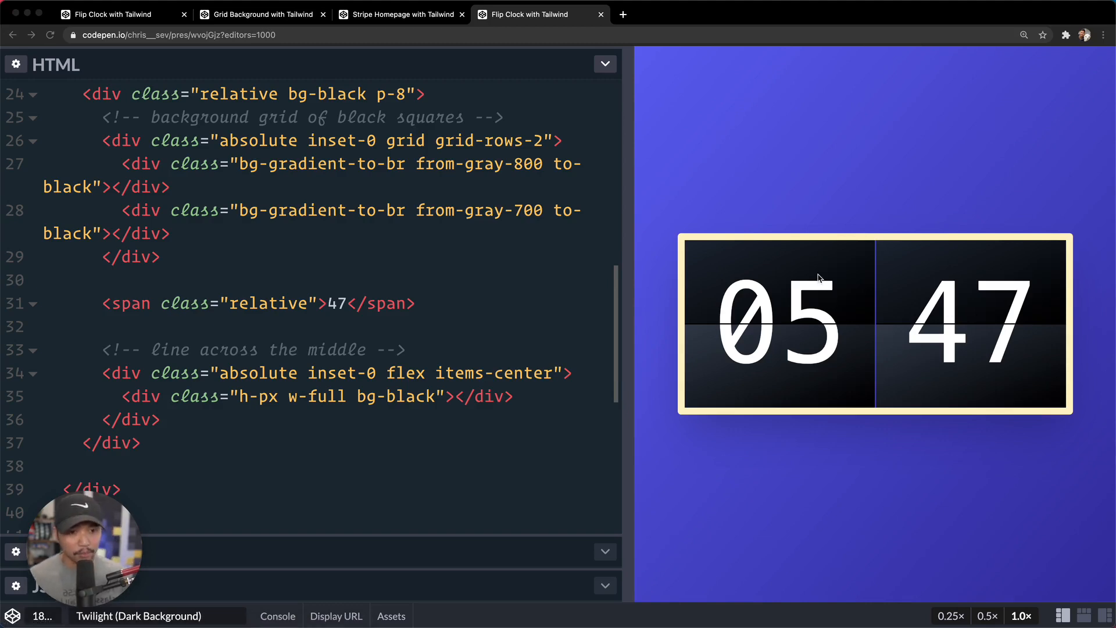
mouse_move(996, 354)
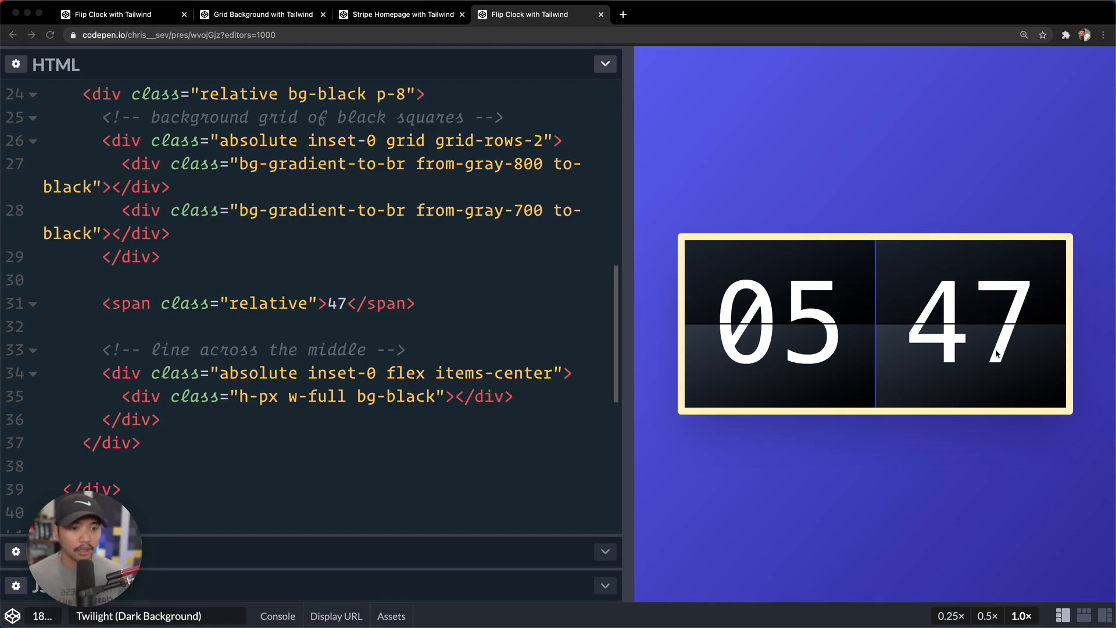
mouse_move(672, 300)
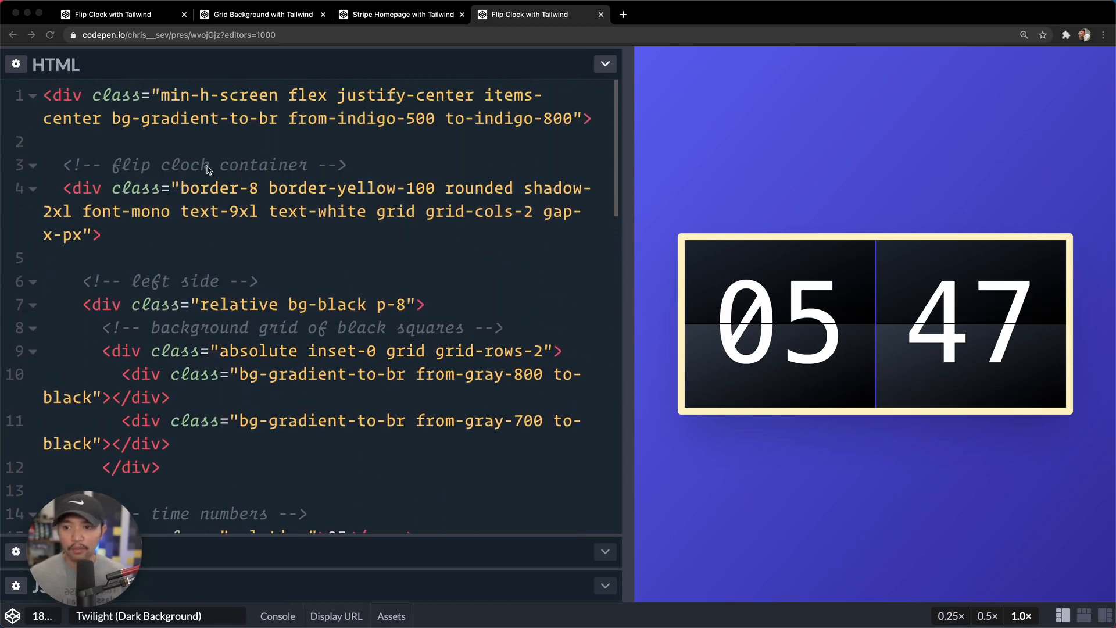
Make the clock container relative and add a 'stand' comment with room for its markup.
type("re")
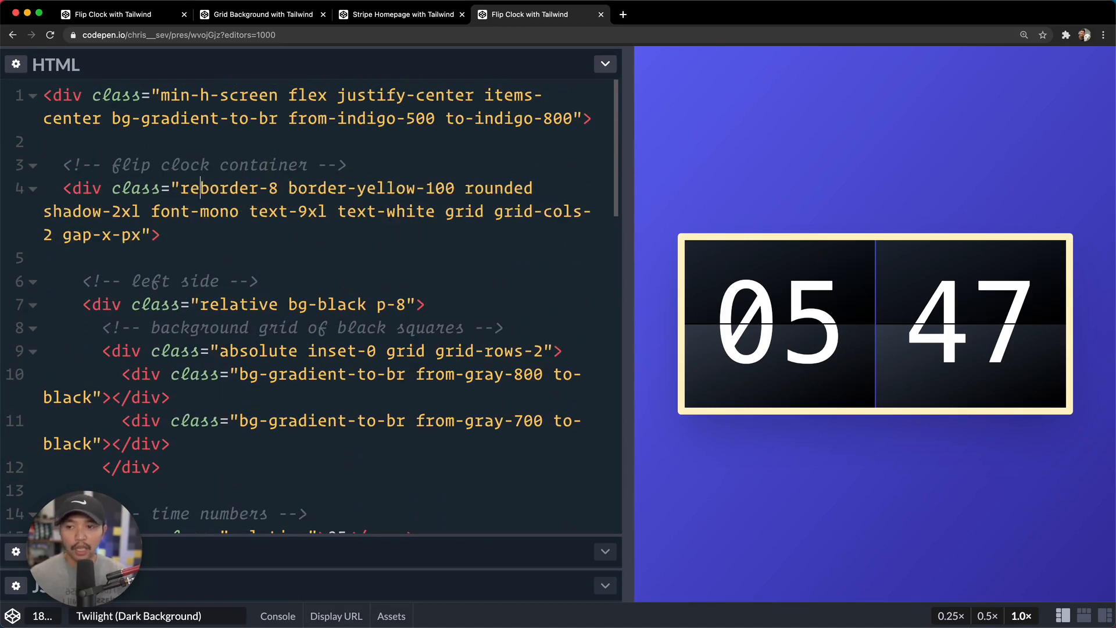
type("lative")
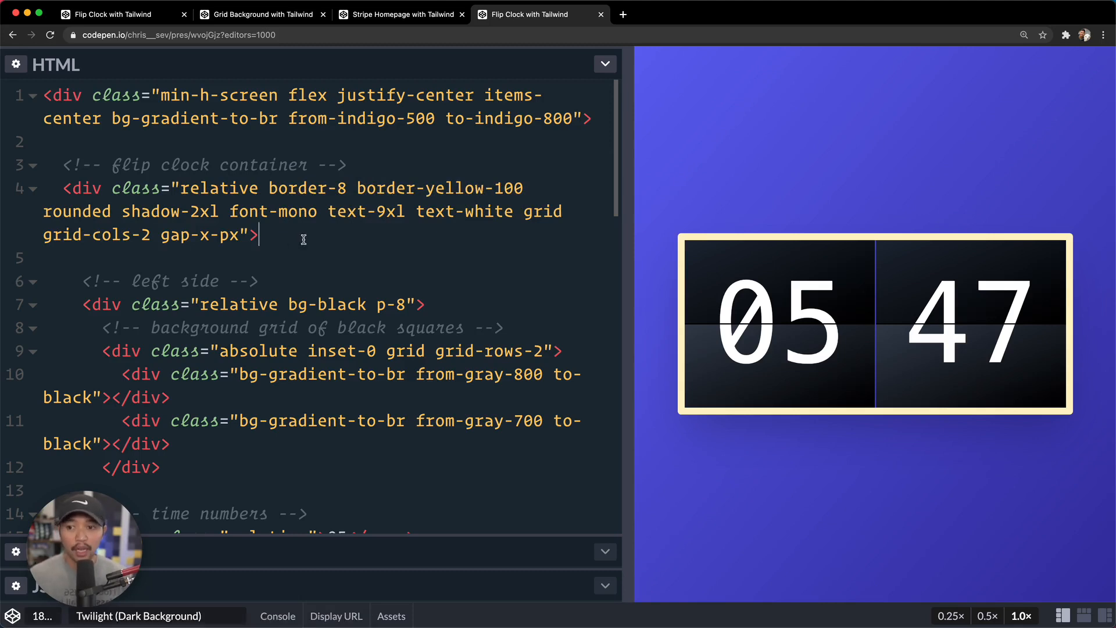
key("Enter")
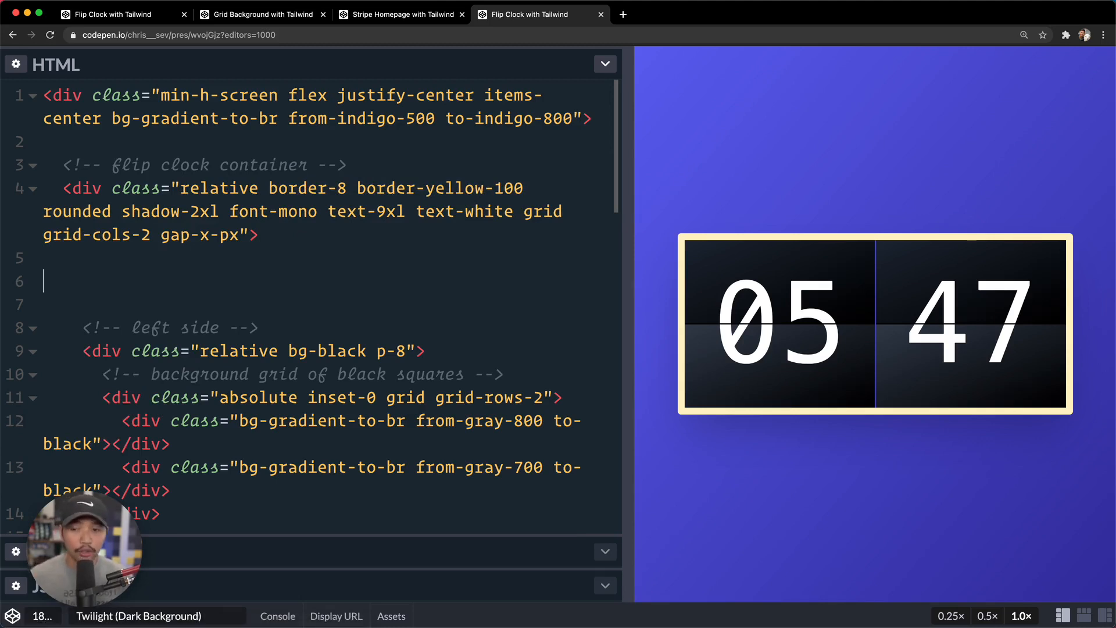
type("stand -->")
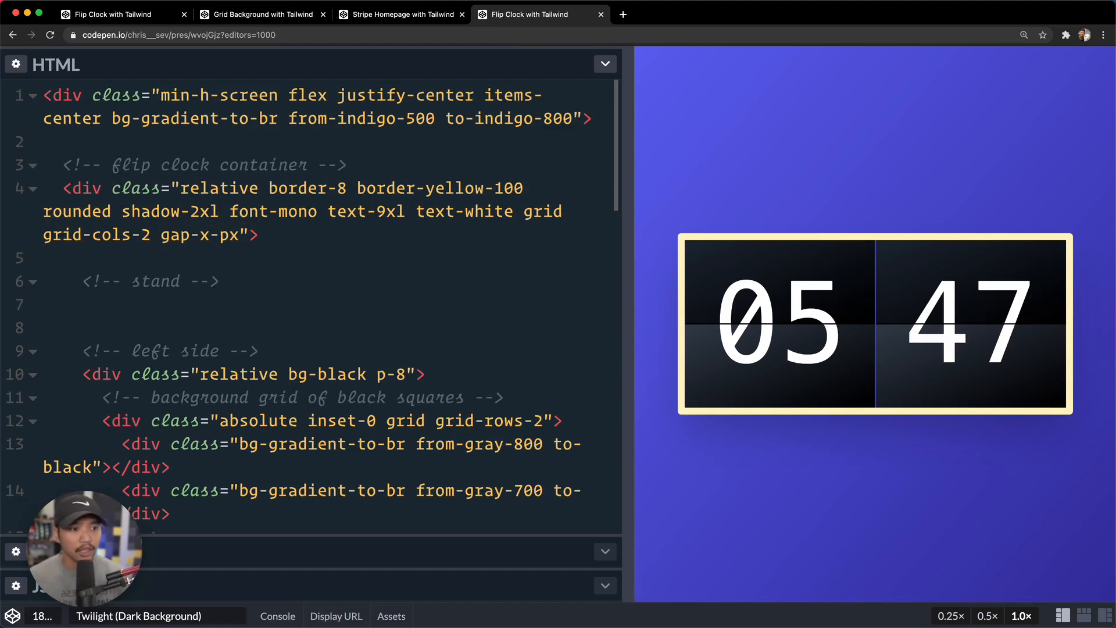
Add an absolute inset-x-0 mx-auto wrapper holding a w-3/4 bg-yellow-100 h-5 rounded stand div.
type(".absolute.inset-x-0")
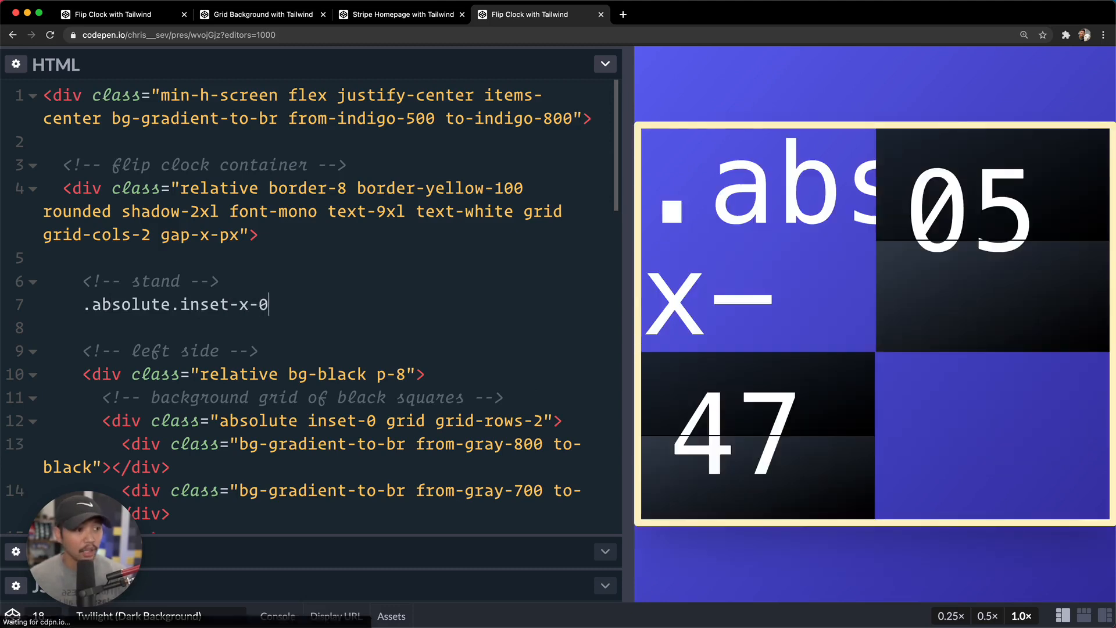
type(".max")
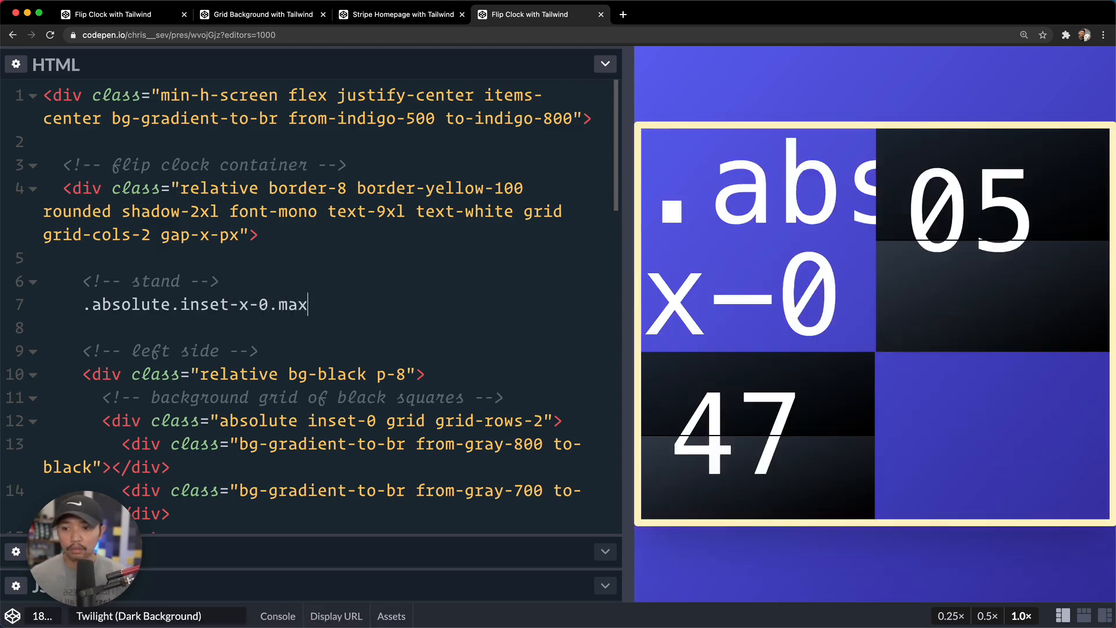
type("x-auto\">")
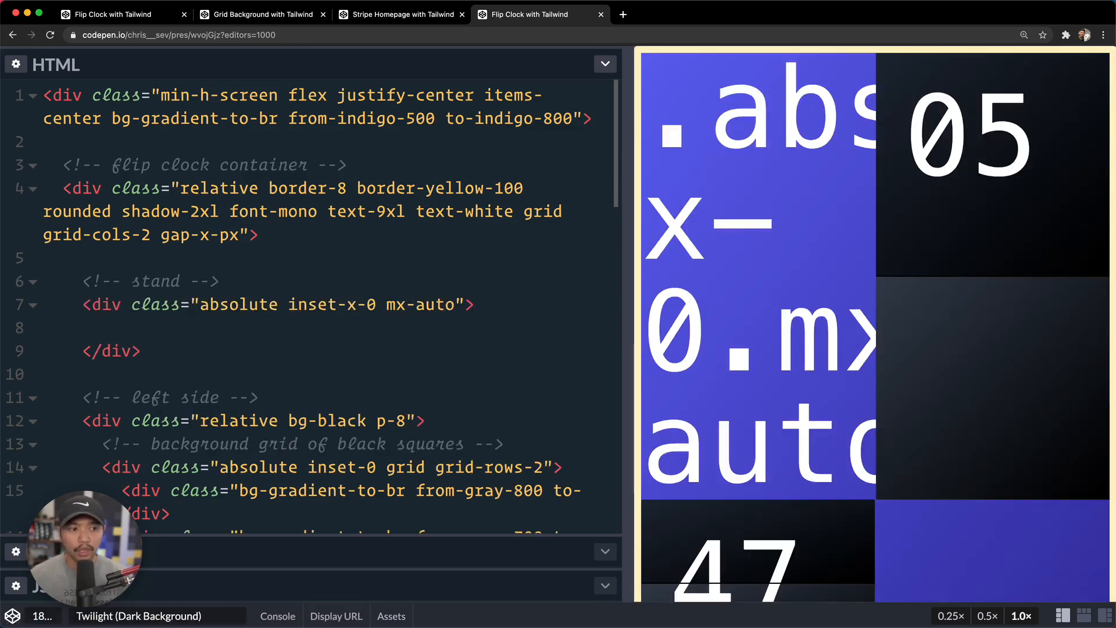
type("<div class=\"w\"")
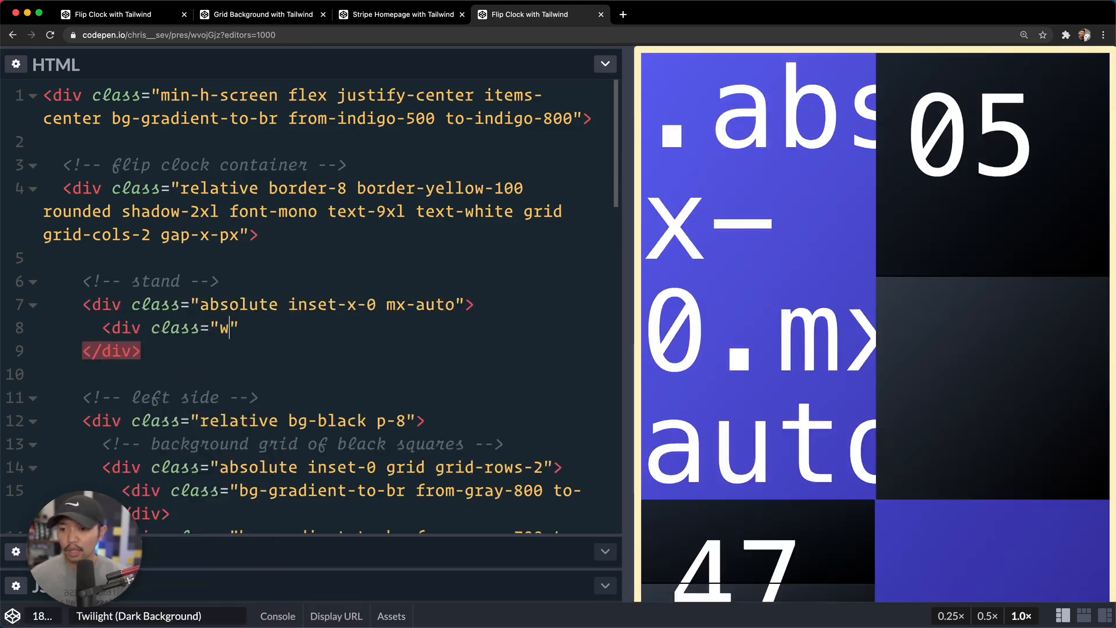
type("-3/4 bg-")
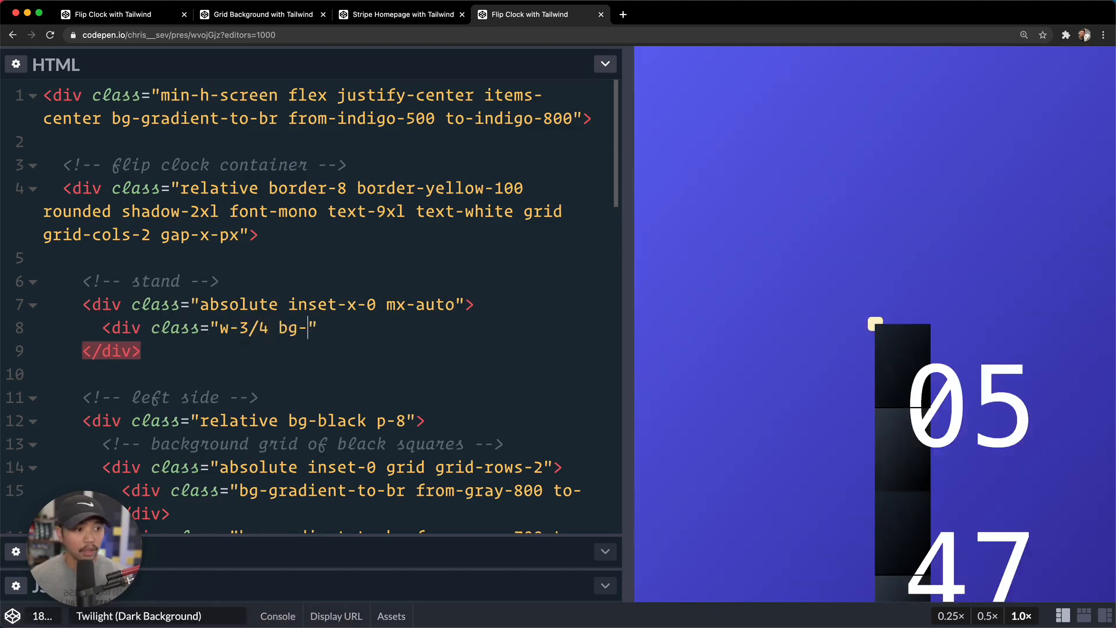
type("yellow-100 h")
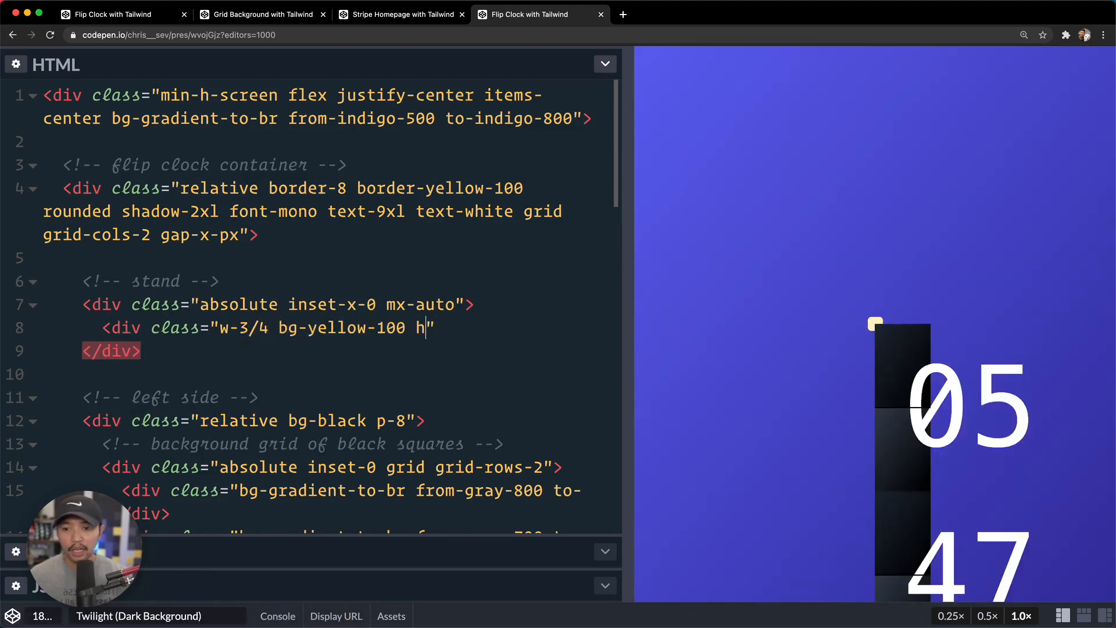
type("-5 rou")
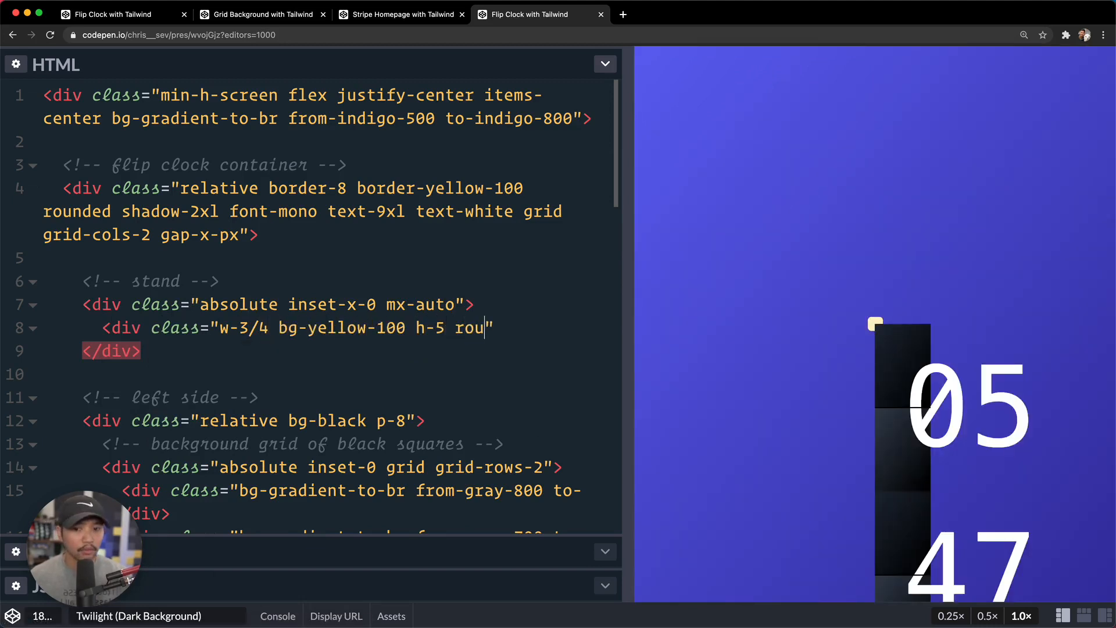
type("nded\"></div>")
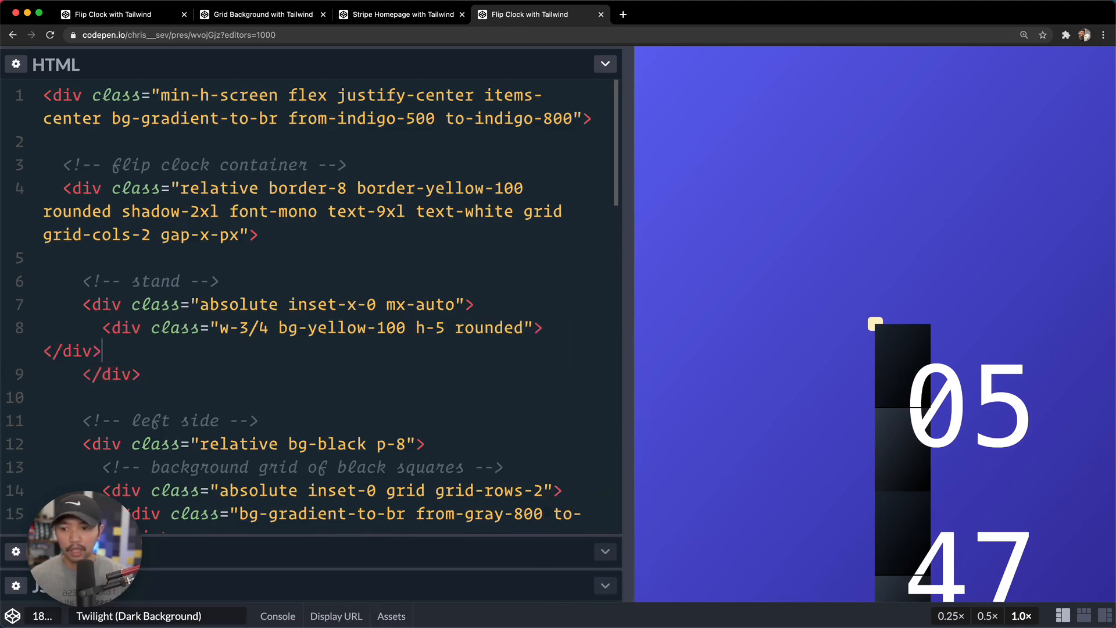
left_click_drag(643, 301, 654, 302)
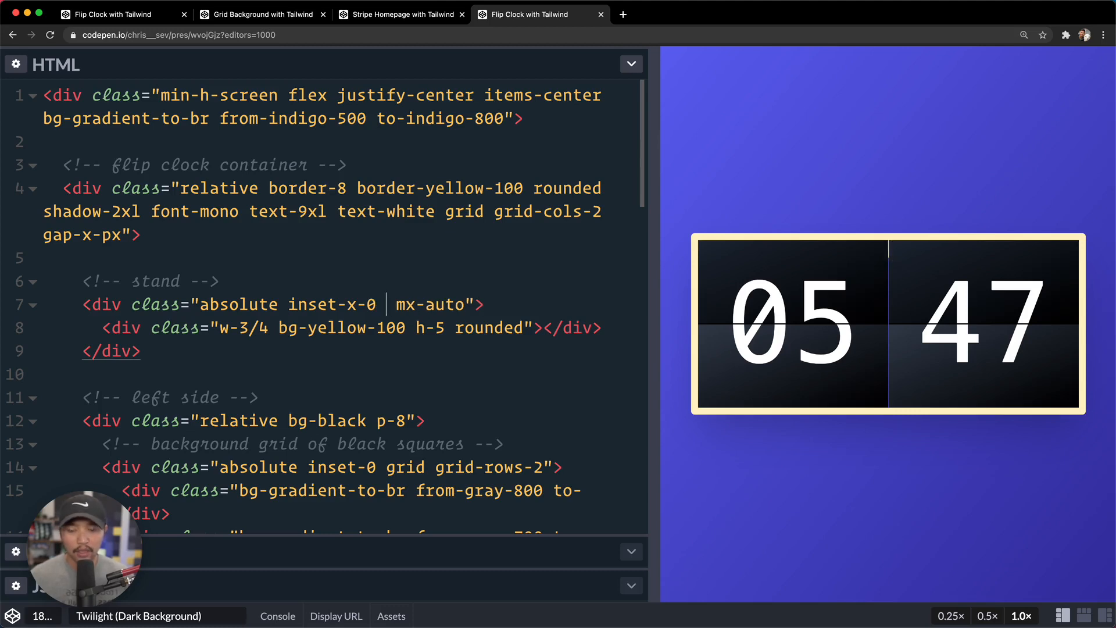
Add -bottom-5 flex justify-center to the stand wrapper so the cream bar sits centered below the clock.
type("-bottom-5")
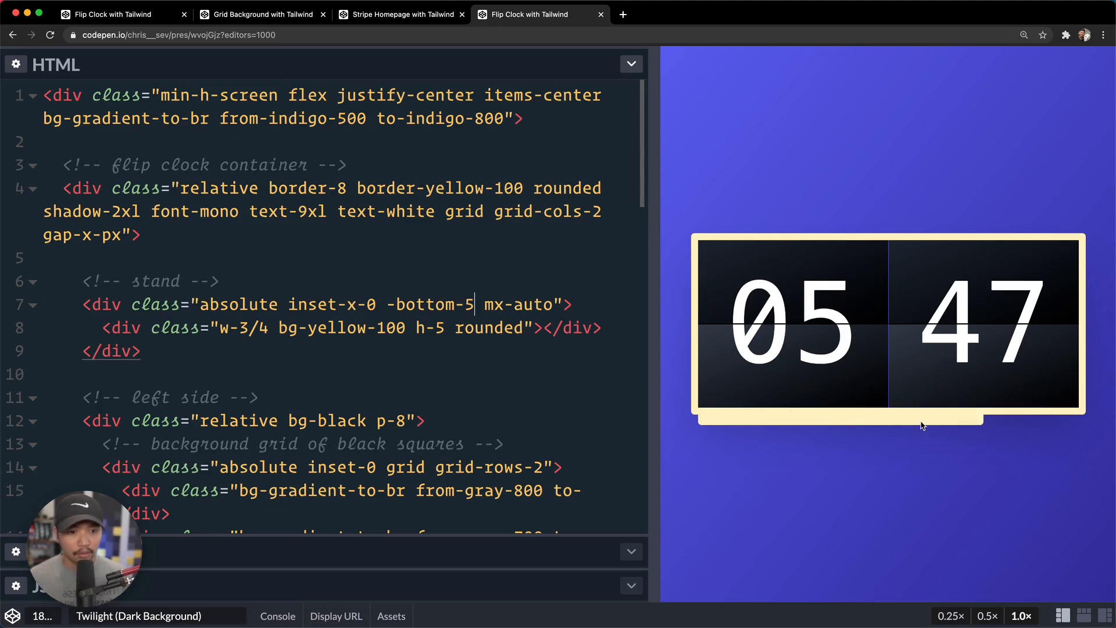
mouse_move(539, 327)
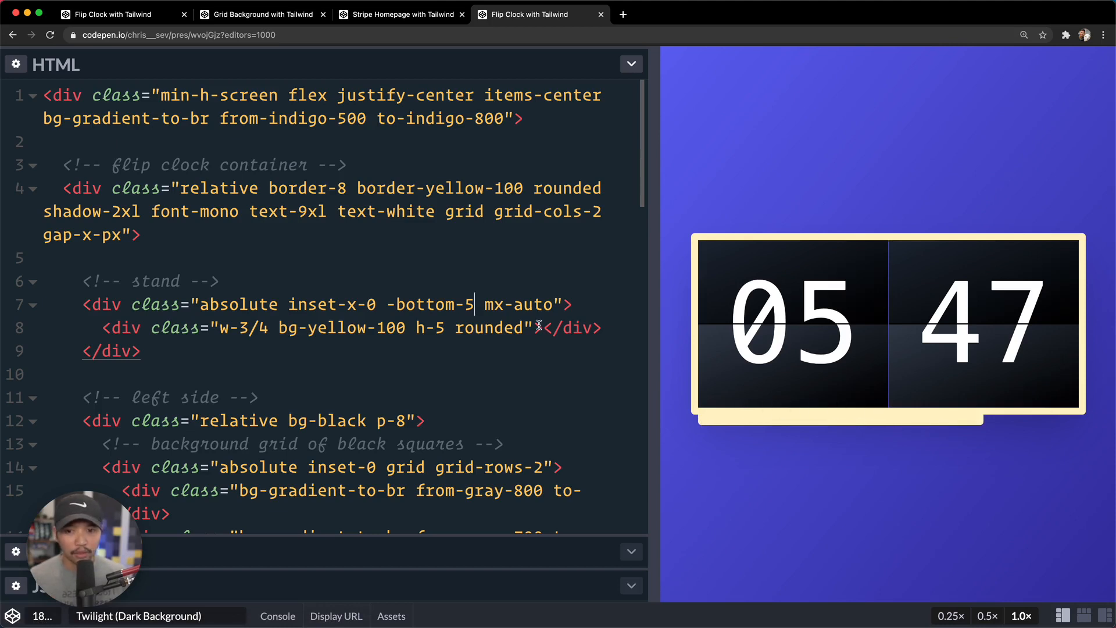
type("flex")
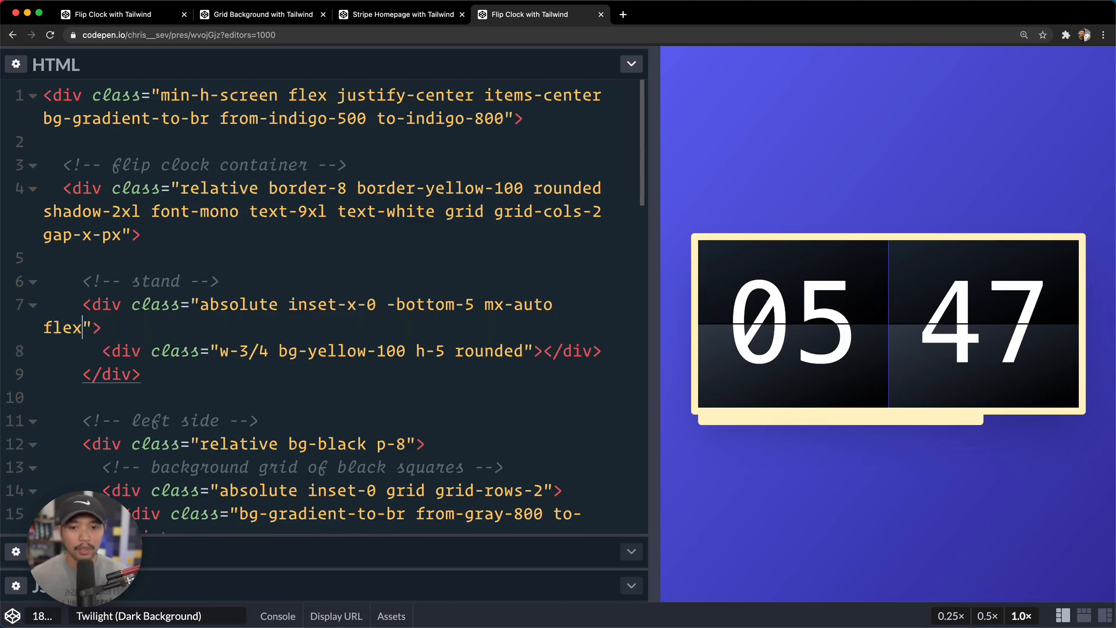
type("justify-center")
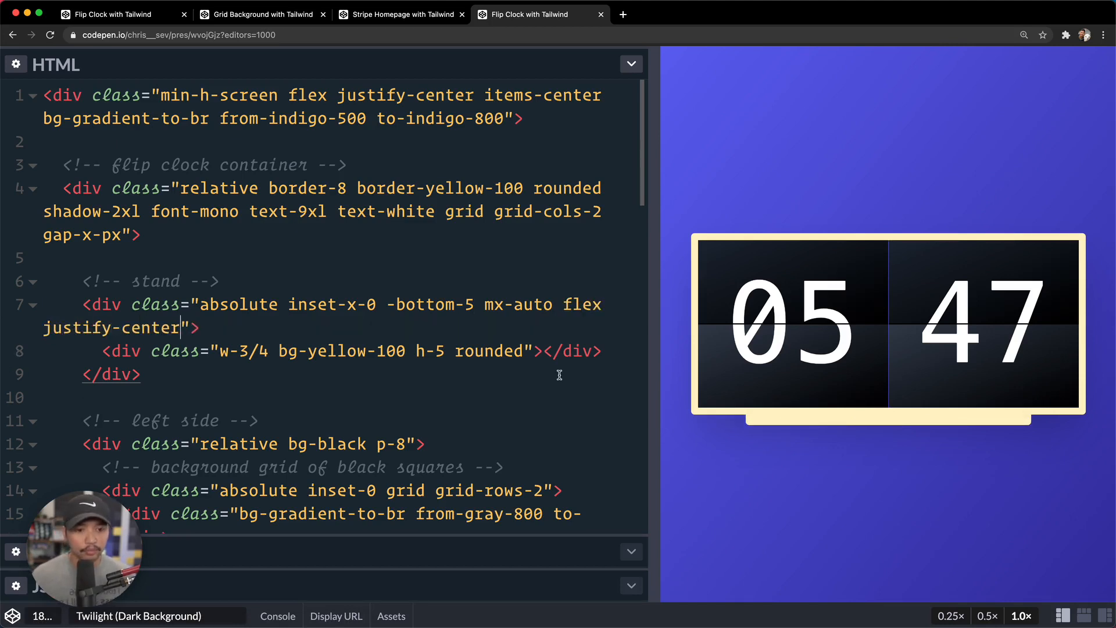
left_click_drag(647, 320, 476, 321)
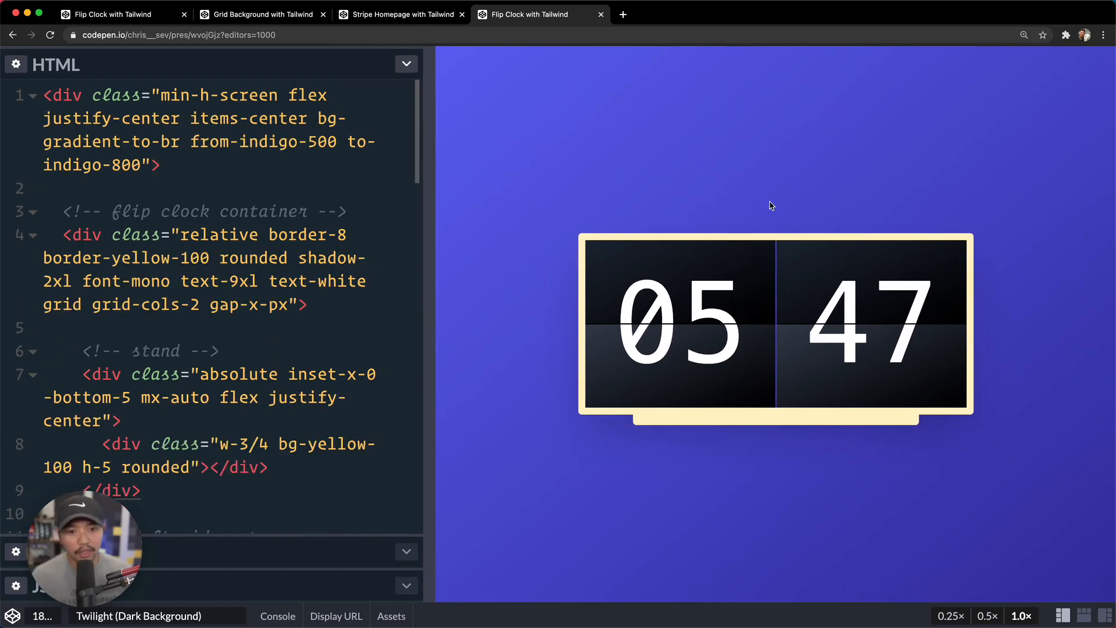
mouse_move(785, 264)
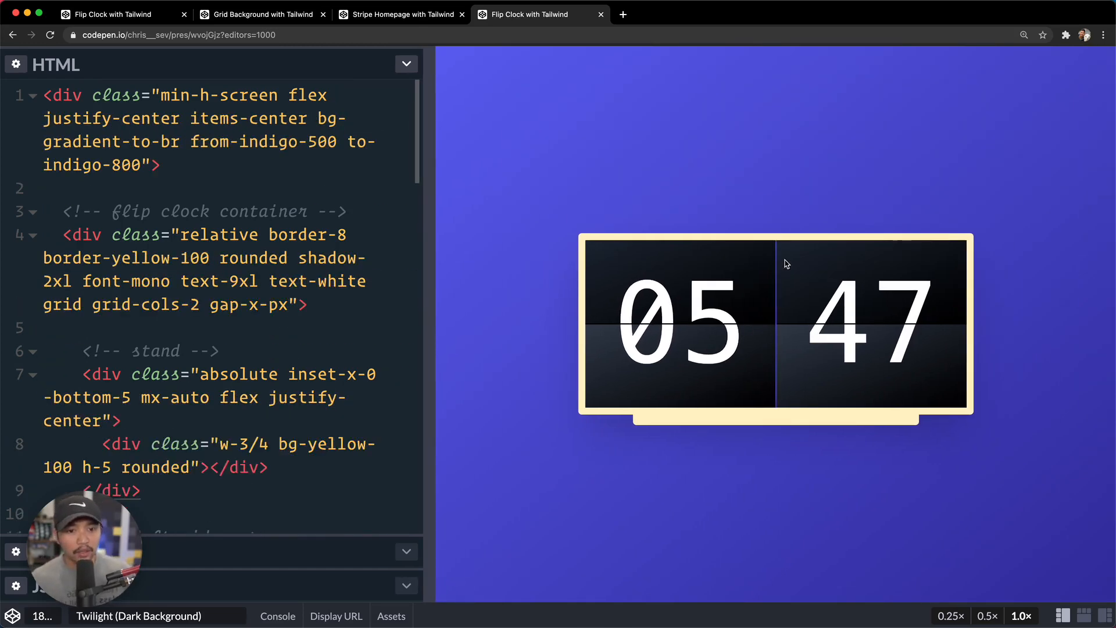
mouse_move(679, 344)
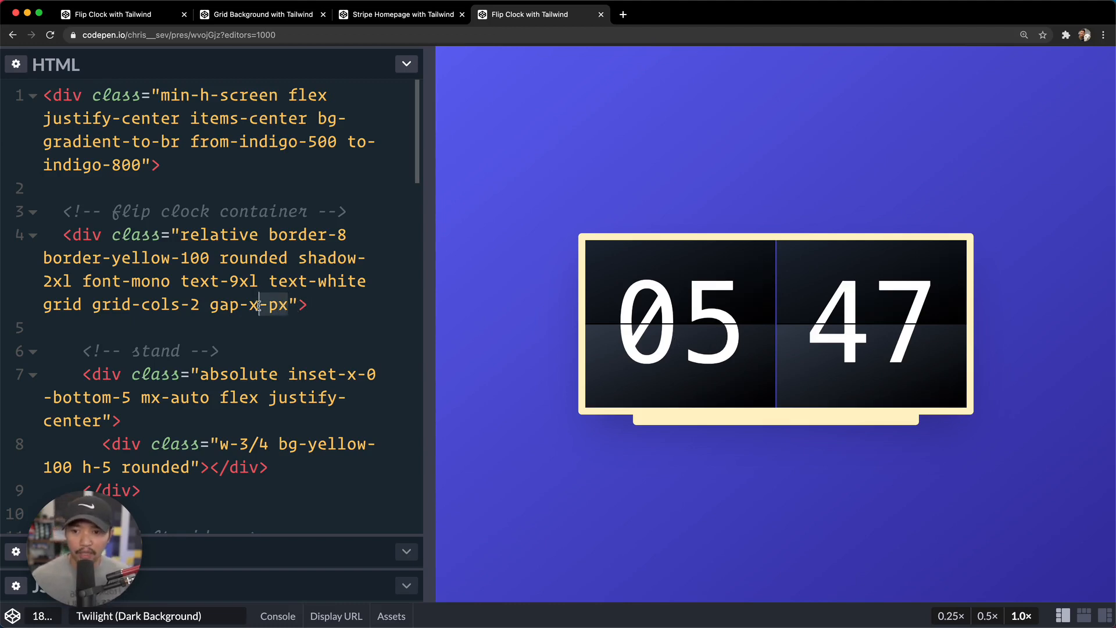
key("Backspace")
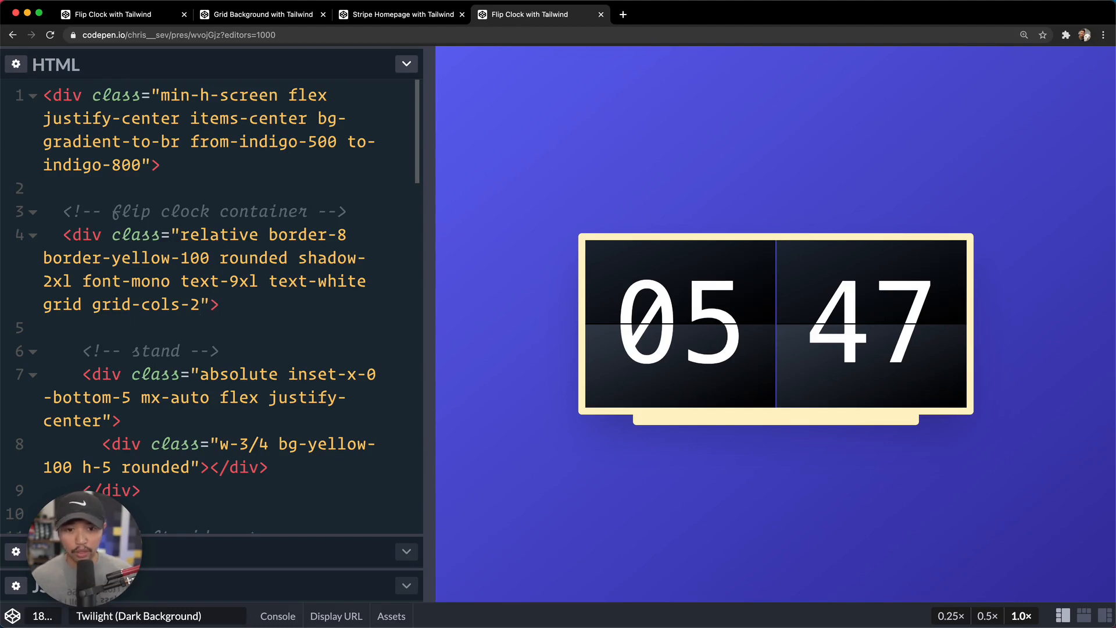
left_click(202, 304)
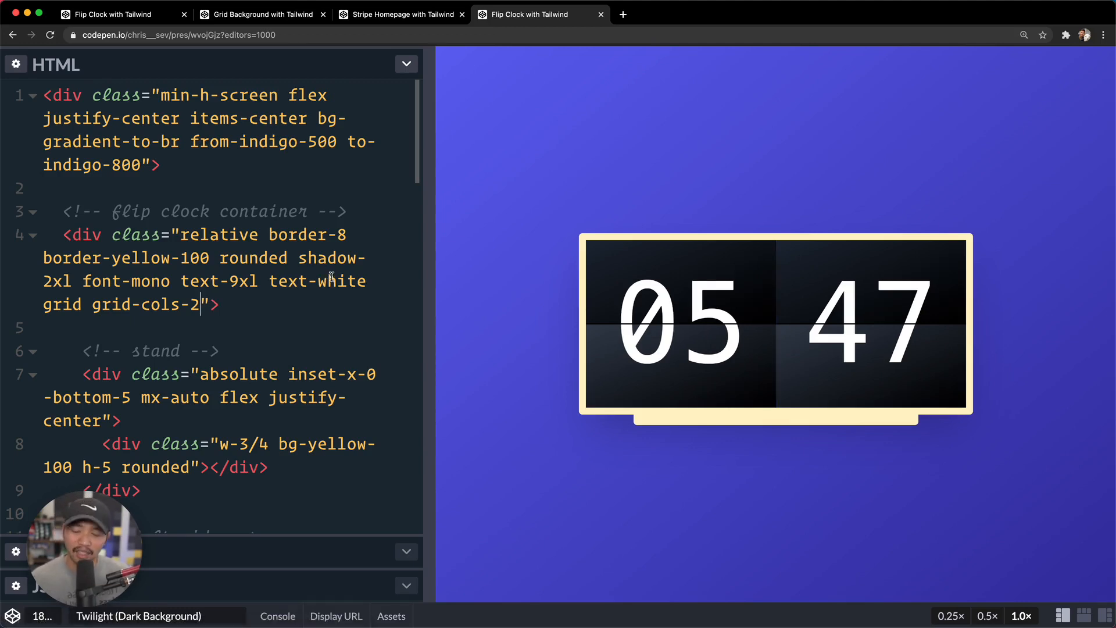
type("gap-x-px")
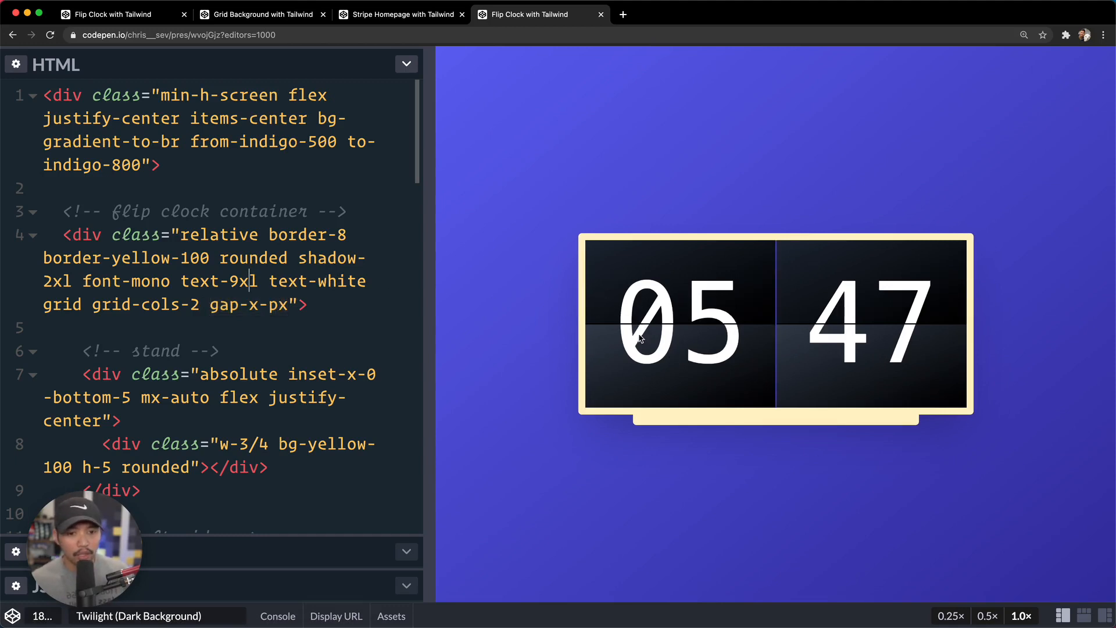
mouse_move(421, 308)
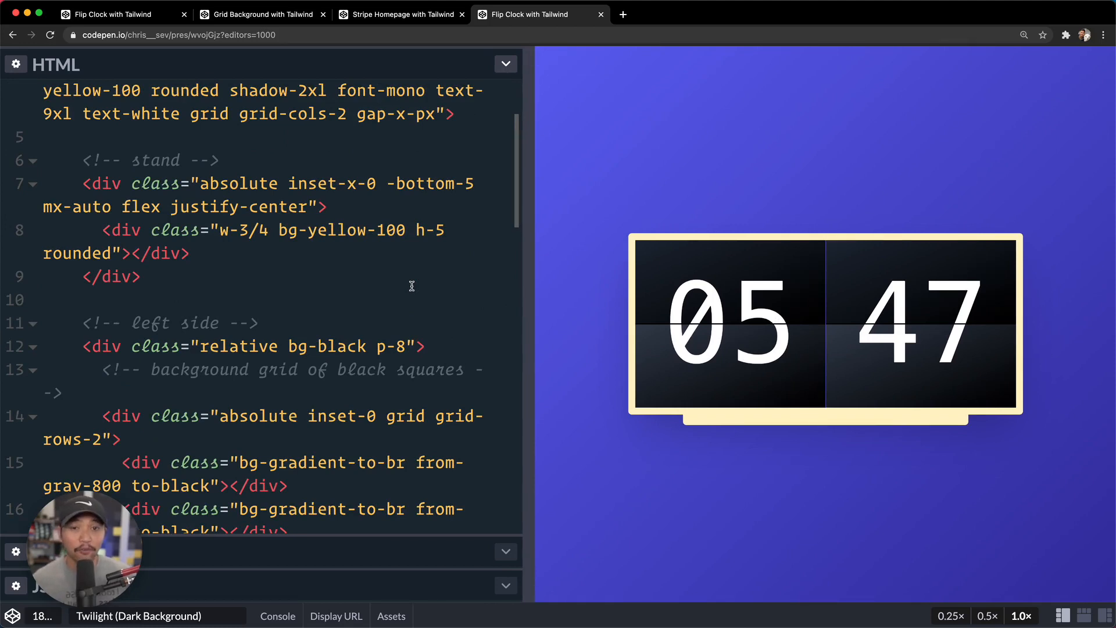
mouse_move(568, 268)
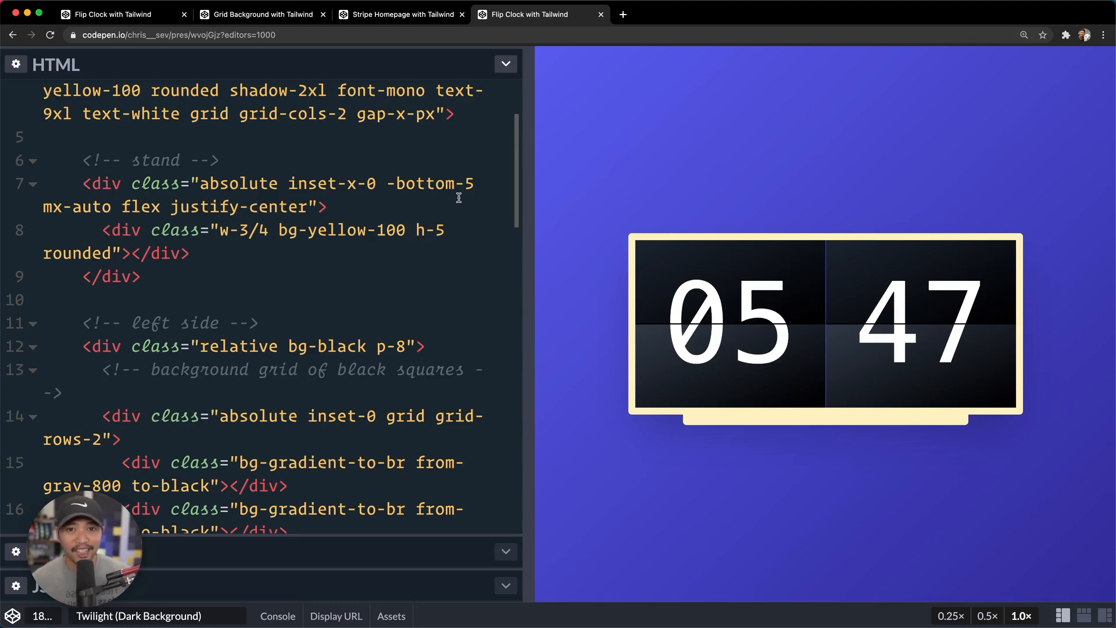
mouse_move(742, 154)
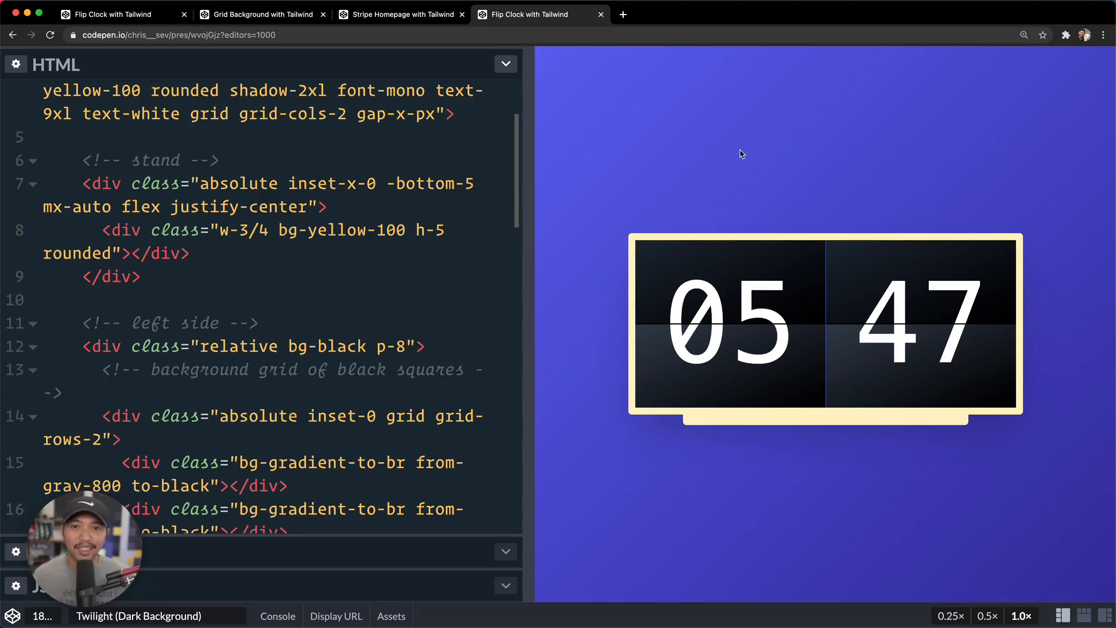